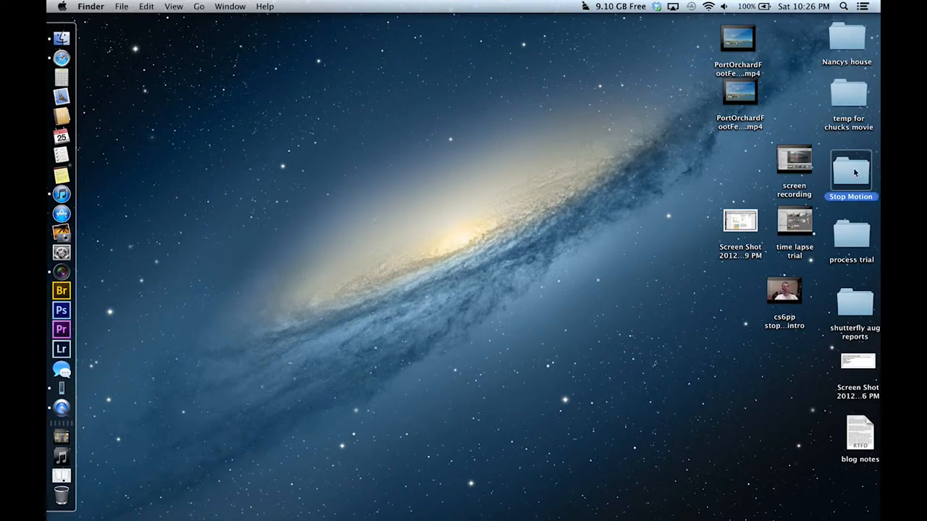
{"action": "mouse_move", "coordinate": [517, 220]}
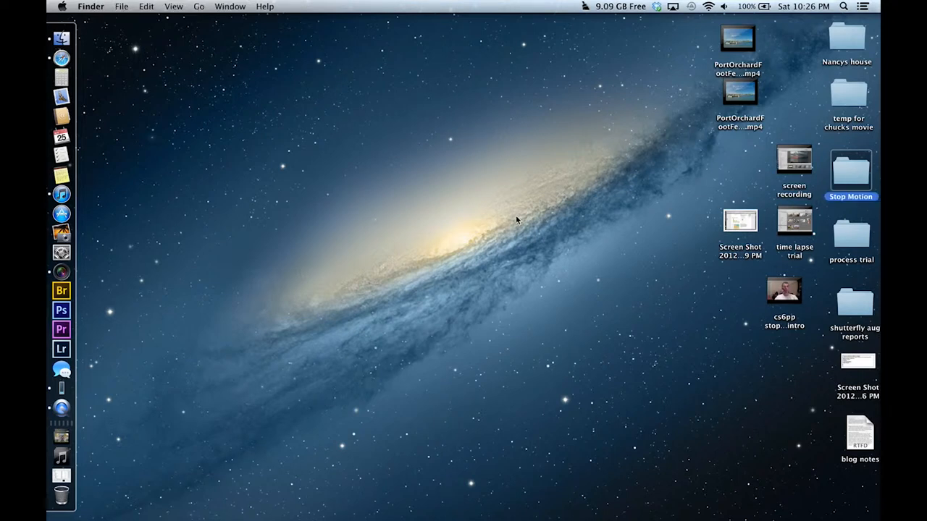
- Open the Stop Motion folder on the desktop to view its numbered JPG photos
{"action": "double_click", "coordinate": [851, 171]}
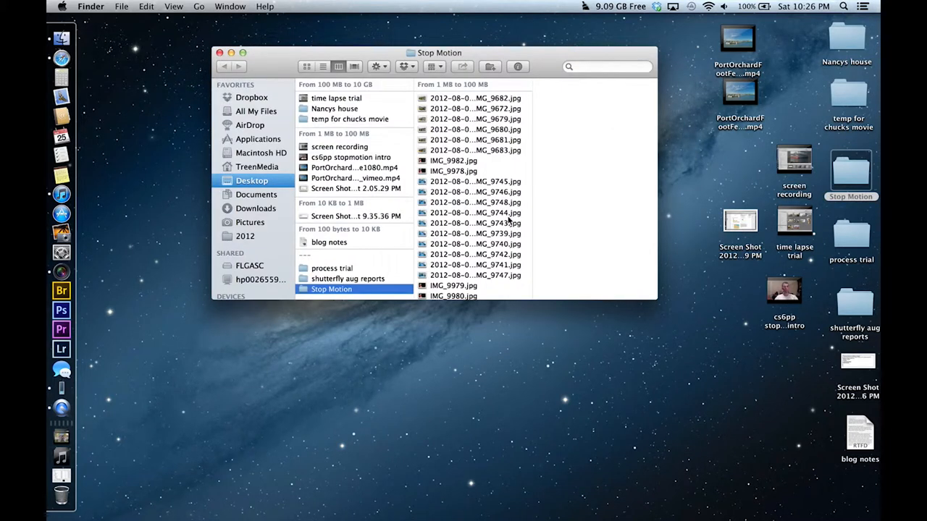
{"action": "mouse_move", "coordinate": [477, 231]}
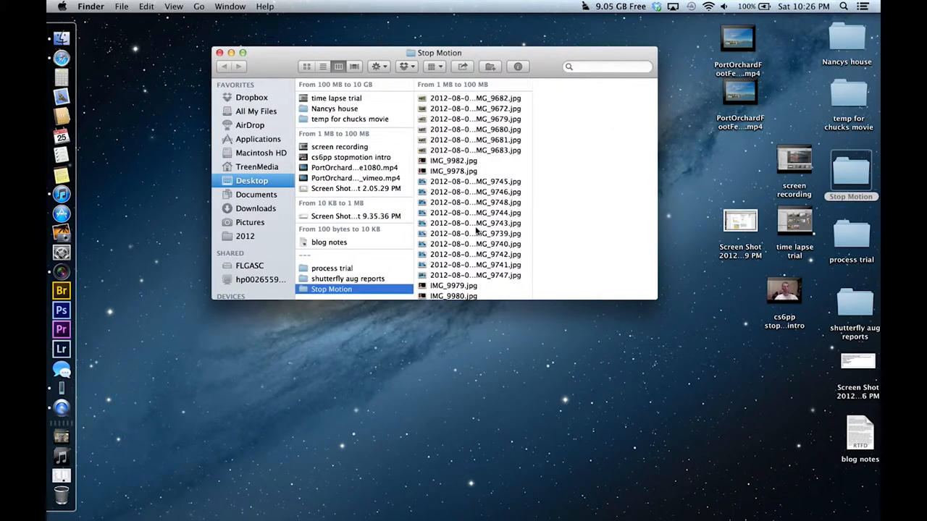
- Preview a stop-motion JPG to see its 3456 x 2304 details, then select the first photo
{"action": "left_click", "coordinate": [475, 119]}
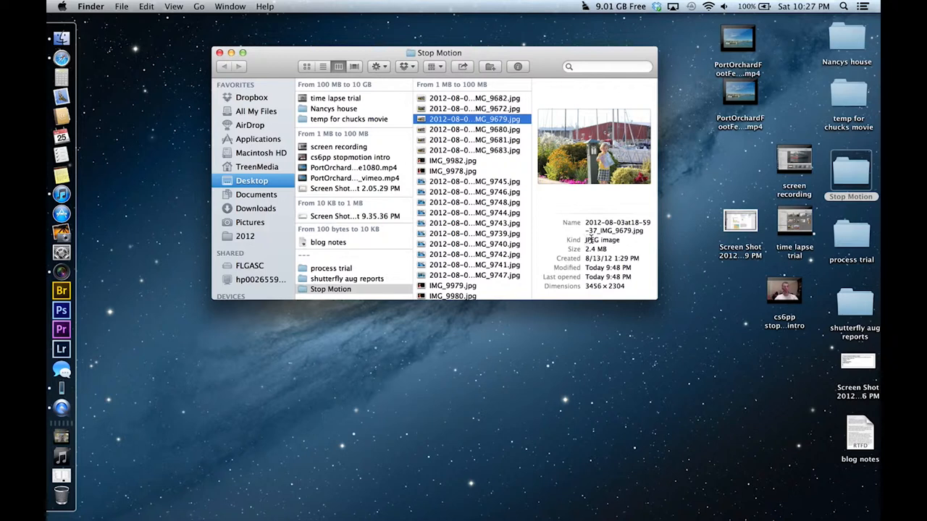
{"action": "mouse_move", "coordinate": [630, 287]}
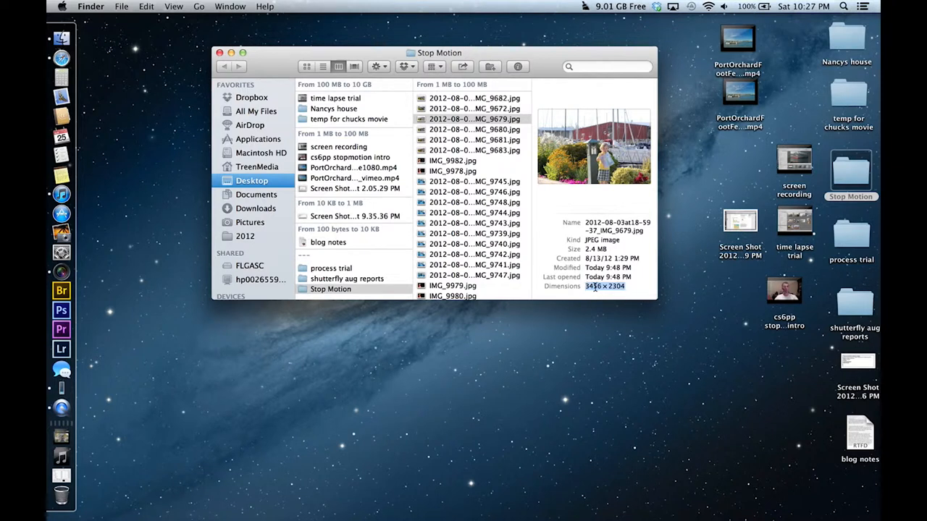
{"action": "mouse_move", "coordinate": [510, 136]}
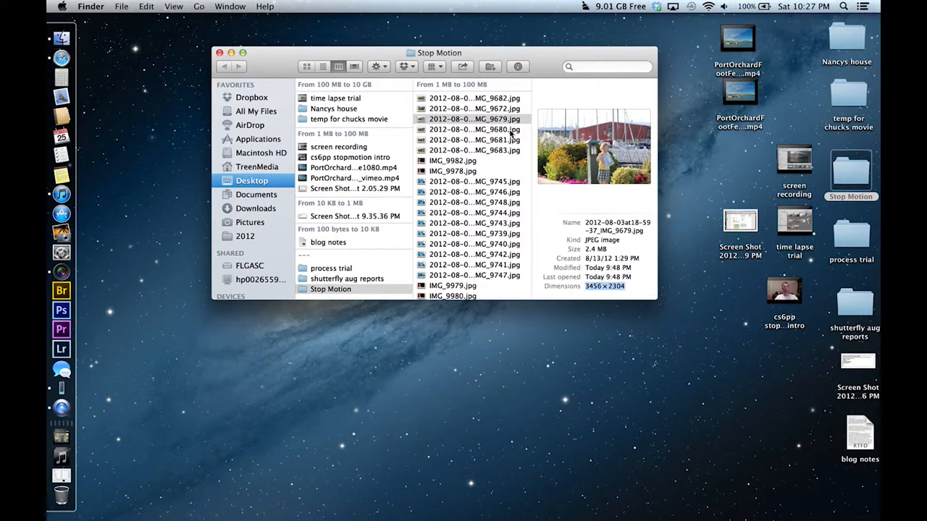
{"action": "mouse_move", "coordinate": [412, 349]}
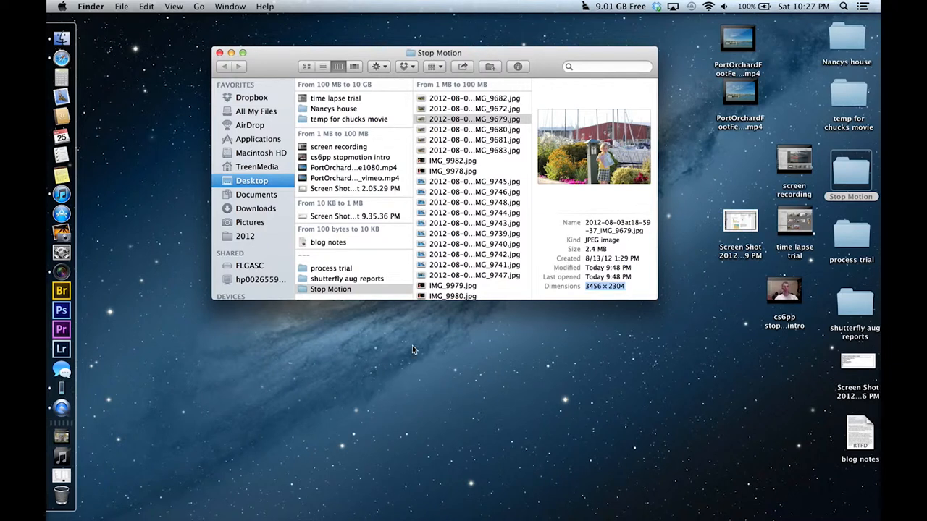
{"action": "mouse_move", "coordinate": [613, 356]}
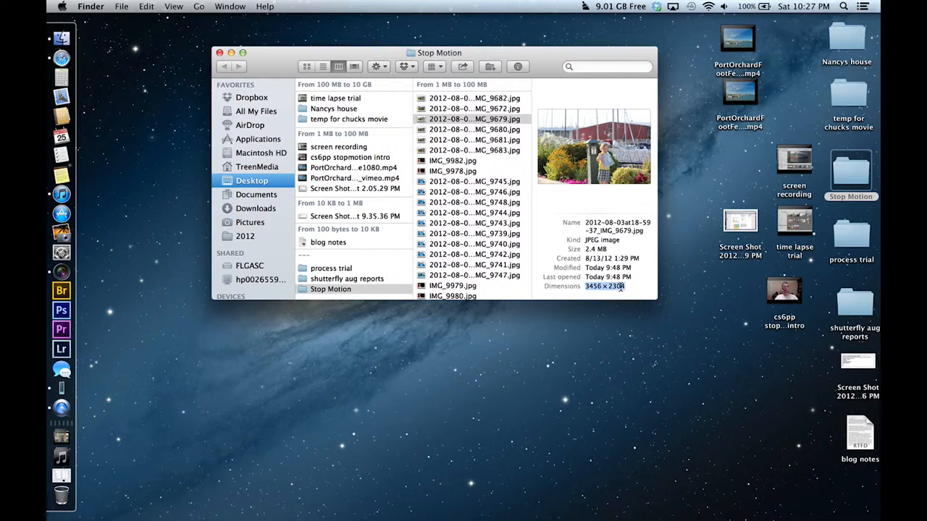
{"action": "mouse_move", "coordinate": [593, 249]}
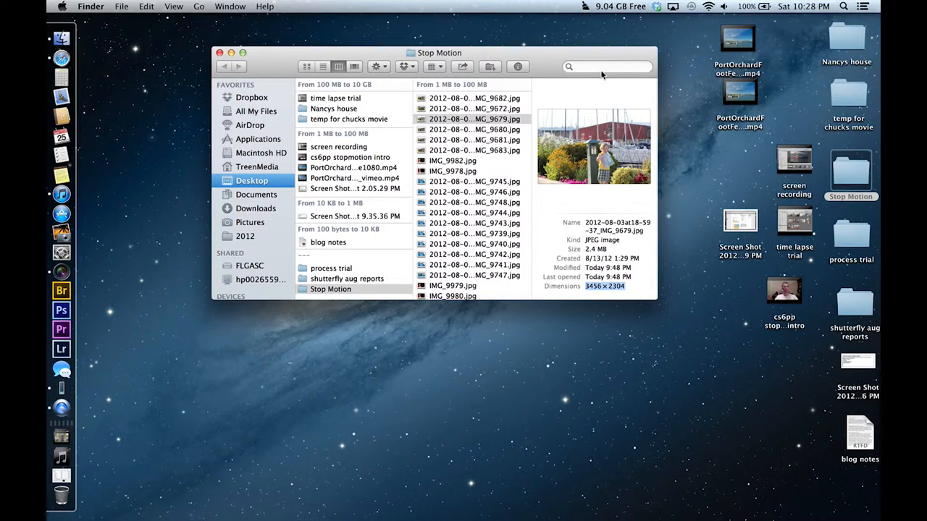
{"action": "mouse_move", "coordinate": [607, 67]}
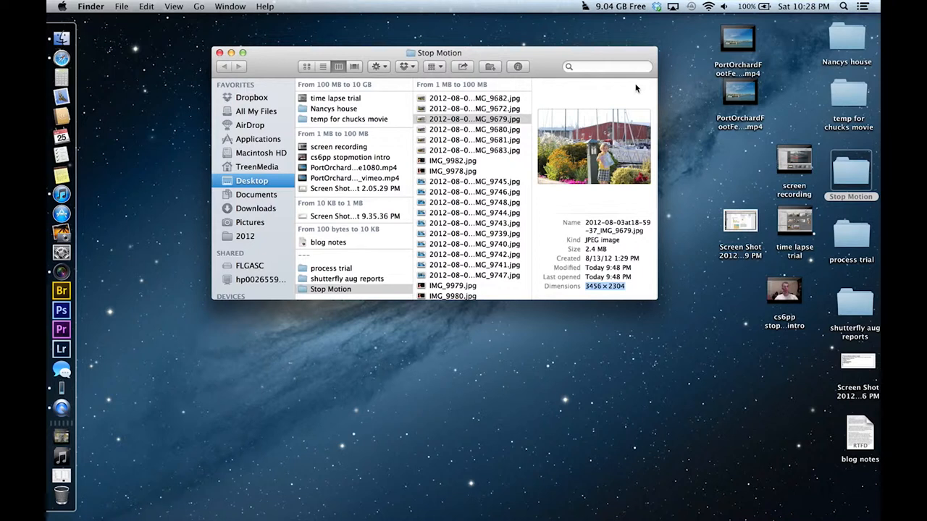
{"action": "mouse_move", "coordinate": [568, 14]}
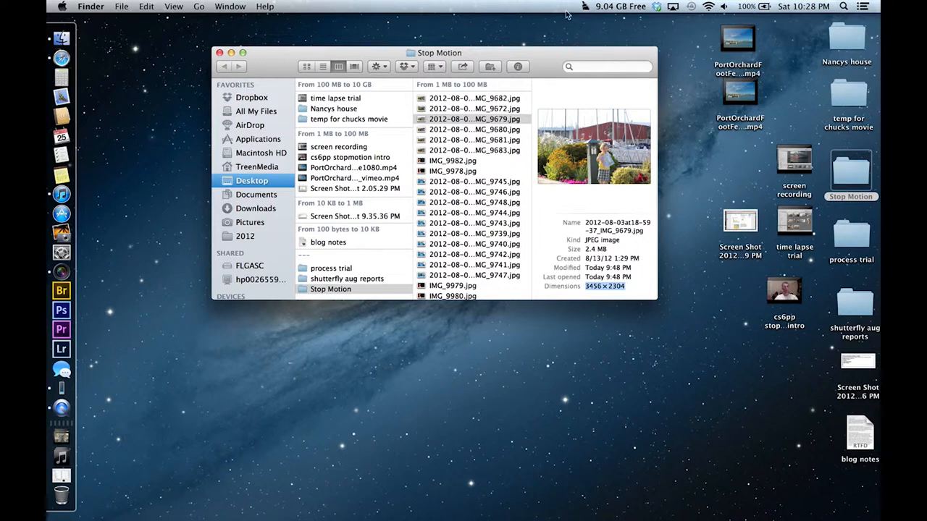
{"action": "left_click", "coordinate": [474, 98]}
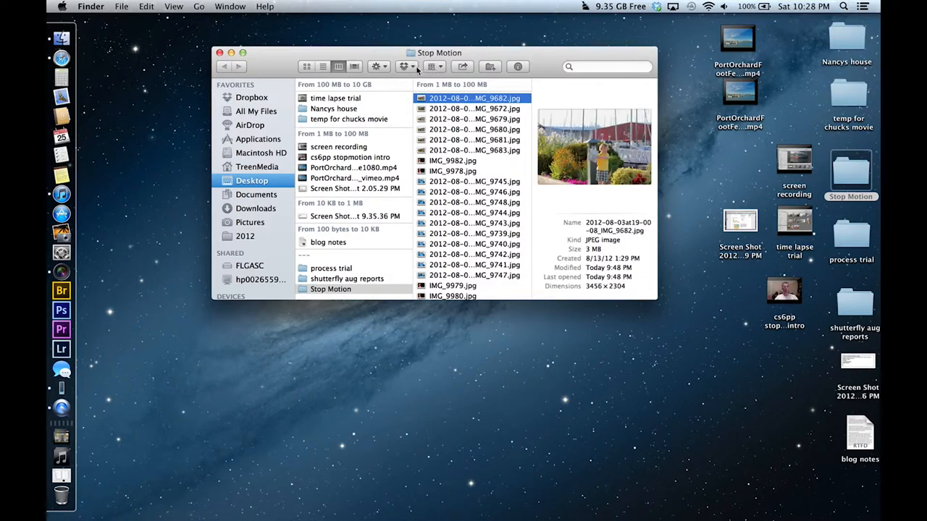
- Switch Finder to Cover Flow and scroll through the photos to the last image IMG_9982
{"action": "left_click", "coordinate": [353, 67]}
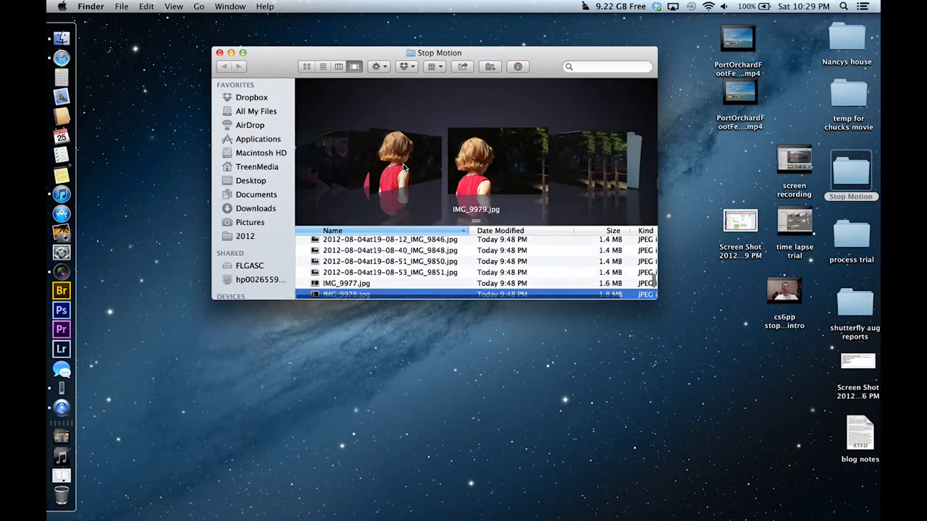
{"action": "scroll", "scroll_direction": "down", "scroll_amount": 3}
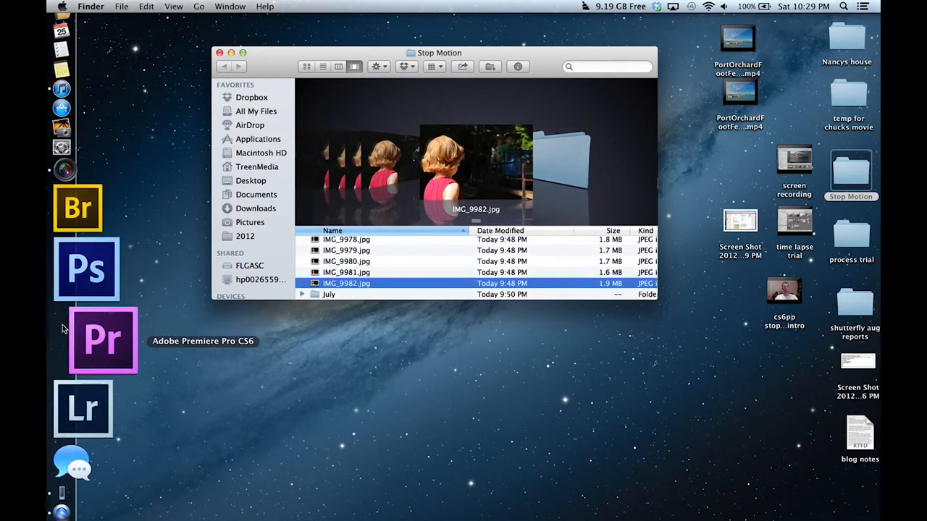
- Launch Premiere Pro and start a new project named Family Stop Motion
{"action": "left_click", "coordinate": [101, 340]}
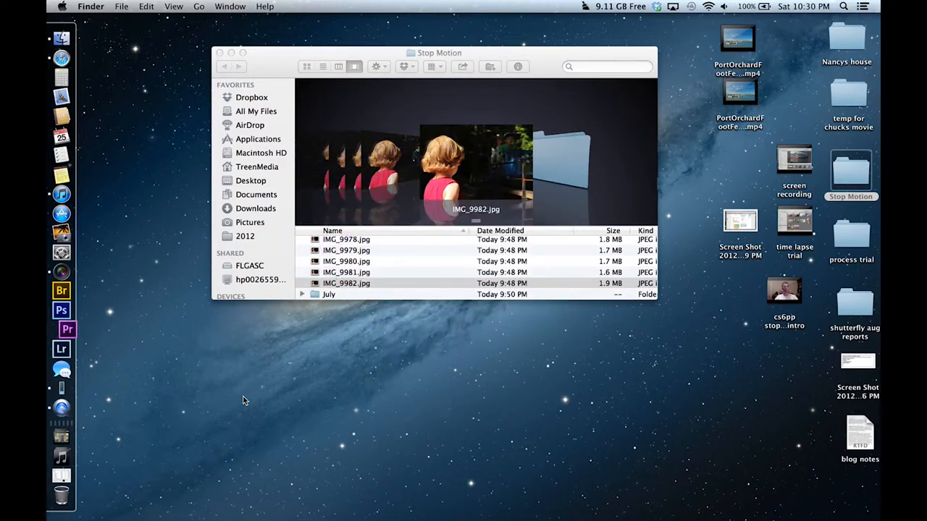
{"action": "left_click", "coordinate": [61, 330]}
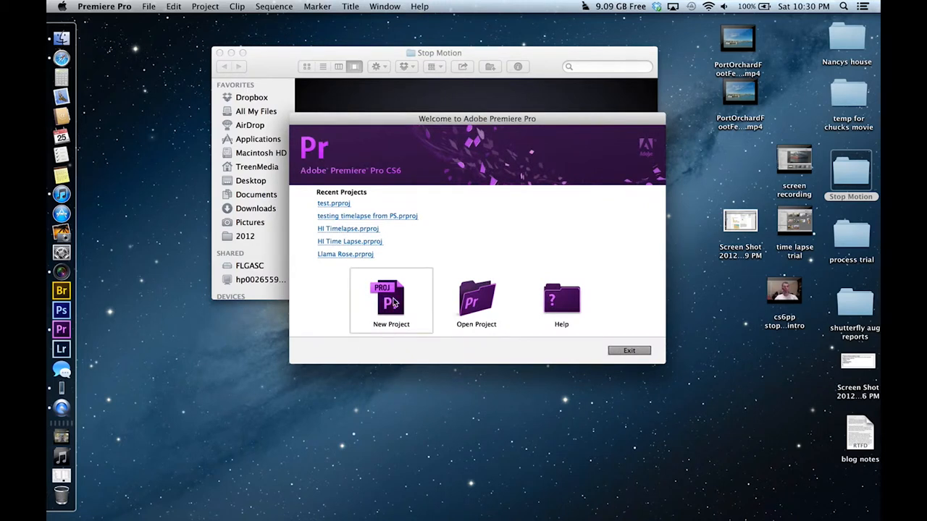
{"action": "left_click", "coordinate": [391, 298]}
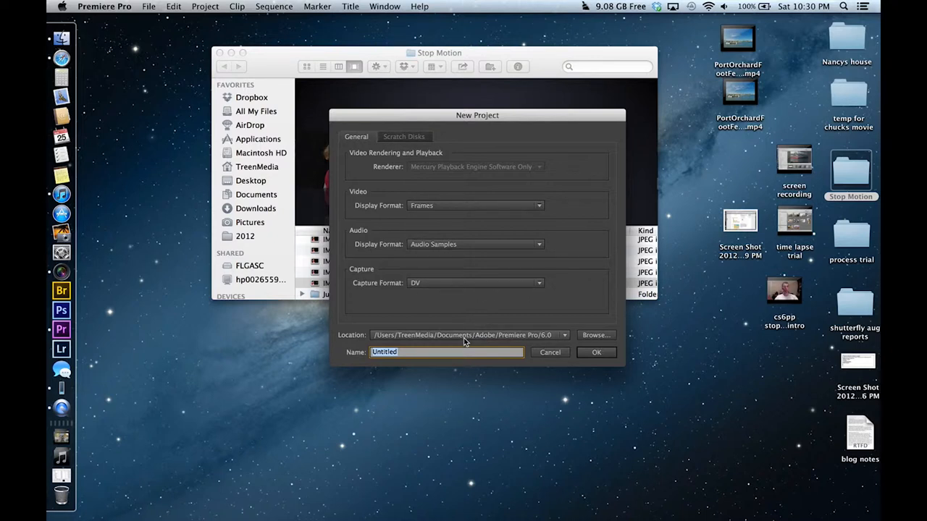
{"action": "type", "text": "Family"}
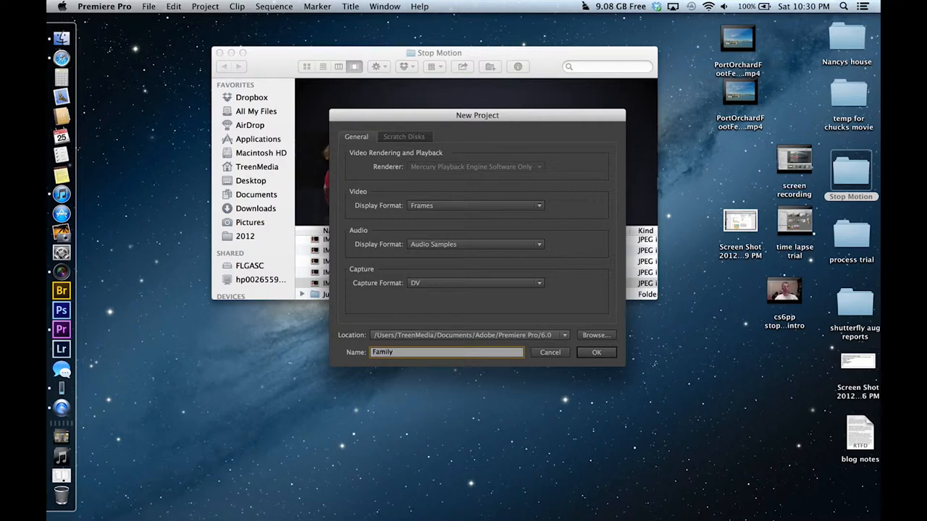
{"action": "type", "text": "Stop Motion"}
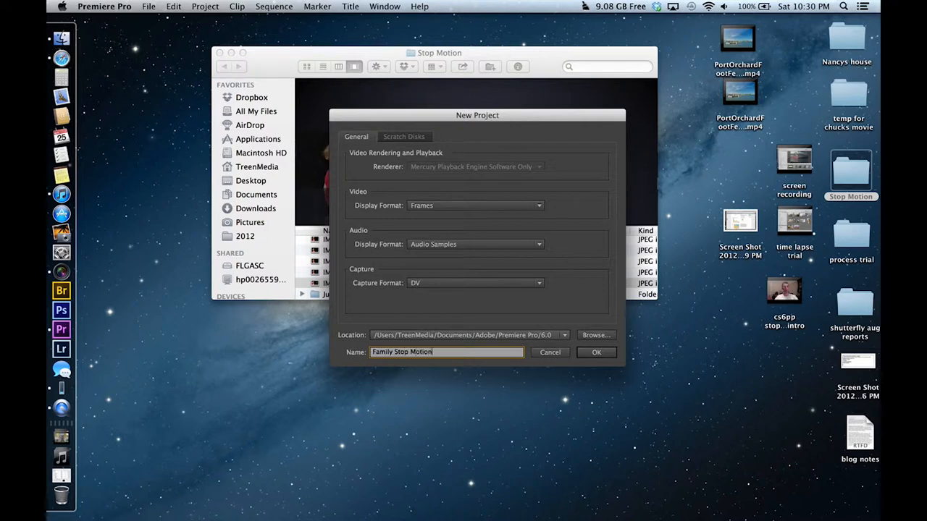
{"action": "mouse_move", "coordinate": [596, 353]}
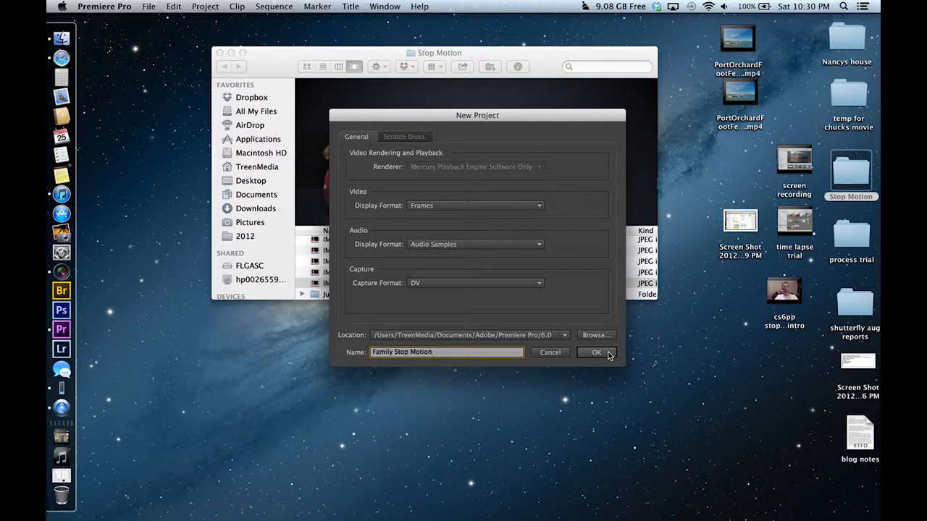
- Create the project and name its new AVCHD 1080p sequence
{"action": "left_click", "coordinate": [596, 353]}
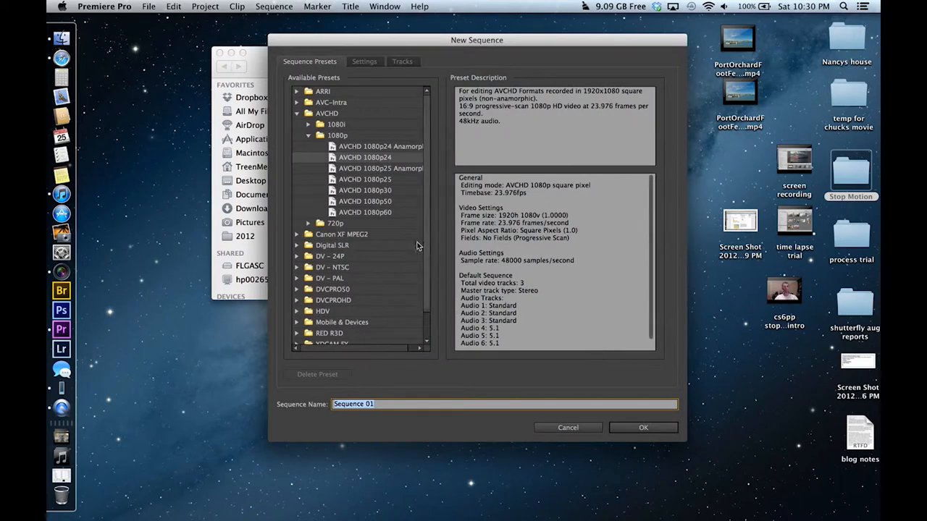
{"action": "mouse_move", "coordinate": [359, 179]}
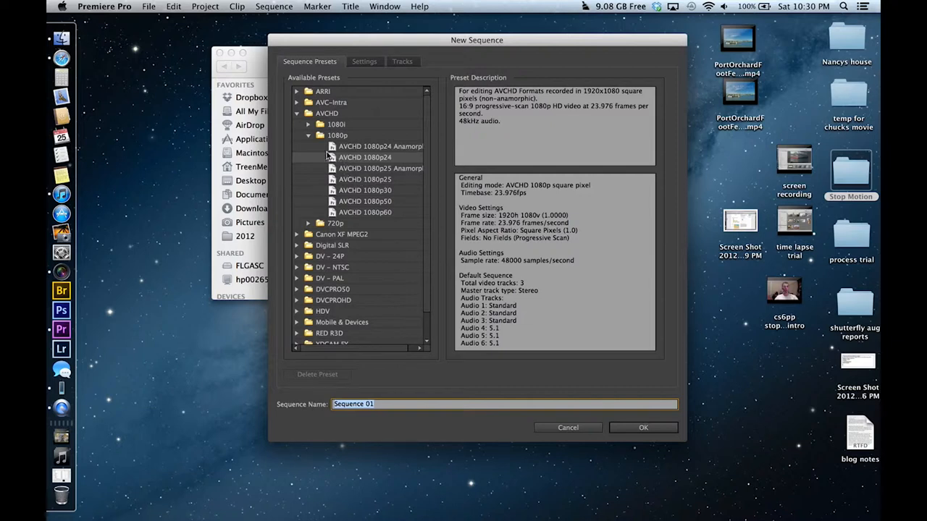
{"action": "mouse_move", "coordinate": [316, 142]}
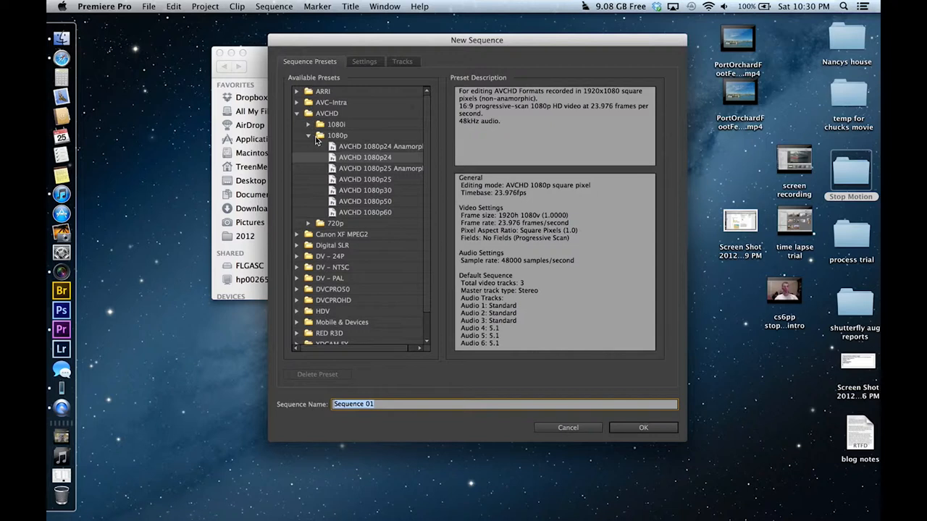
{"action": "mouse_move", "coordinate": [384, 168]}
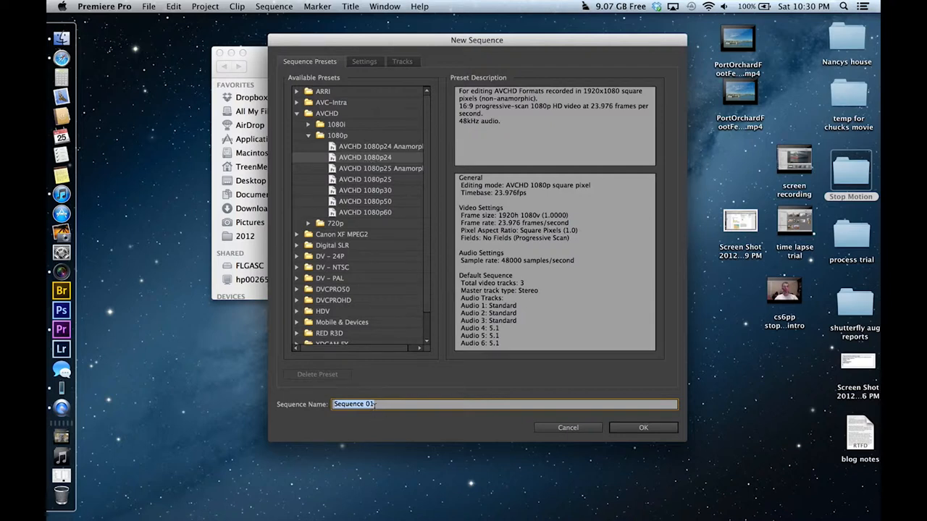
{"action": "type", "text": "fam"}
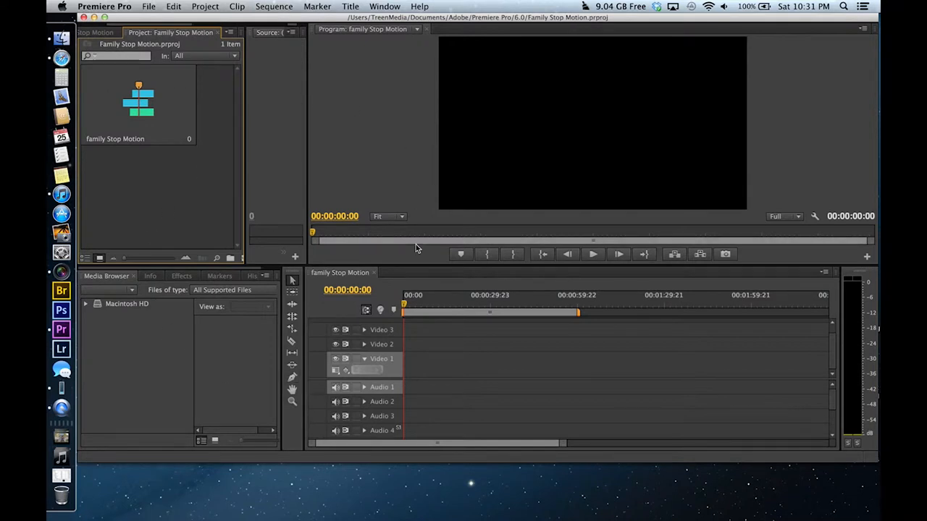
{"action": "mouse_move", "coordinate": [377, 263]}
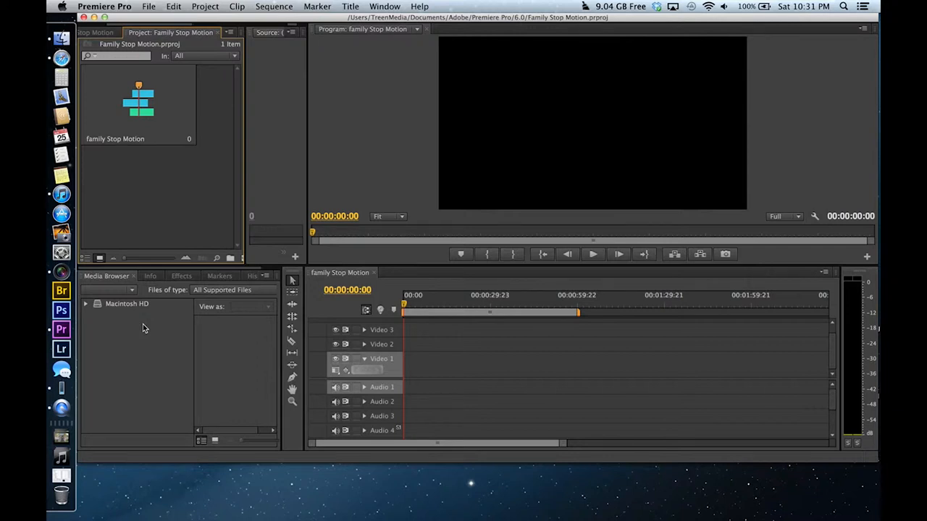
{"action": "mouse_move", "coordinate": [127, 304]}
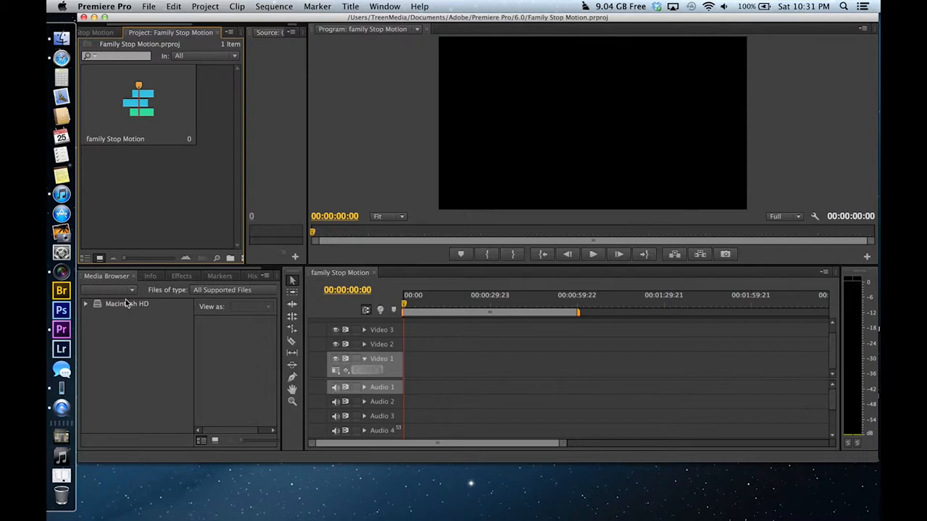
{"action": "mouse_move", "coordinate": [159, 258]}
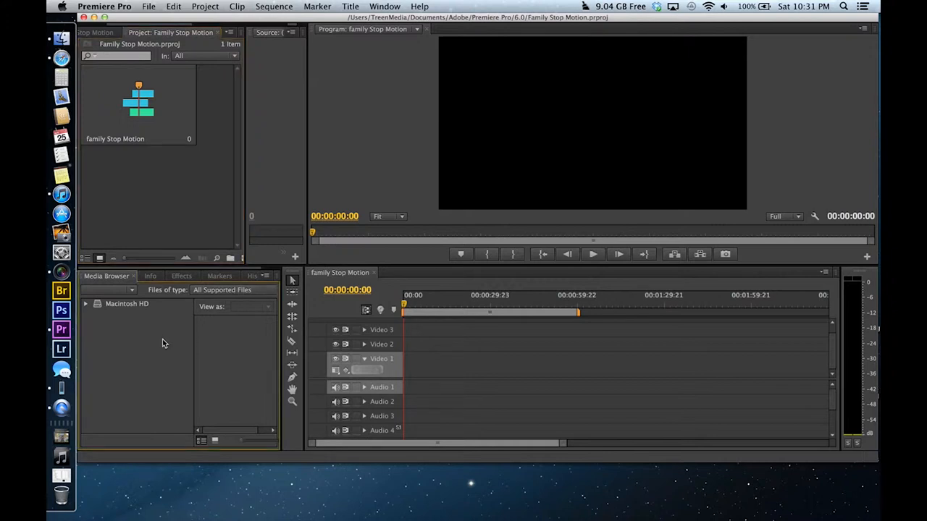
{"action": "mouse_move", "coordinate": [211, 246]}
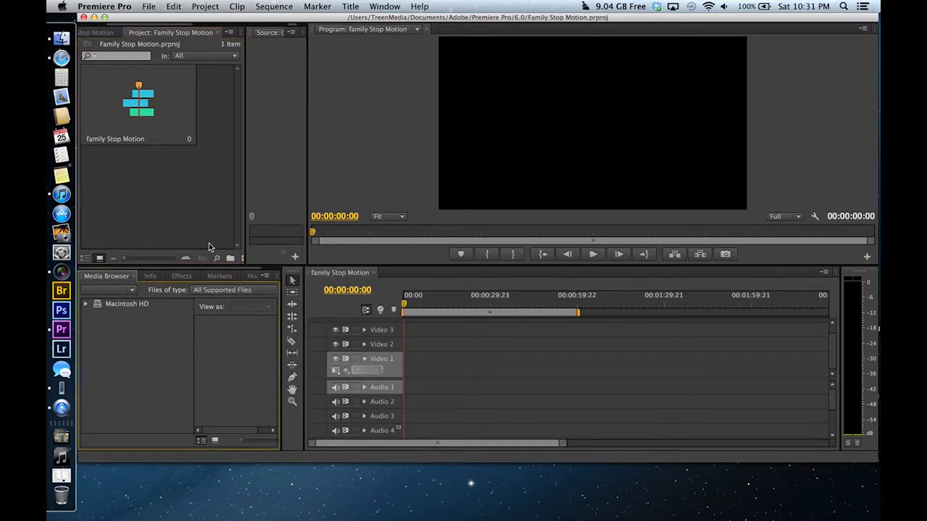
{"action": "mouse_move", "coordinate": [194, 239]}
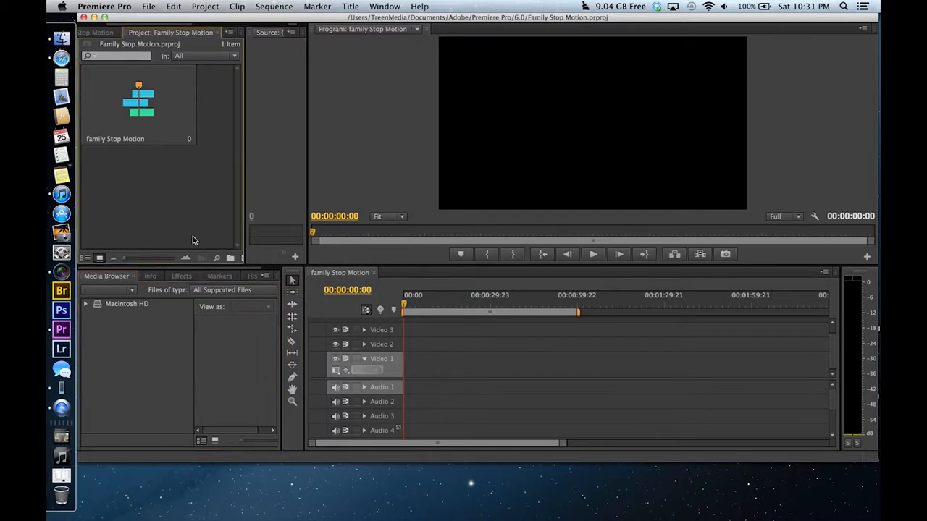
{"action": "mouse_move", "coordinate": [225, 222]}
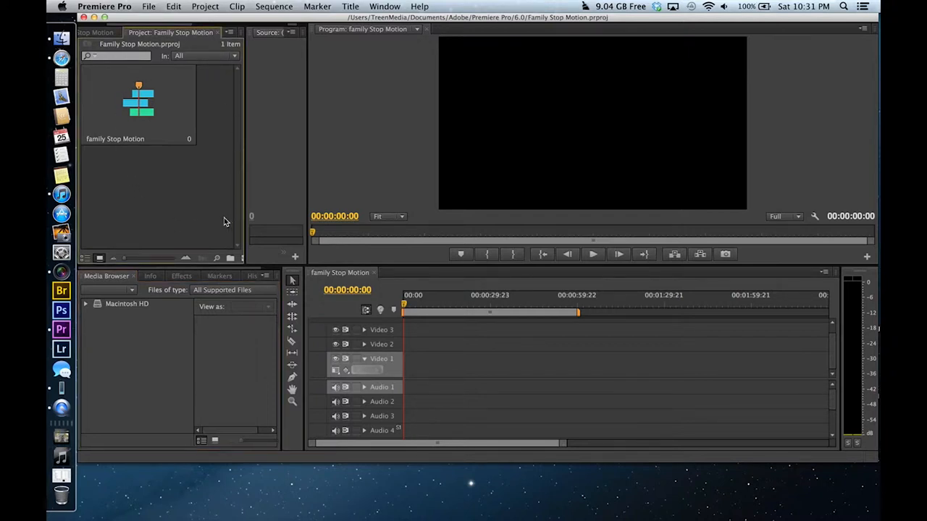
{"action": "mouse_move", "coordinate": [210, 235]}
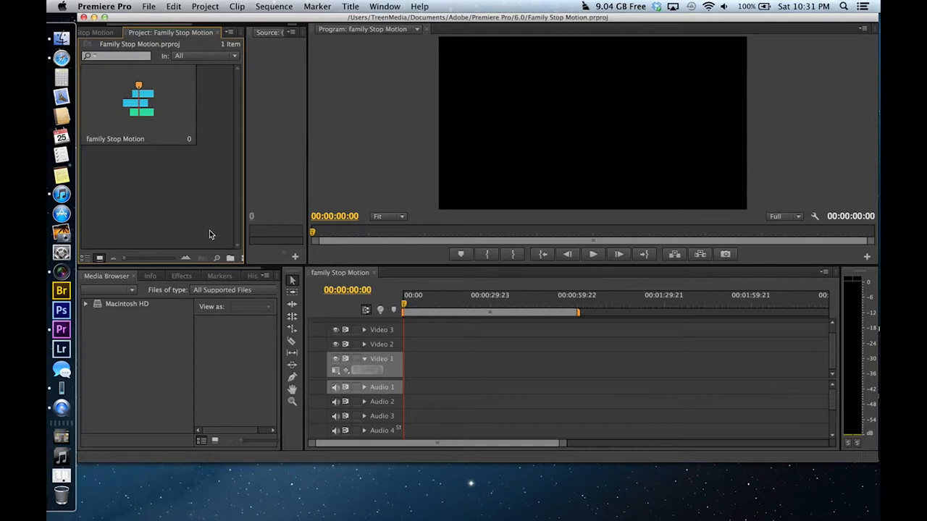
{"action": "mouse_move", "coordinate": [309, 287]}
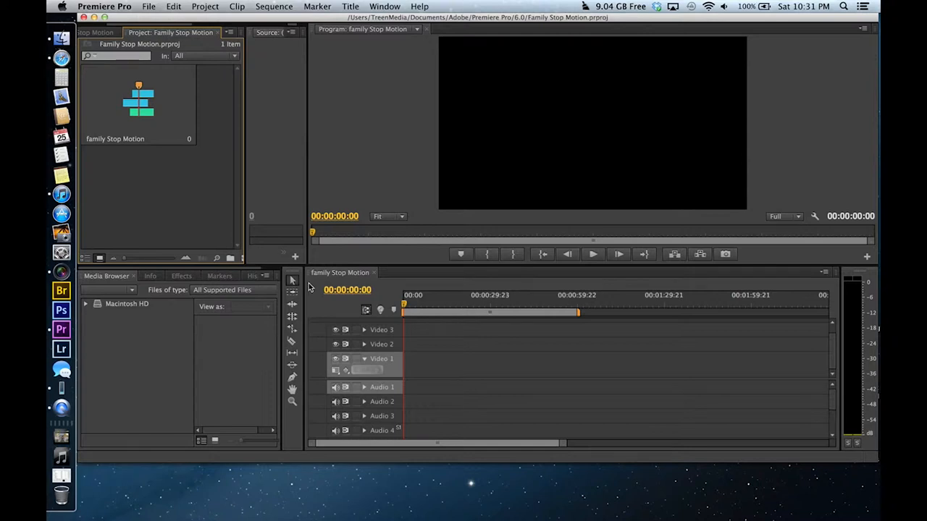
{"action": "mouse_move", "coordinate": [796, 289]}
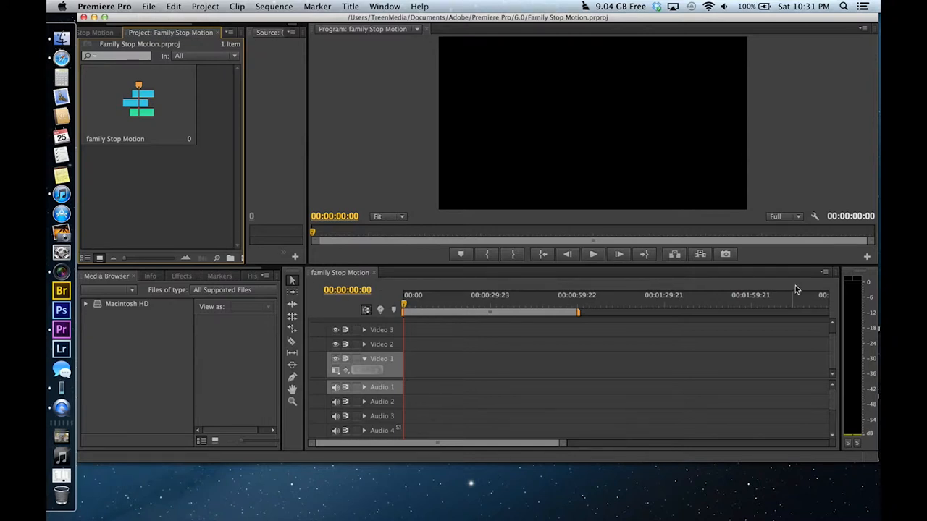
{"action": "mouse_move", "coordinate": [556, 465]}
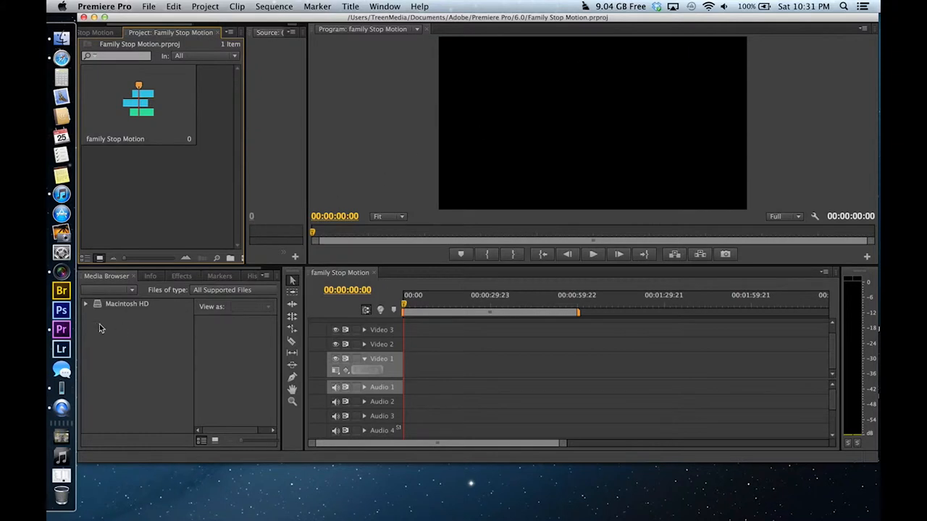
- Maximize the Media Browser panel so it fills the Premiere Pro window
{"action": "left_click", "coordinate": [85, 305]}
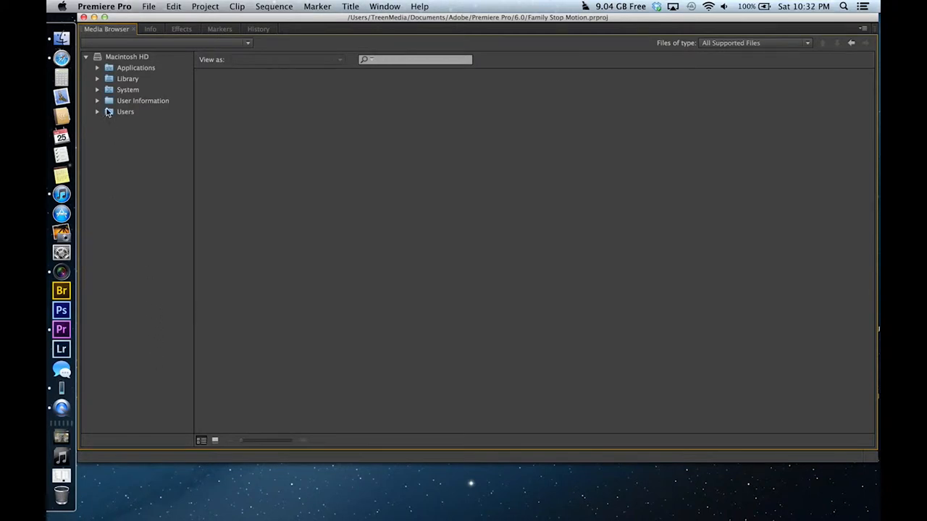
{"action": "mouse_move", "coordinate": [98, 99]}
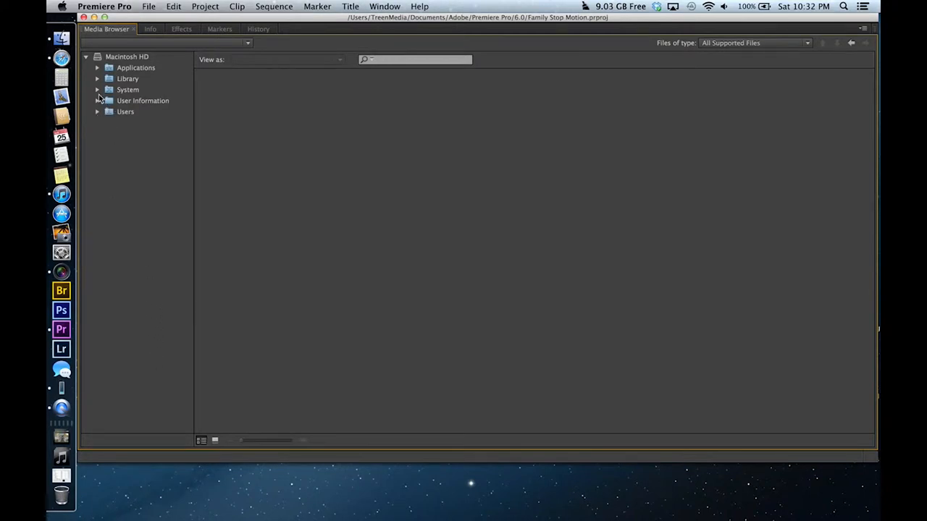
- Expand Users > TreenMedia > Desktop in the Media Browser and open the Stop Motion folder
{"action": "left_click", "coordinate": [98, 90]}
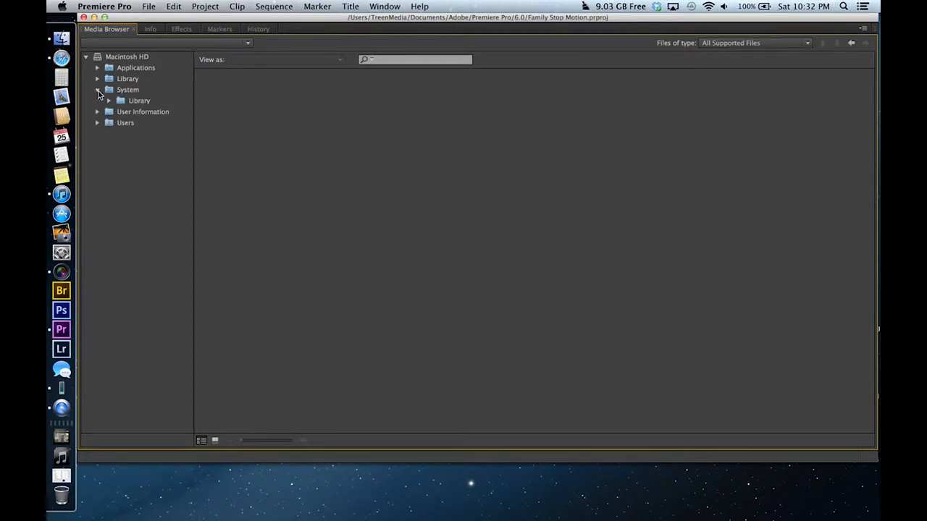
{"action": "left_click", "coordinate": [98, 78]}
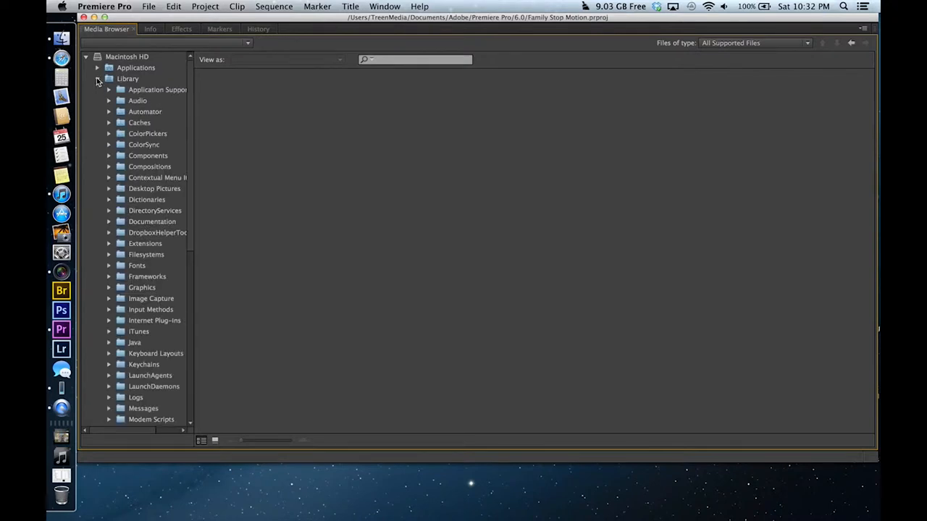
{"action": "left_click", "coordinate": [98, 78]}
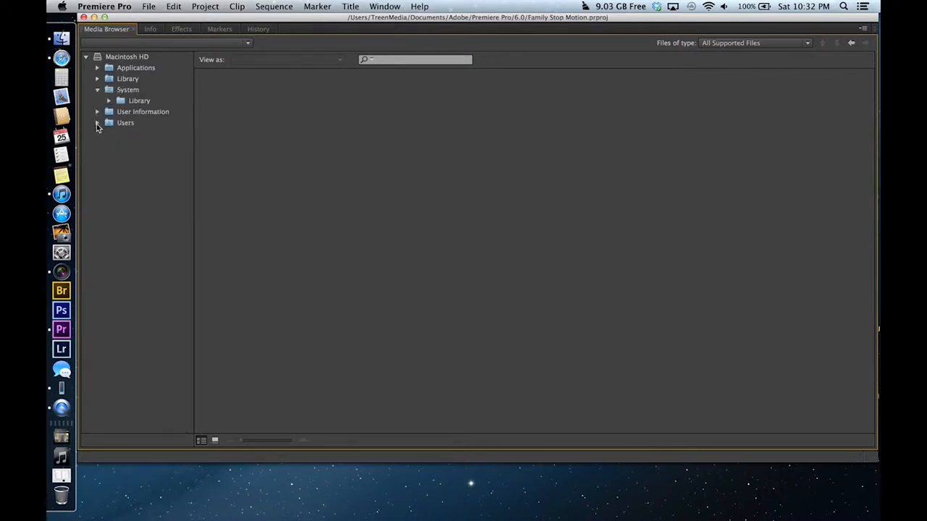
{"action": "left_click", "coordinate": [99, 122]}
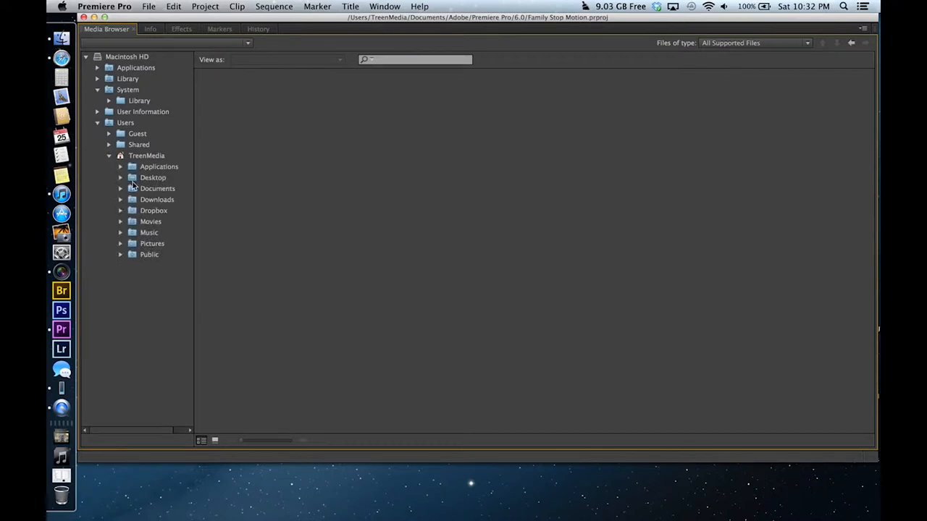
{"action": "left_click", "coordinate": [153, 177]}
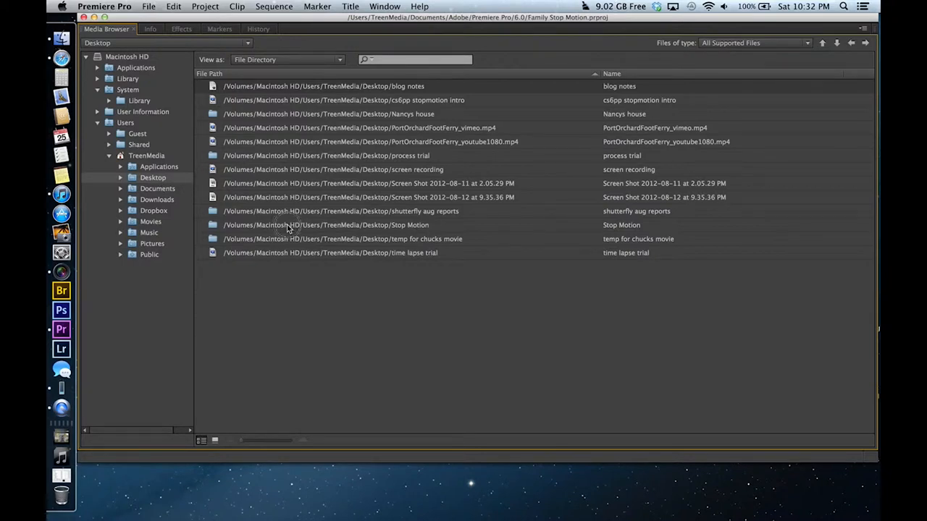
{"action": "double_click", "coordinate": [325, 224]}
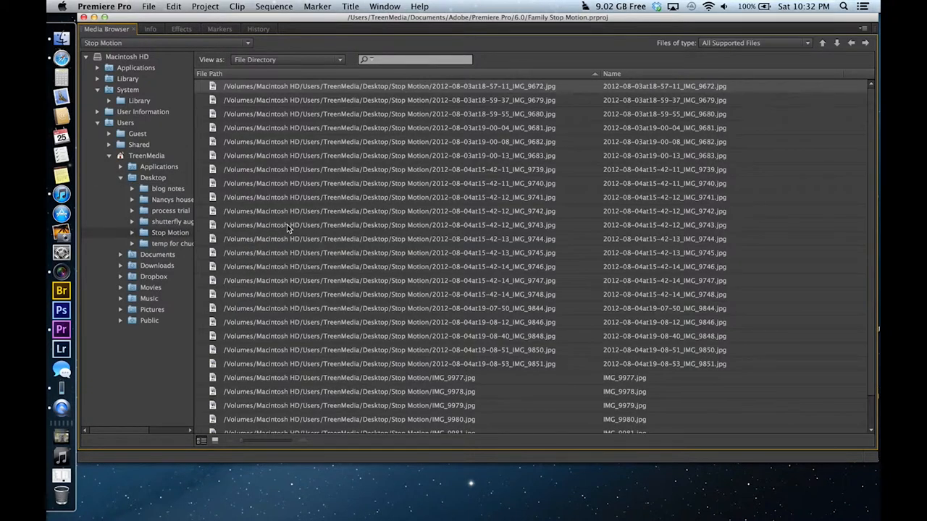
- Select the July folder and list its IMG JPG stills as rows
{"action": "scroll", "scroll_direction": "down", "scroll_amount": 3}
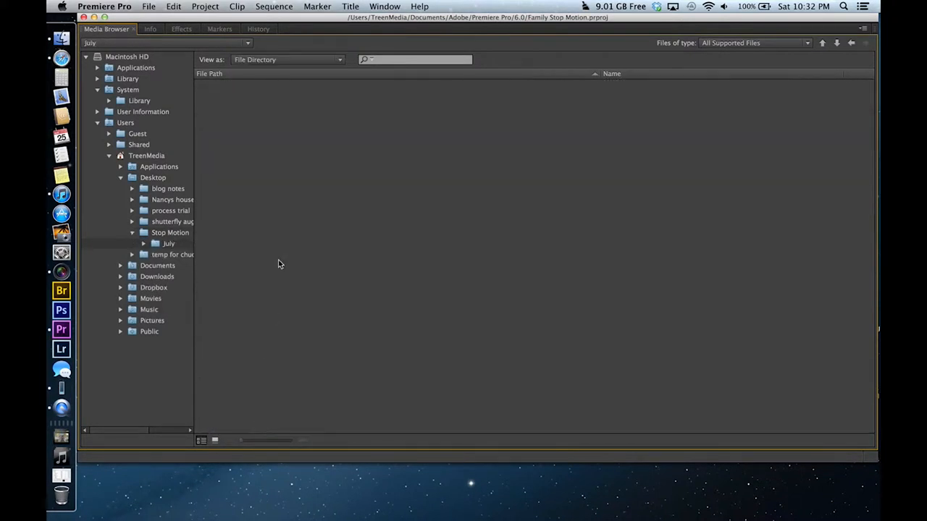
{"action": "left_click", "coordinate": [168, 244]}
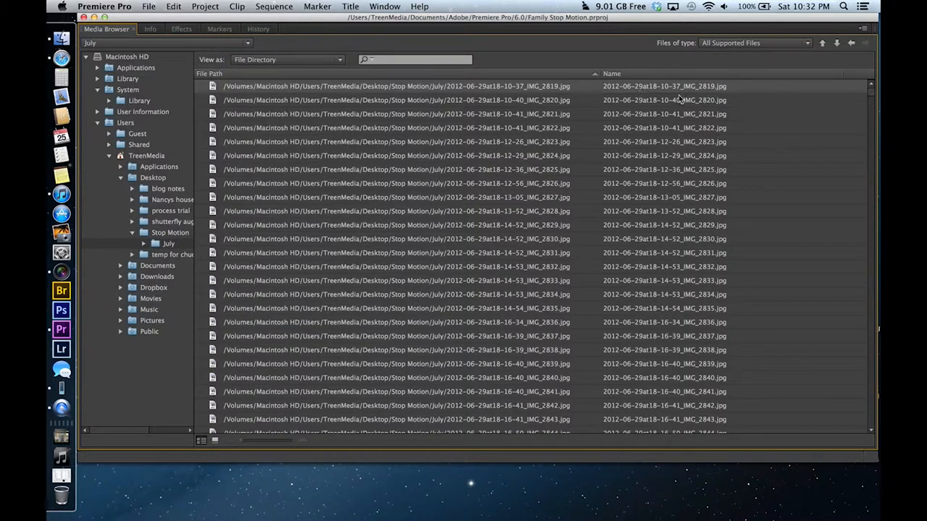
{"action": "mouse_move", "coordinate": [206, 498]}
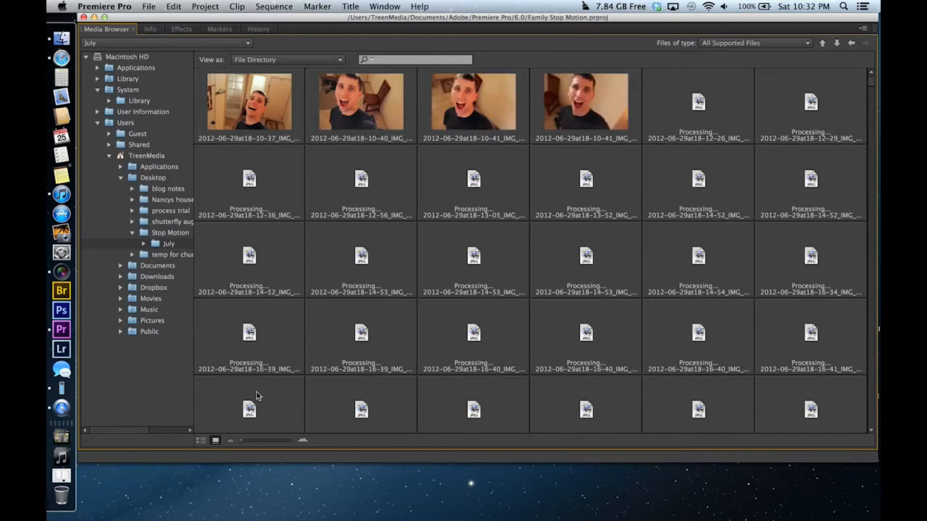
{"action": "left_click", "coordinate": [201, 440]}
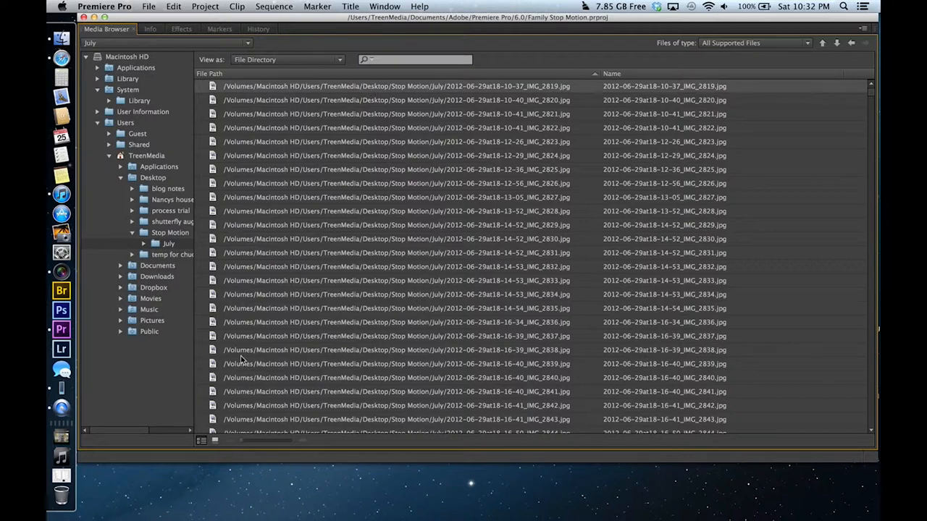
{"action": "mouse_move", "coordinate": [418, 90]}
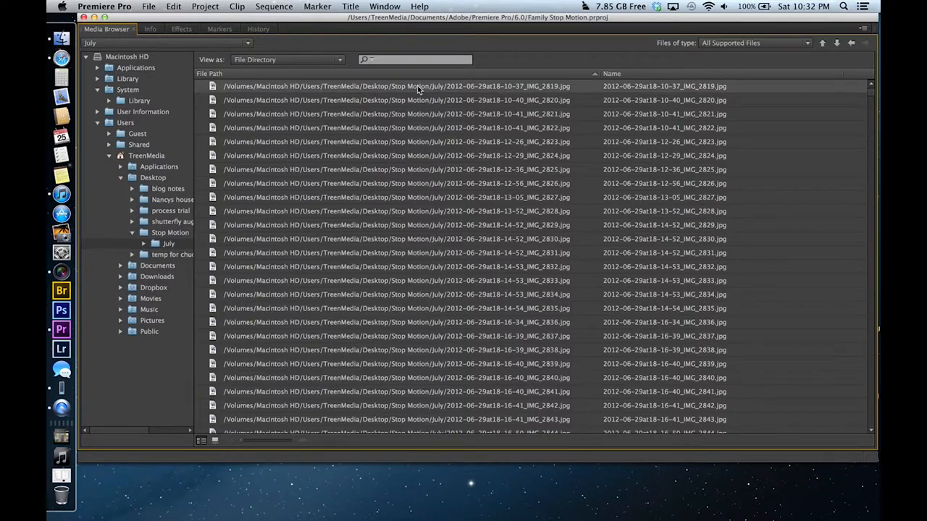
{"action": "scroll", "scroll_direction": "down", "scroll_amount": 3}
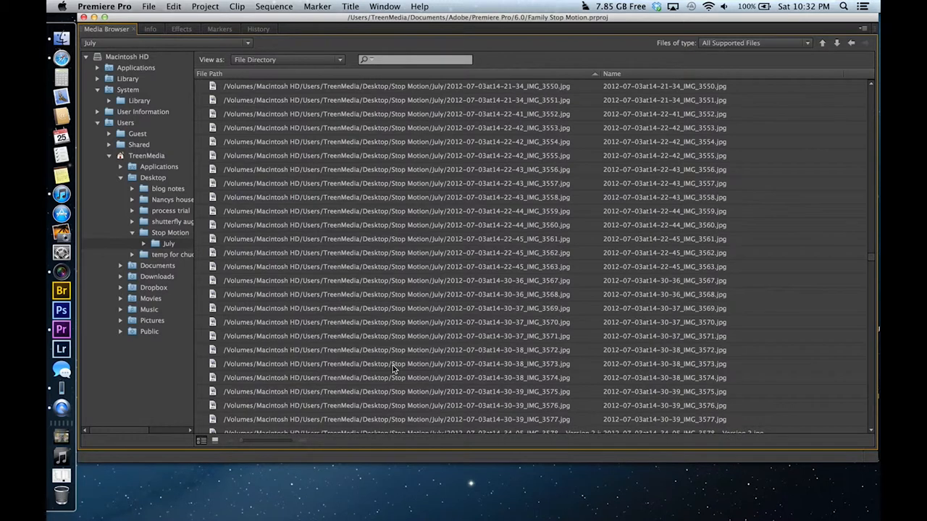
{"action": "mouse_move", "coordinate": [365, 264]}
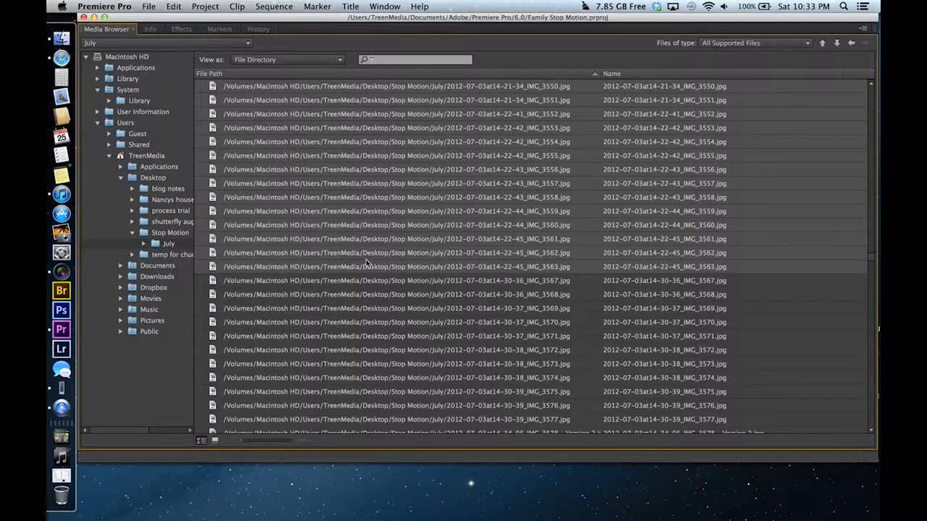
{"action": "mouse_move", "coordinate": [336, 180]}
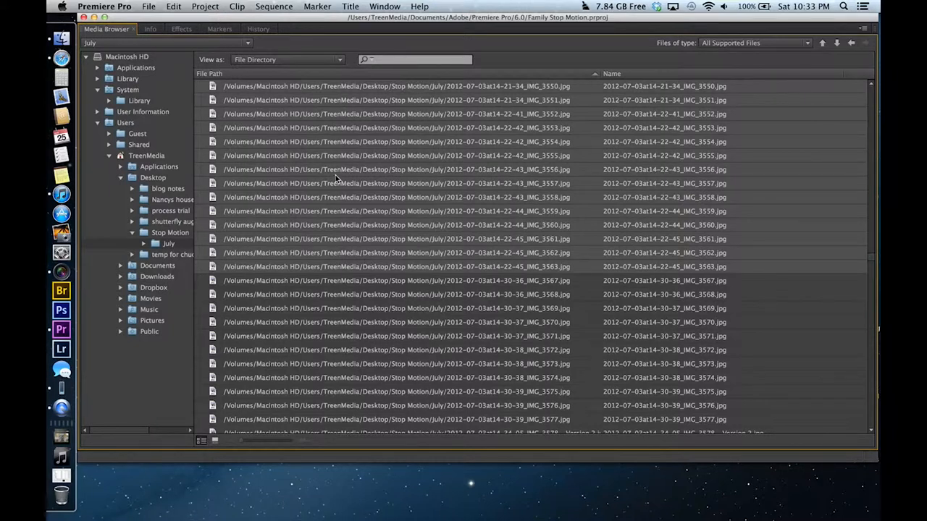
{"action": "mouse_move", "coordinate": [362, 190]}
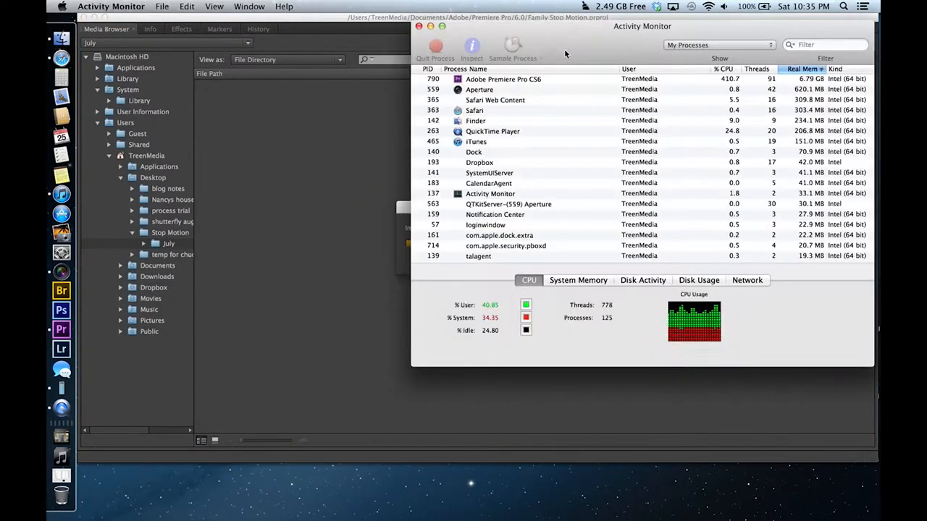
- Reposition the process window and bring up Activity Monitor from the Dock
{"action": "left_click_drag", "start_coordinate": [641, 26], "coordinate": [472, 62]}
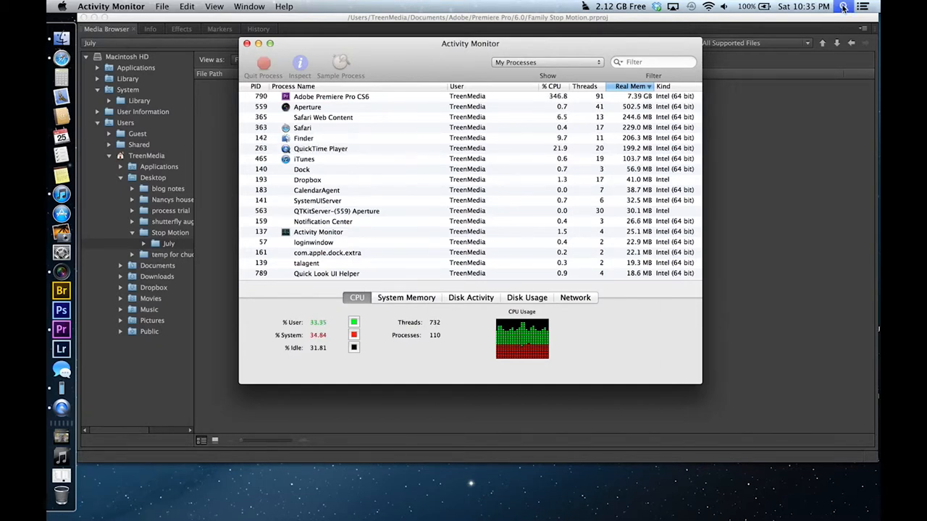
{"action": "left_click", "coordinate": [842, 6]}
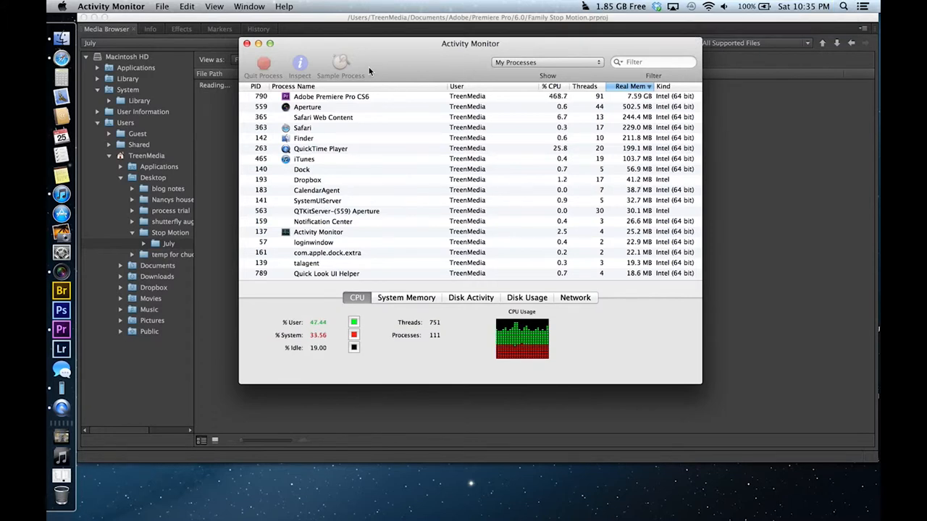
{"action": "mouse_move", "coordinate": [87, 394]}
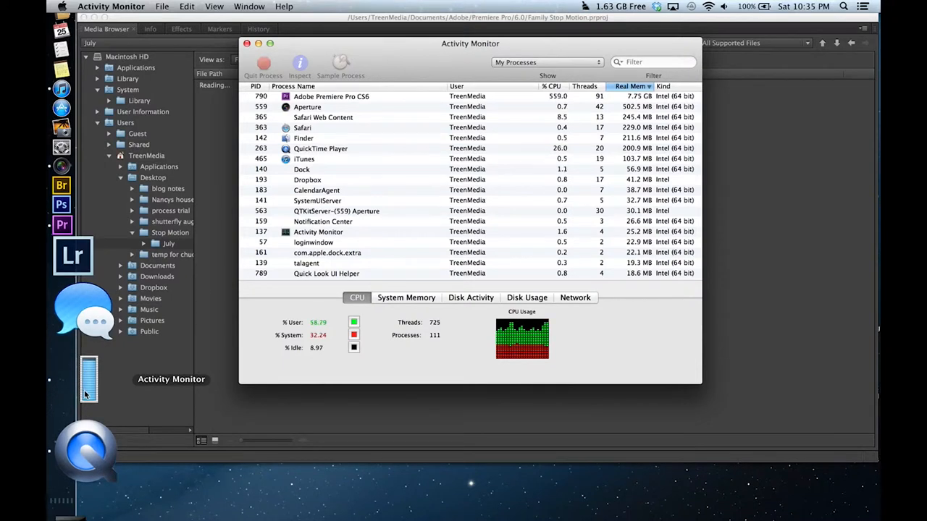
{"action": "right_click", "coordinate": [88, 379]}
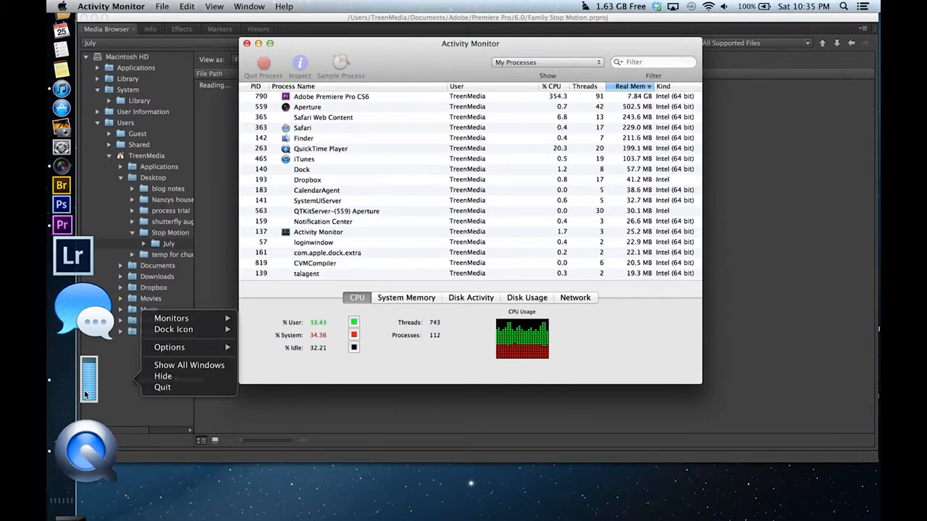
{"action": "left_click", "coordinate": [169, 347]}
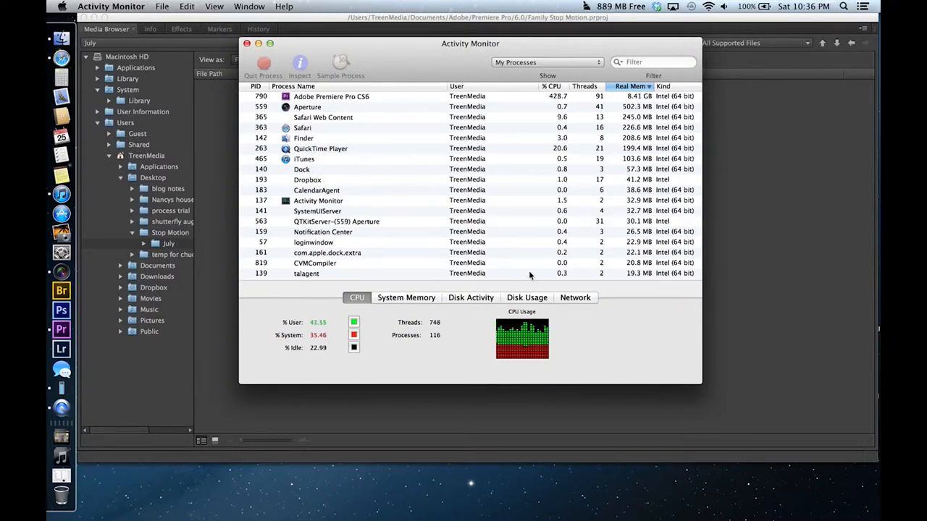
{"action": "mouse_move", "coordinate": [398, 172]}
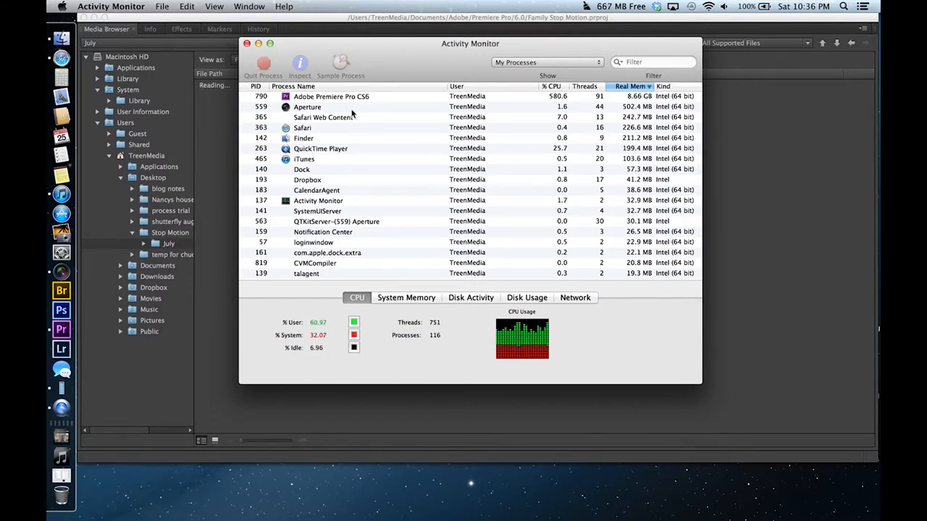
- Check memory use of Aperture, Safari, Premiere Pro and QuickTime Player, then close Activity Monitor
{"action": "left_click", "coordinate": [307, 107]}
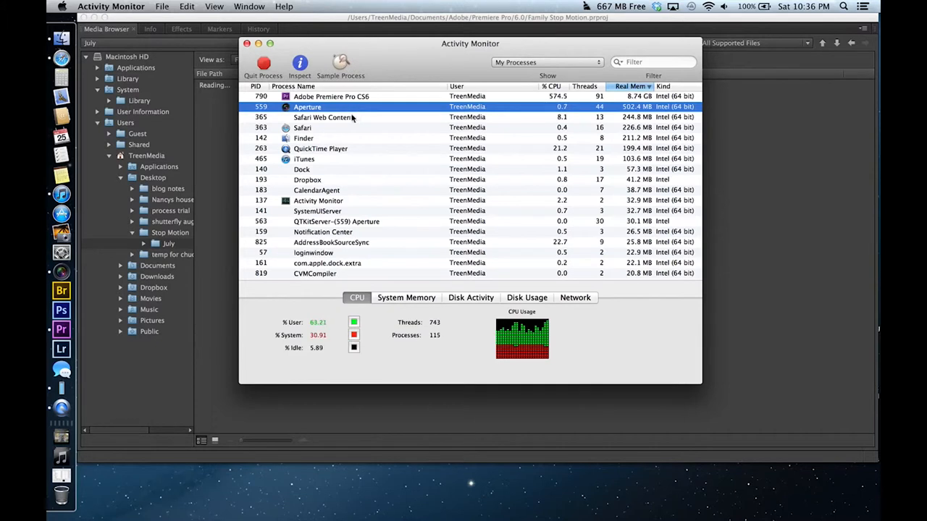
{"action": "left_click", "coordinate": [301, 128]}
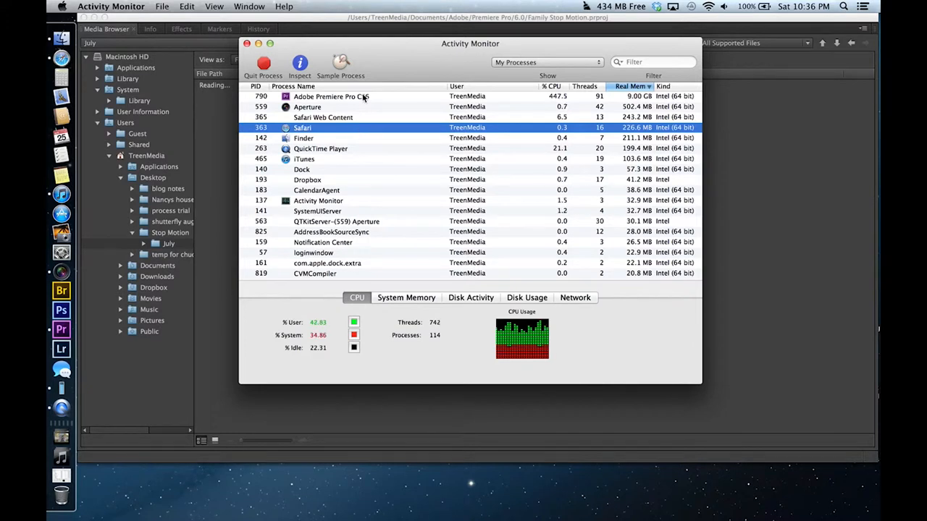
{"action": "left_click", "coordinate": [330, 96]}
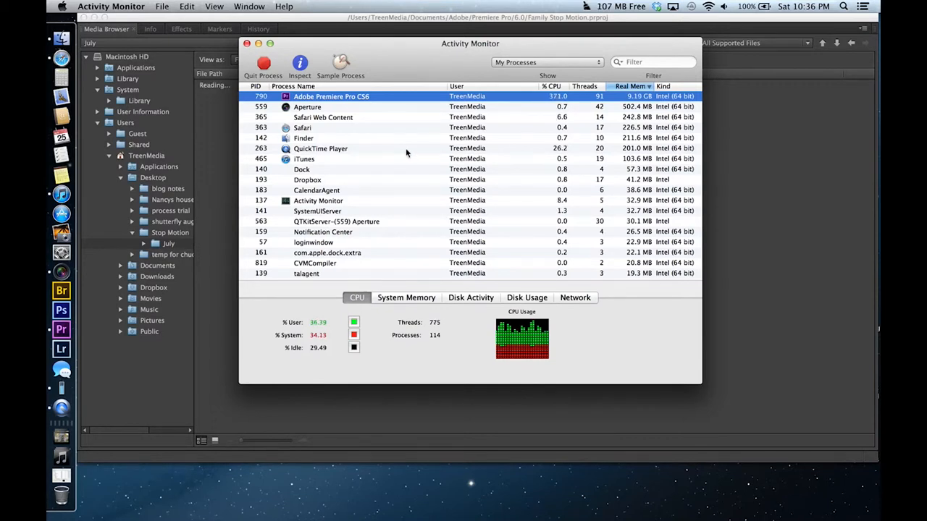
{"action": "left_click", "coordinate": [322, 147]}
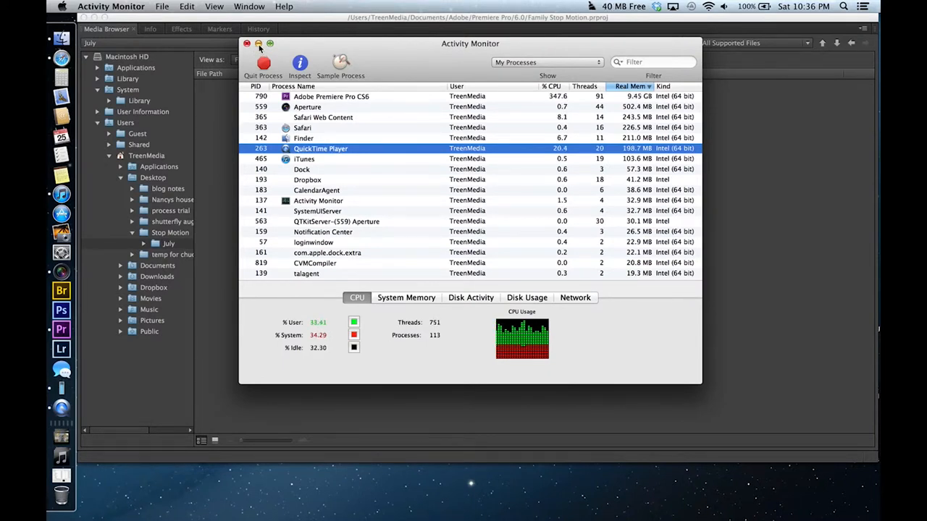
{"action": "left_click", "coordinate": [246, 44]}
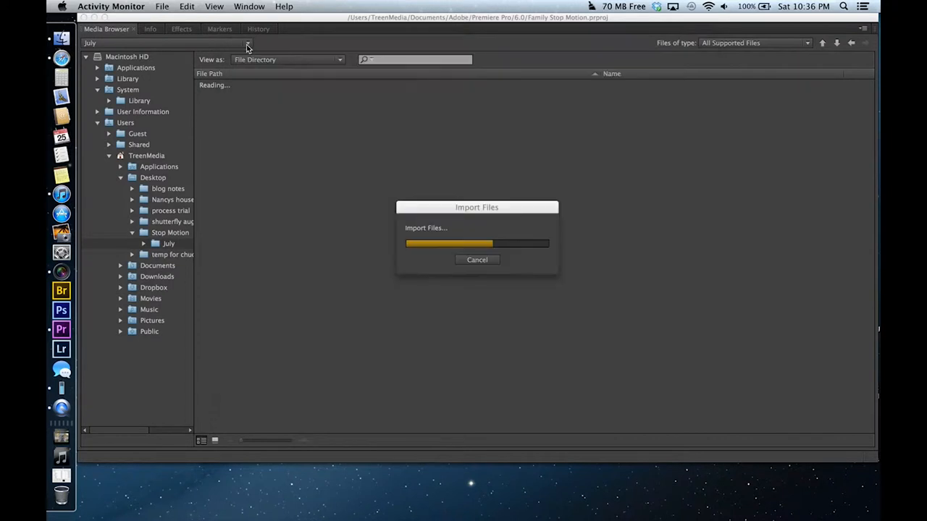
{"action": "mouse_move", "coordinate": [88, 385]}
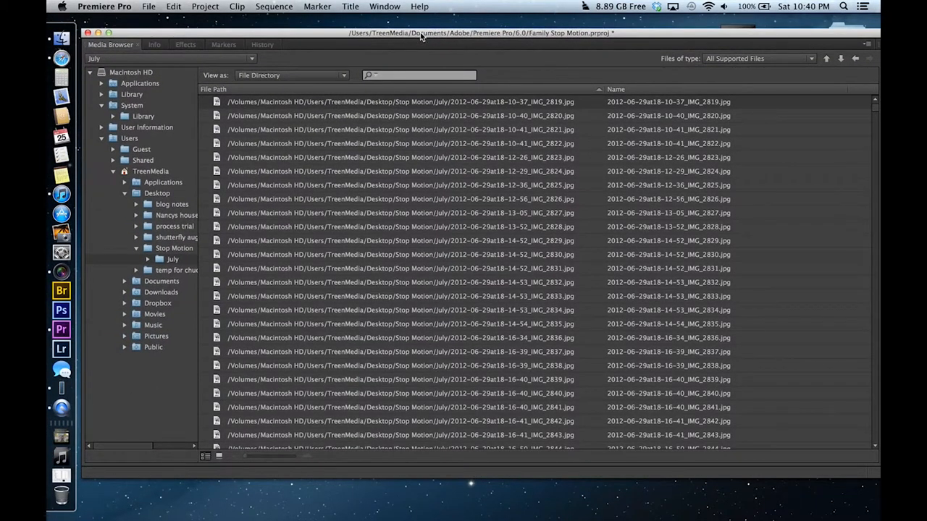
{"action": "mouse_move", "coordinate": [340, 258]}
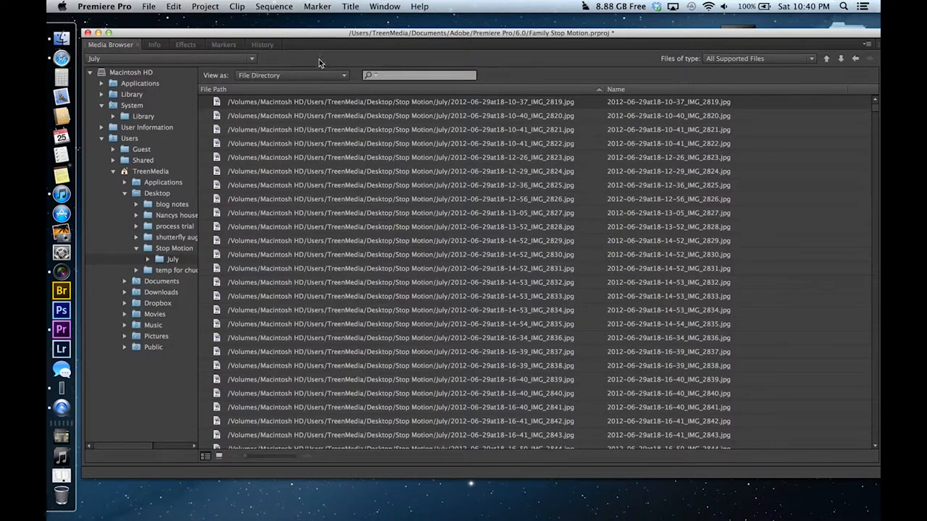
- Restore the full editing workspace after the July stills finish importing
{"action": "left_click", "coordinate": [399, 102]}
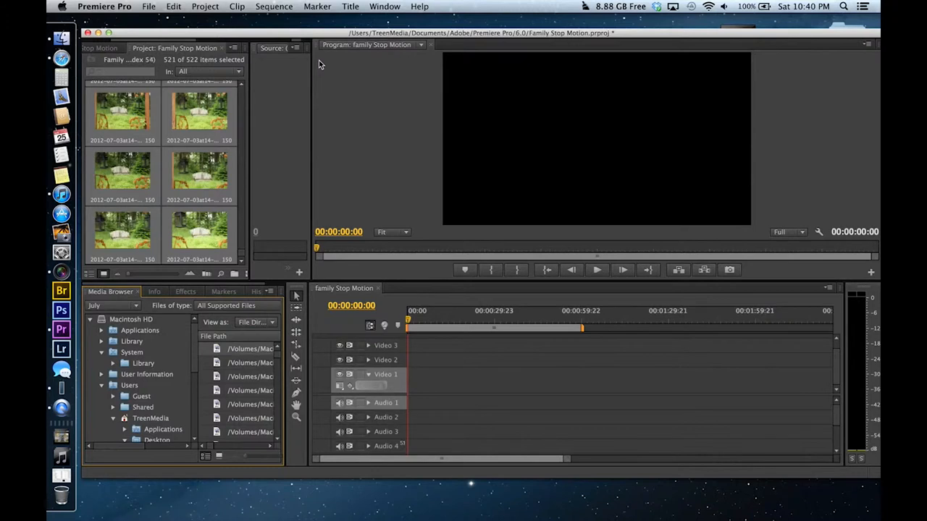
{"action": "mouse_move", "coordinate": [150, 194]}
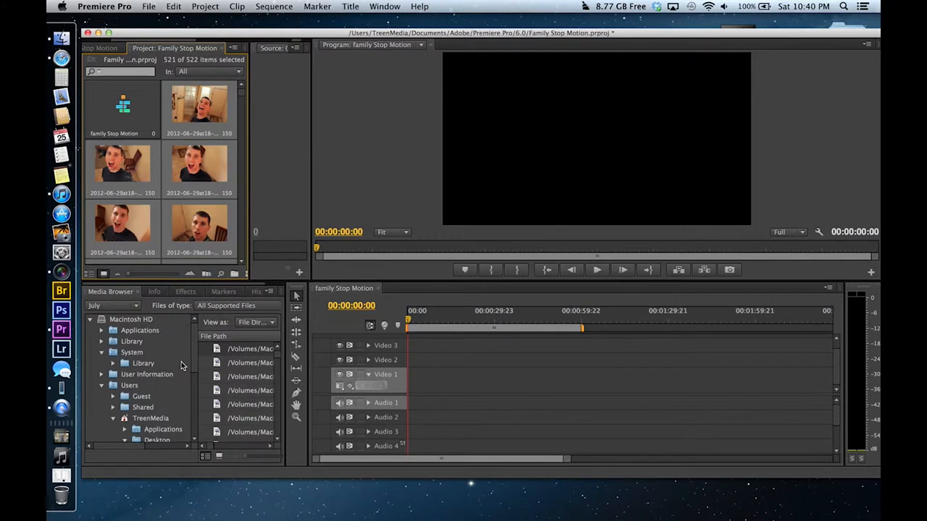
- Browse the Media Browser to Library and show project items as a name list
{"action": "left_click", "coordinate": [109, 304]}
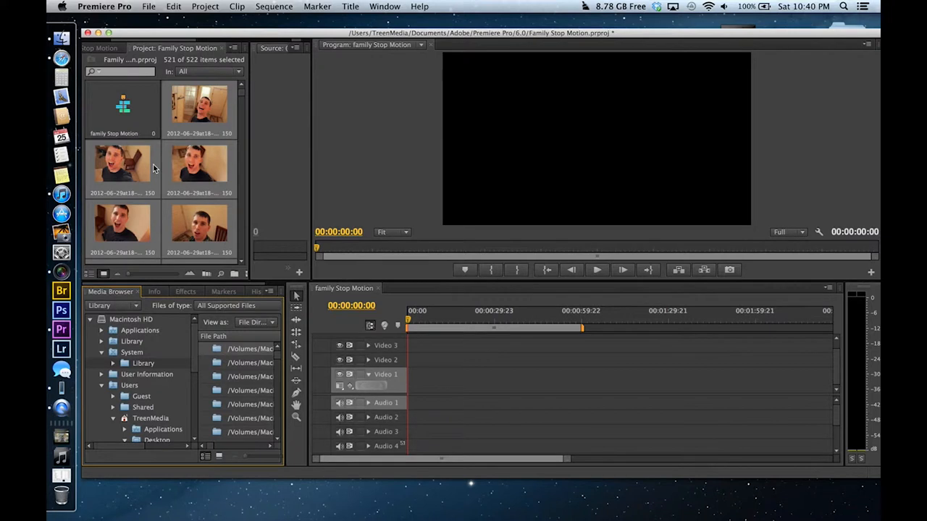
{"action": "mouse_move", "coordinate": [172, 194]}
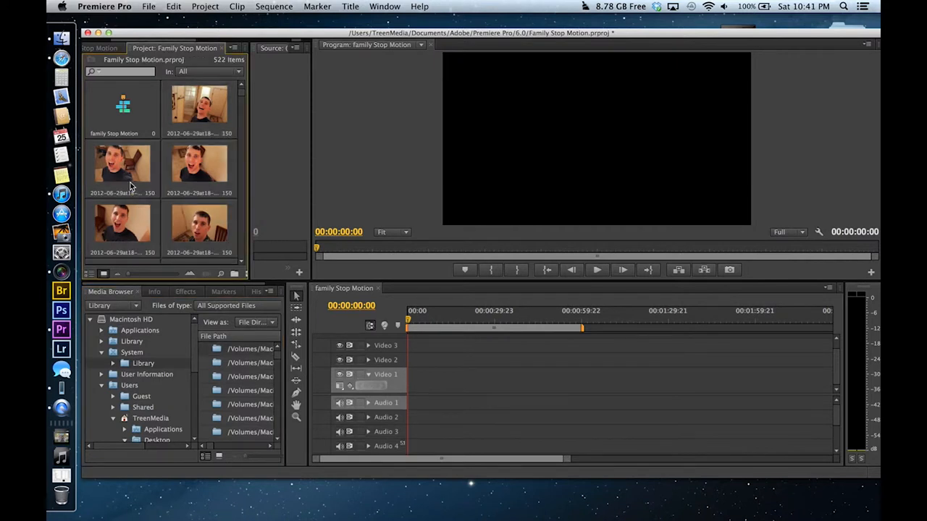
{"action": "mouse_move", "coordinate": [151, 200]}
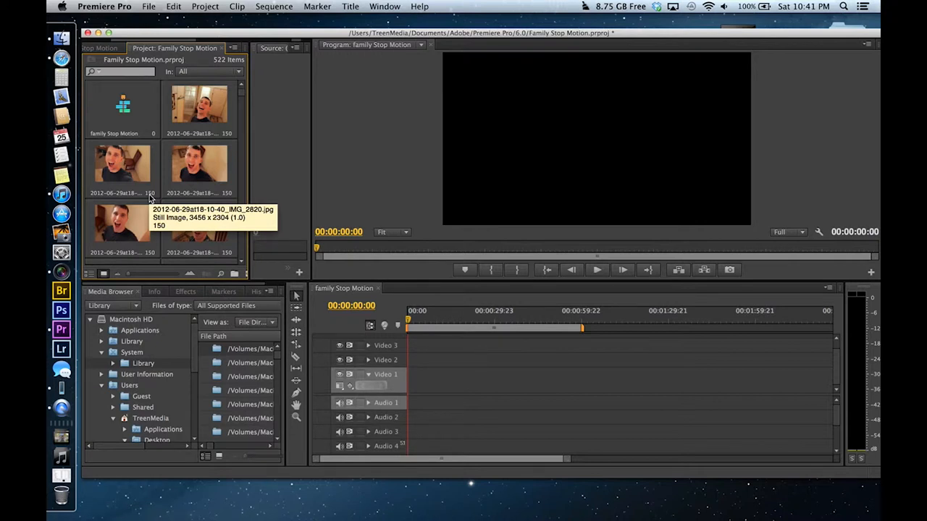
{"action": "mouse_move", "coordinate": [239, 232]}
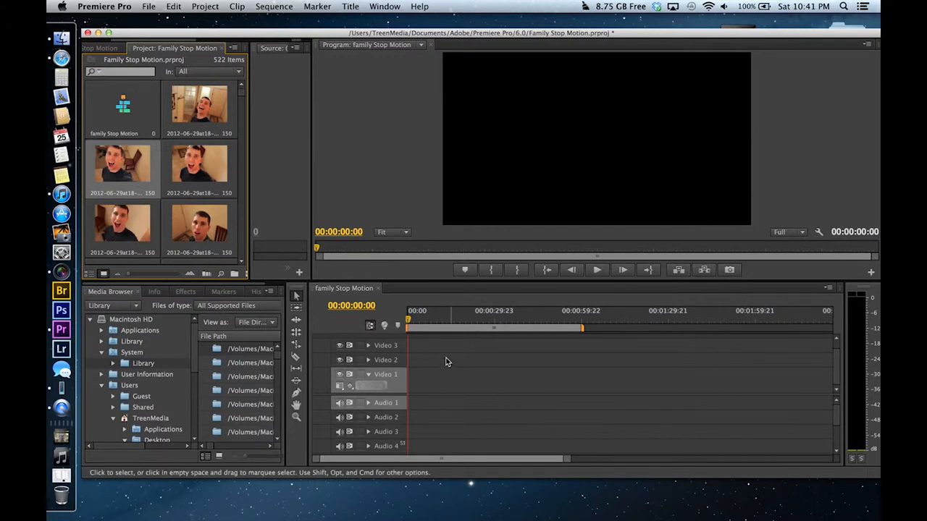
{"action": "mouse_move", "coordinate": [151, 200]}
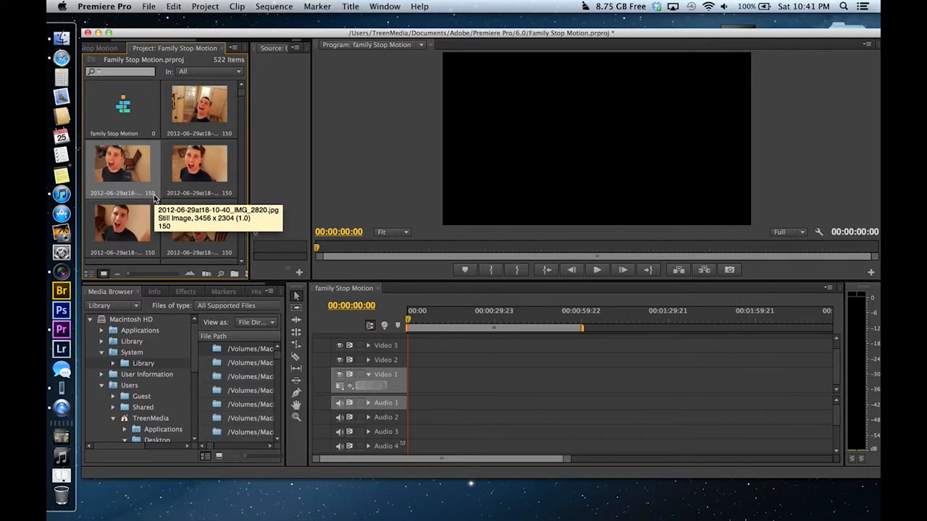
{"action": "mouse_move", "coordinate": [180, 145]}
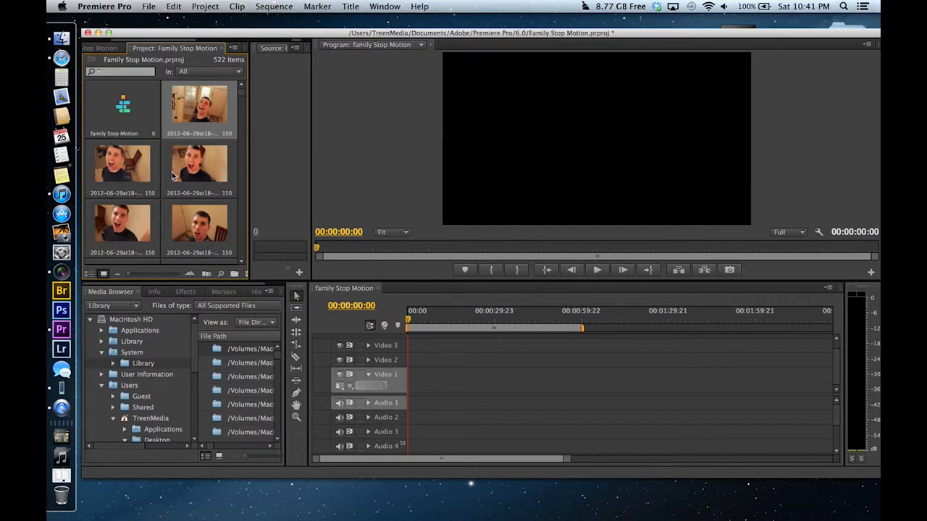
{"action": "mouse_move", "coordinate": [190, 127]}
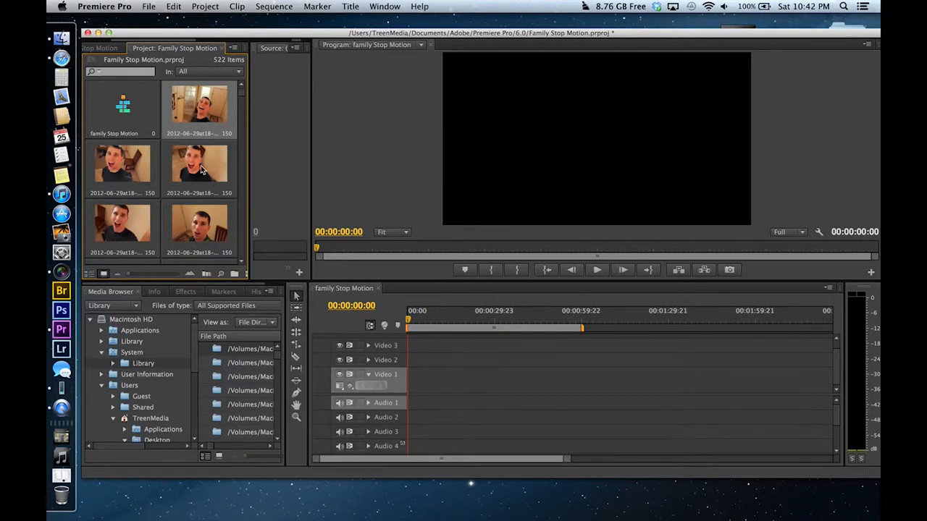
{"action": "mouse_move", "coordinate": [165, 214]}
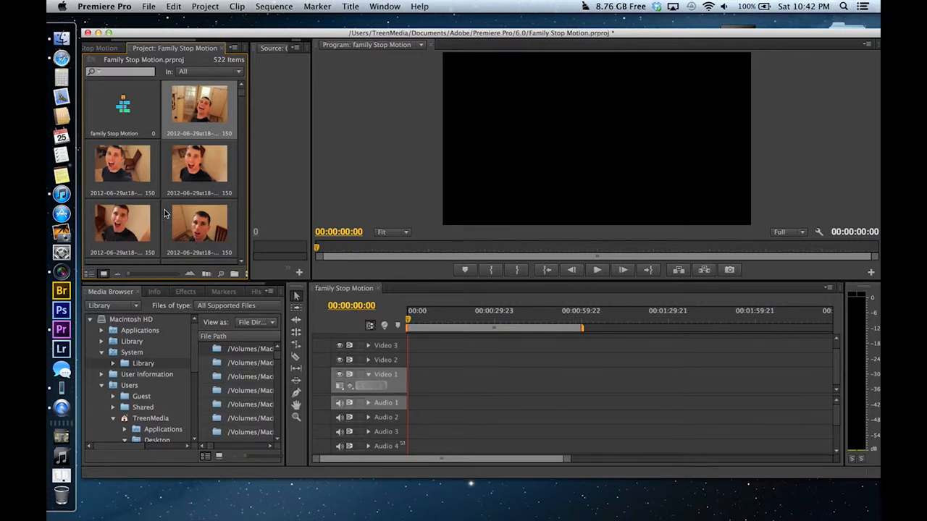
{"action": "left_click", "coordinate": [90, 273]}
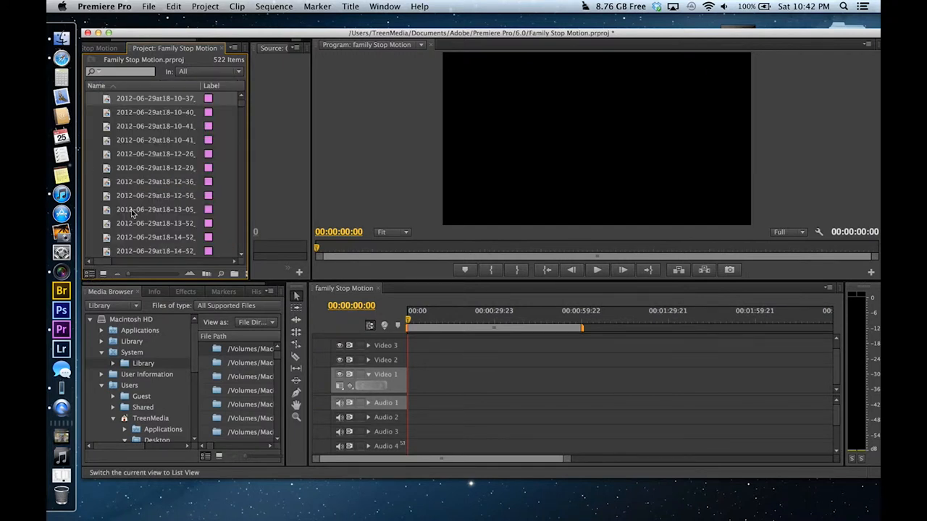
{"action": "mouse_move", "coordinate": [156, 113]}
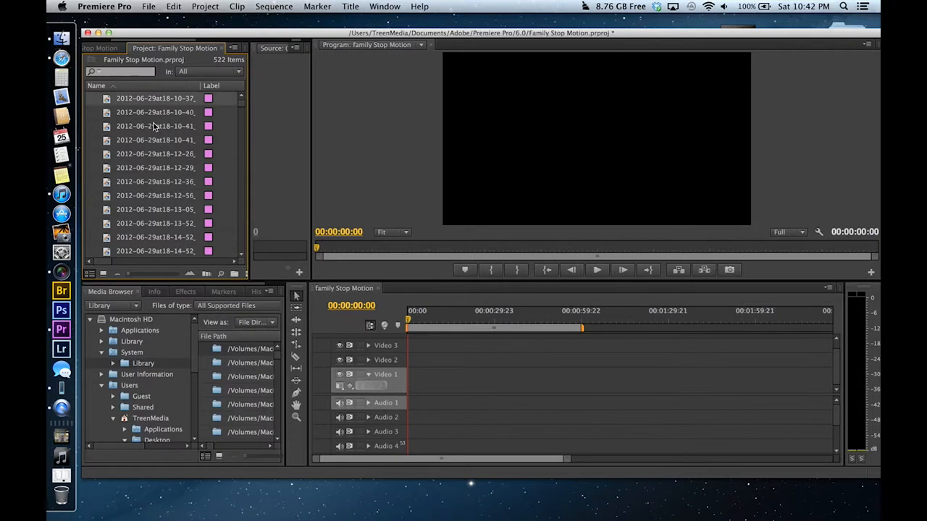
{"action": "mouse_move", "coordinate": [158, 99]}
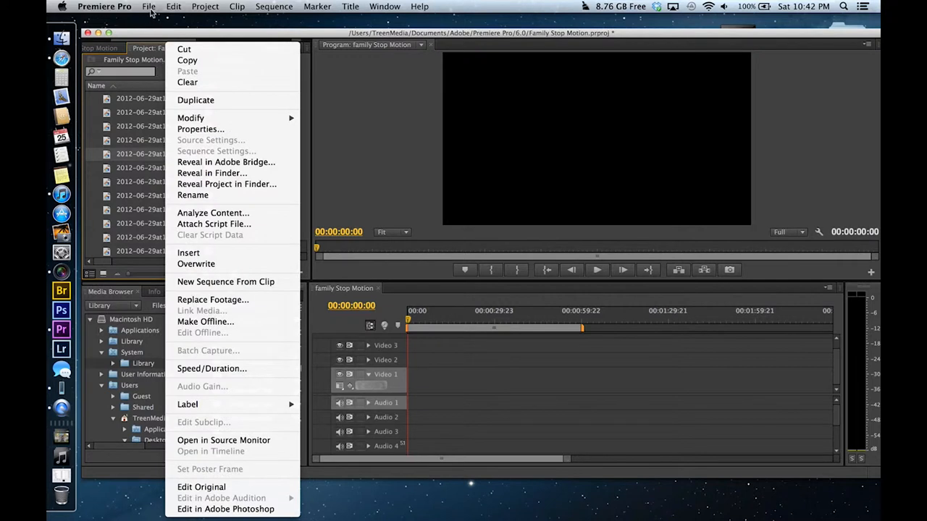
{"action": "mouse_move", "coordinate": [174, 6]}
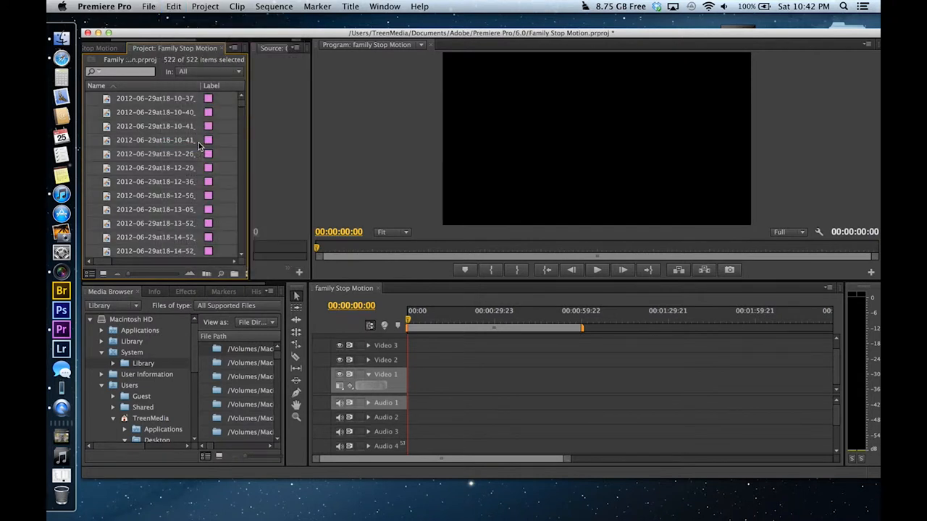
{"action": "mouse_move", "coordinate": [145, 129]}
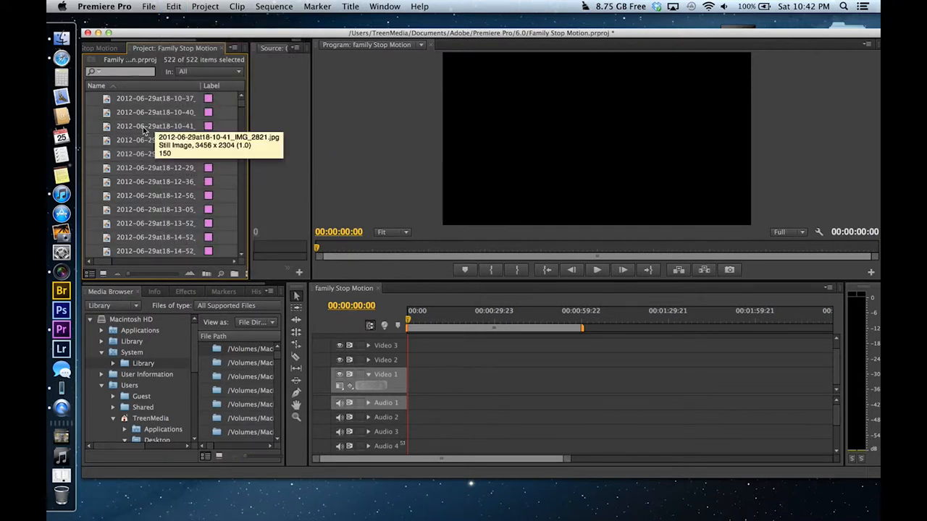
- Set the selected stills' duration to 4 in the Clip Speed/Duration dialog
{"action": "right_click", "coordinate": [157, 126]}
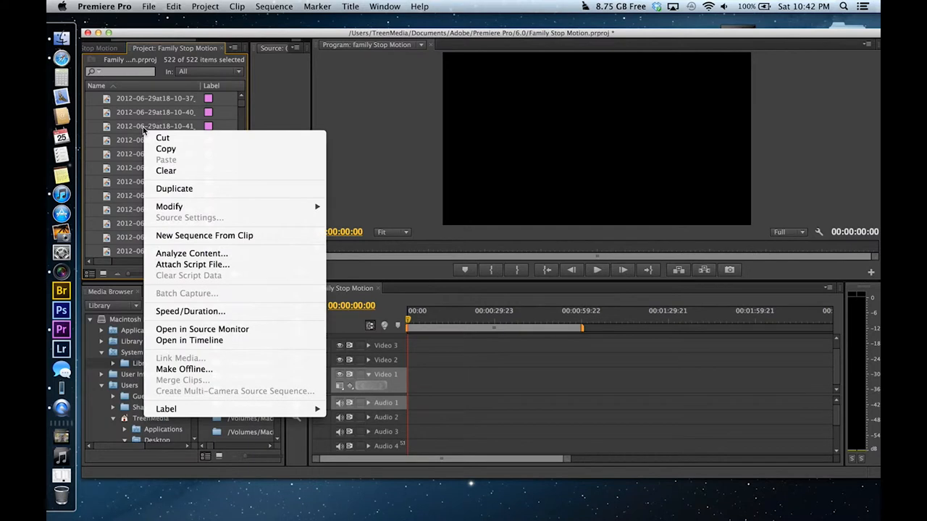
{"action": "mouse_move", "coordinate": [190, 310]}
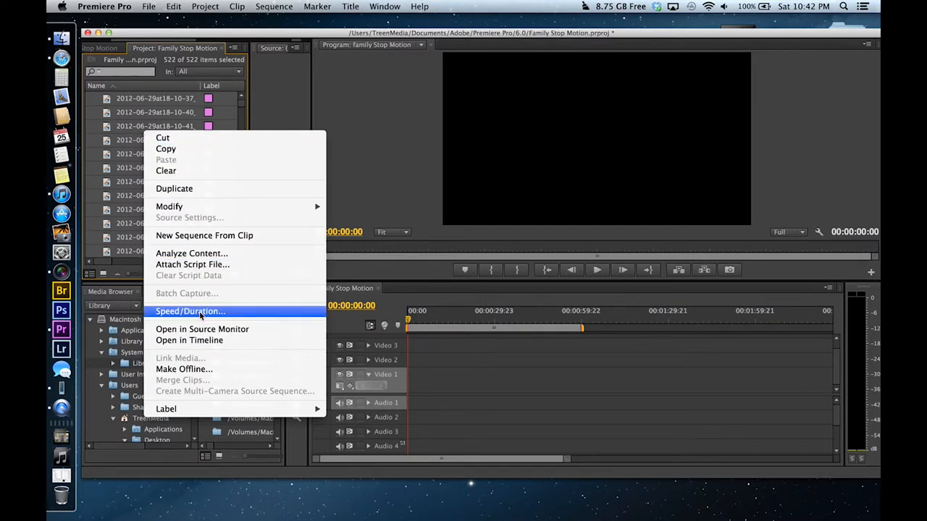
{"action": "left_click", "coordinate": [189, 310]}
{"action": "type", "text": "4"}
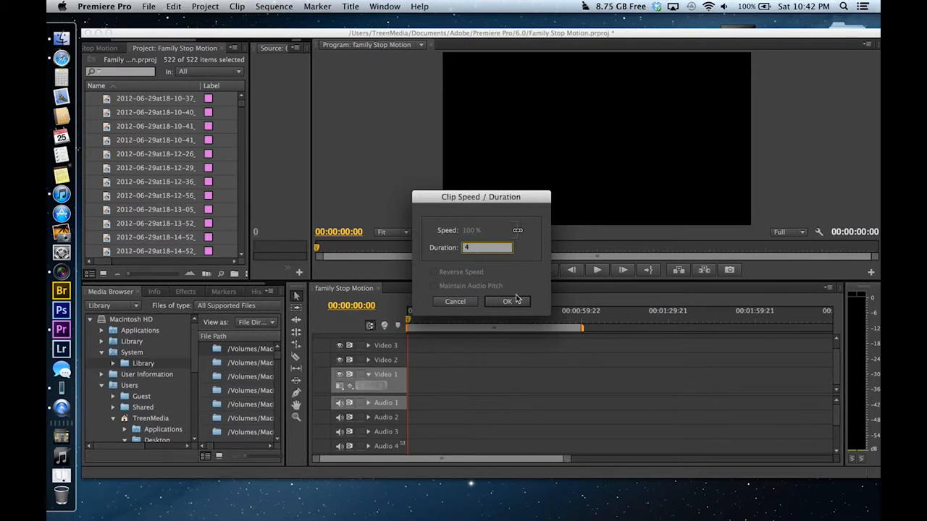
{"action": "left_click", "coordinate": [506, 301]}
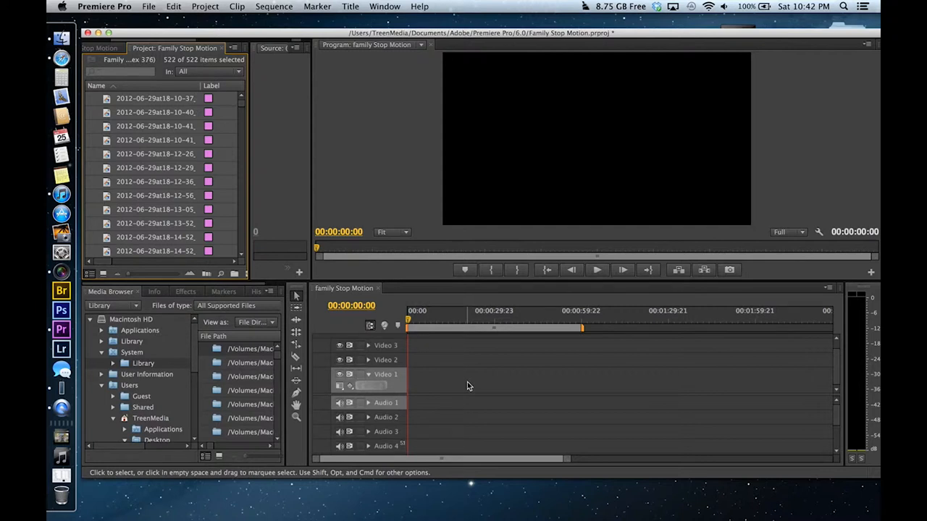
{"action": "mouse_move", "coordinate": [173, 191]}
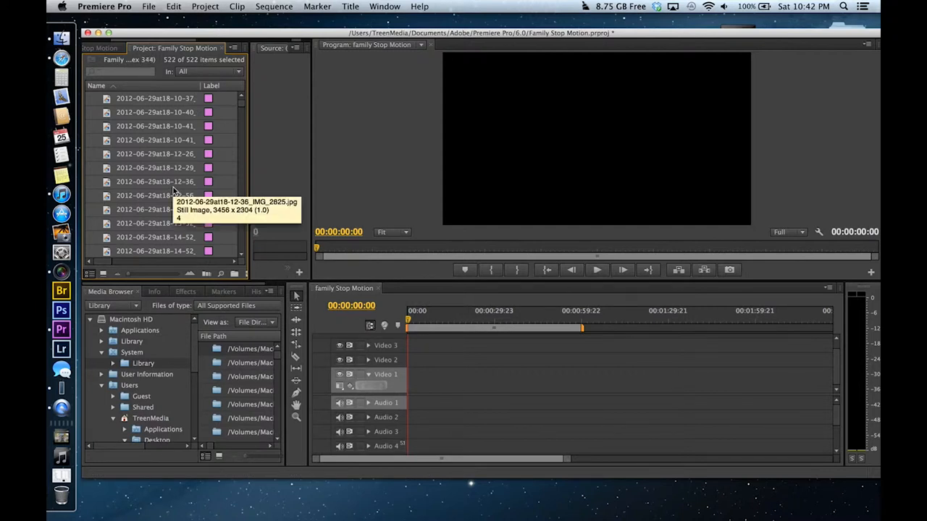
{"action": "mouse_move", "coordinate": [162, 174]}
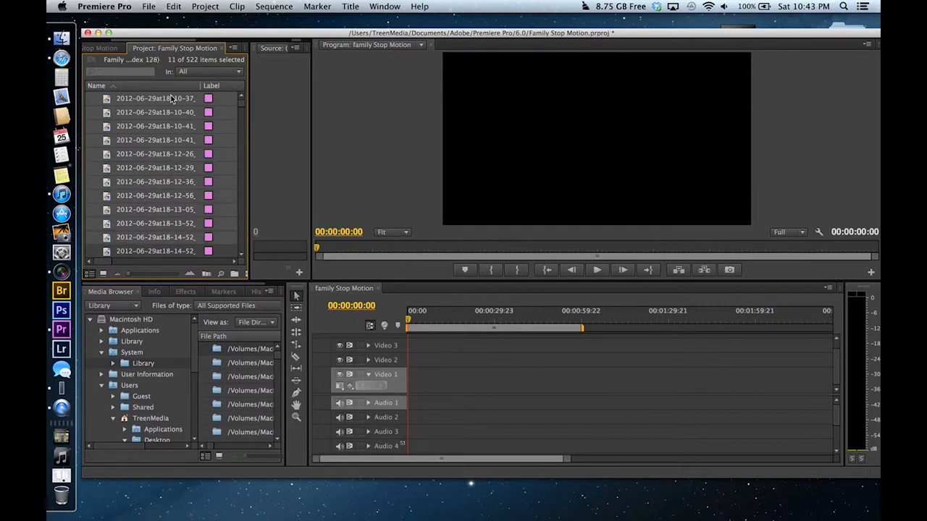
- Drag the ten selected stills onto the video track at the start of the sequence
{"action": "left_click", "coordinate": [156, 237]}
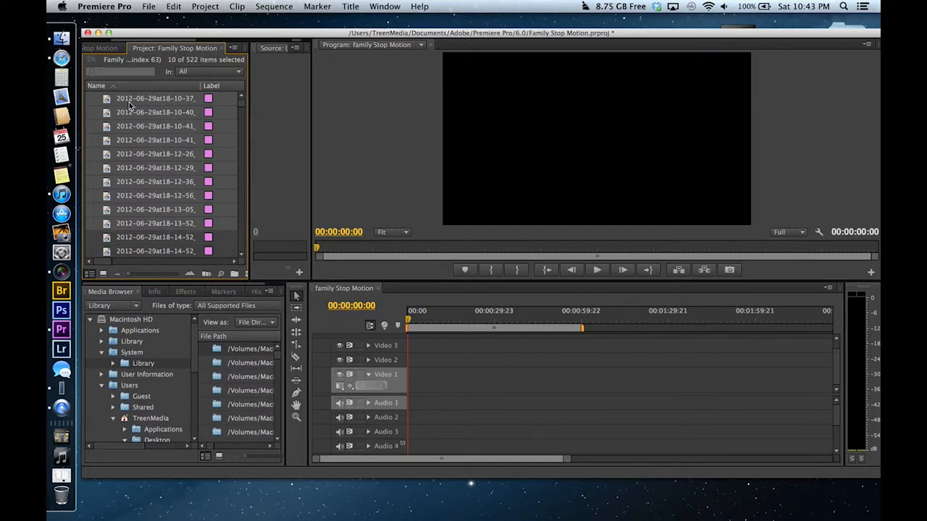
{"action": "mouse_move", "coordinate": [129, 104]}
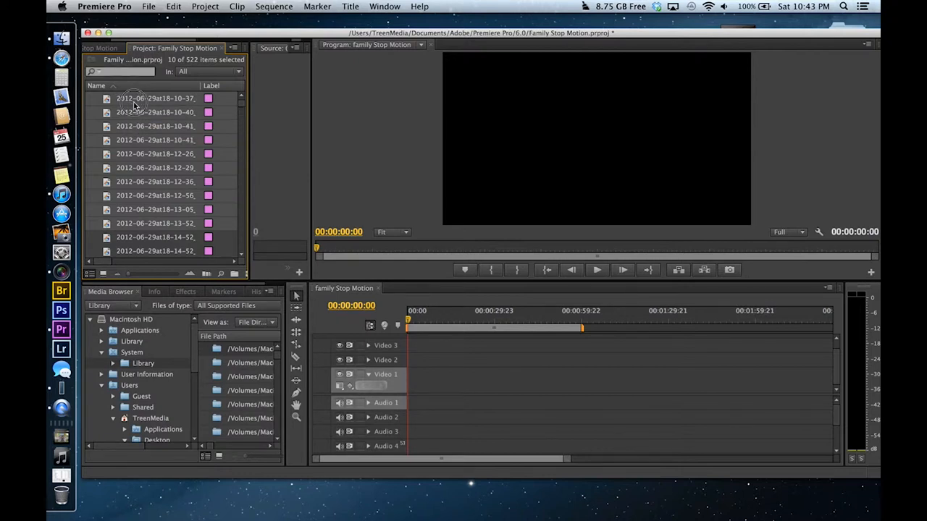
{"action": "left_click_drag", "start_coordinate": [133, 105], "coordinate": [417, 370]}
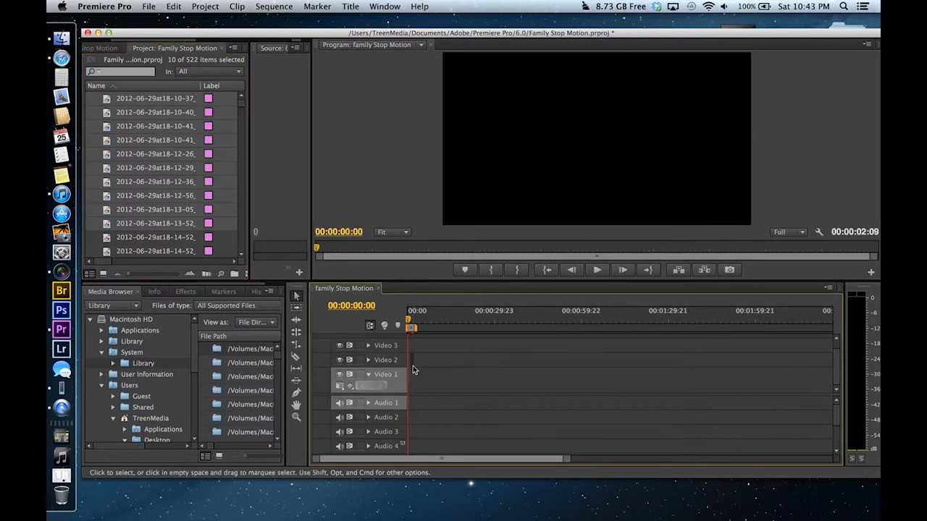
{"action": "mouse_move", "coordinate": [414, 402]}
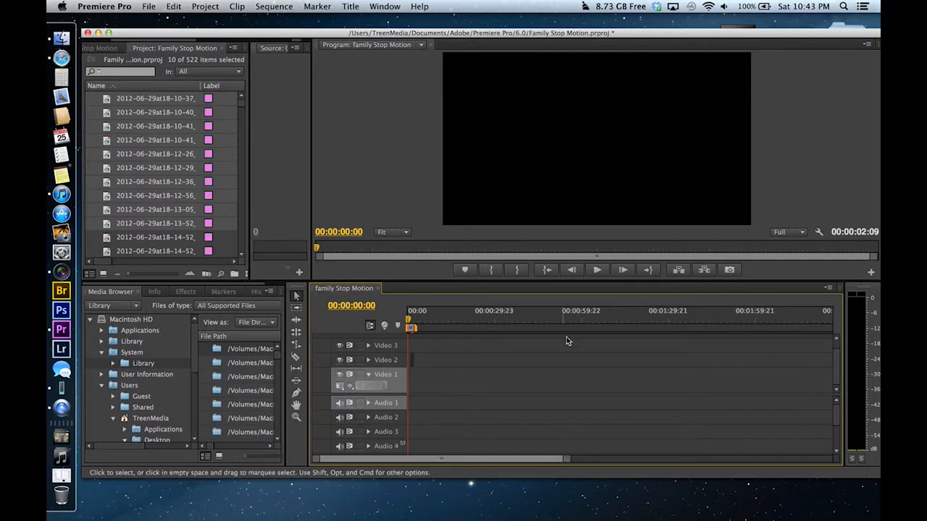
{"action": "mouse_move", "coordinate": [498, 391]}
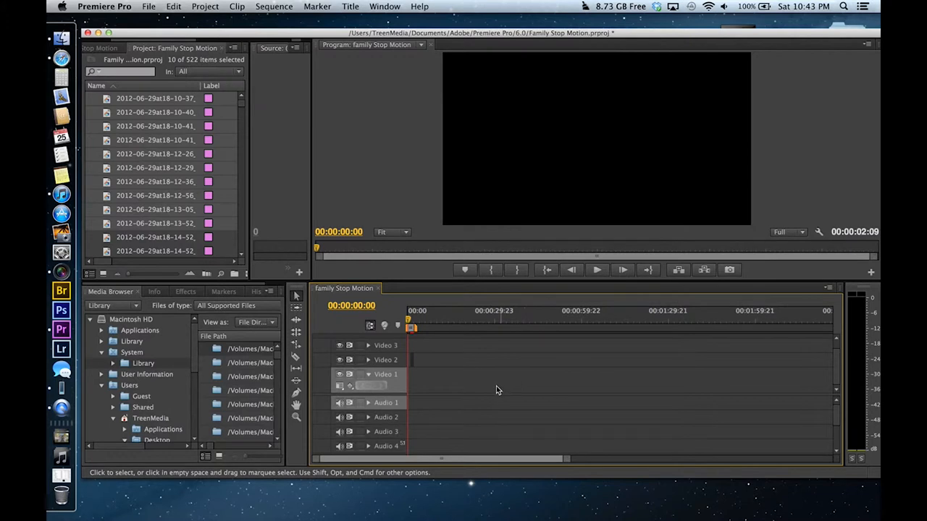
{"action": "mouse_move", "coordinate": [463, 391]}
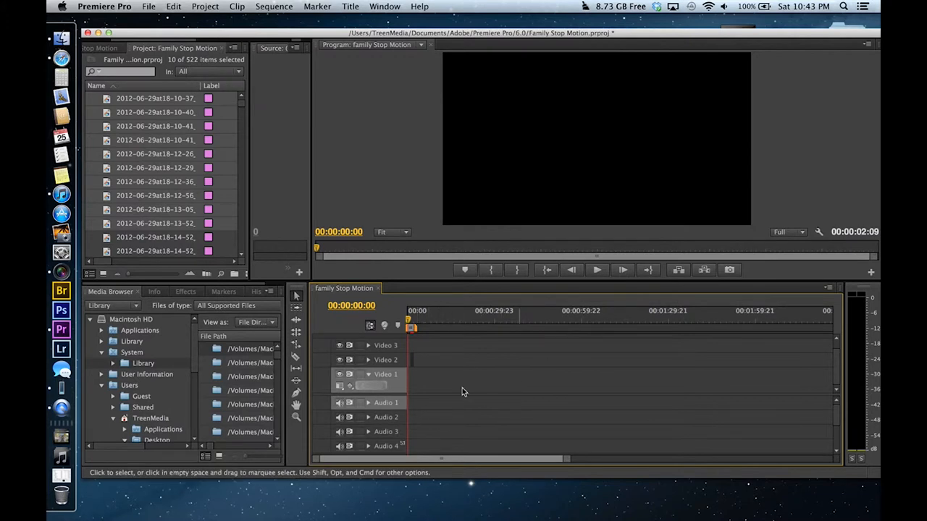
{"action": "mouse_move", "coordinate": [443, 382]}
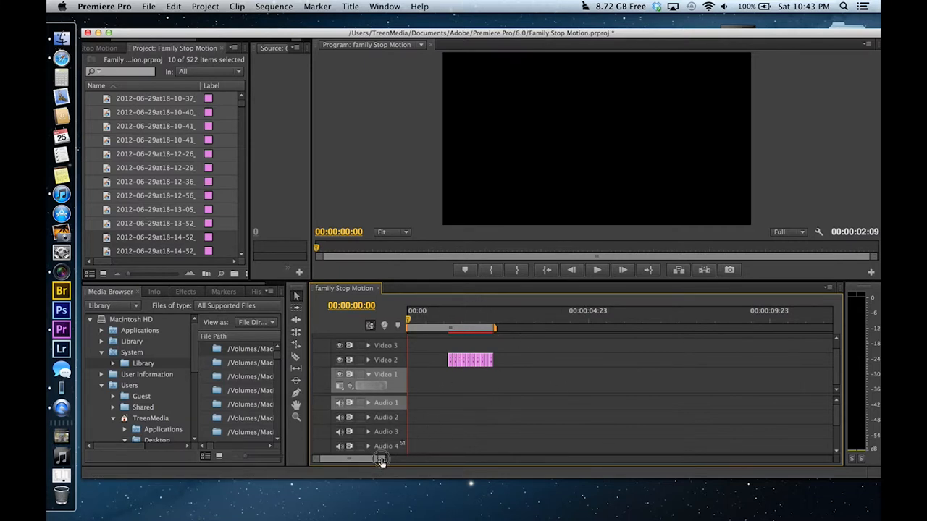
- Zoom the timeline in until the ten short stills are individually readable
{"action": "left_click_drag", "start_coordinate": [382, 461], "coordinate": [496, 463]}
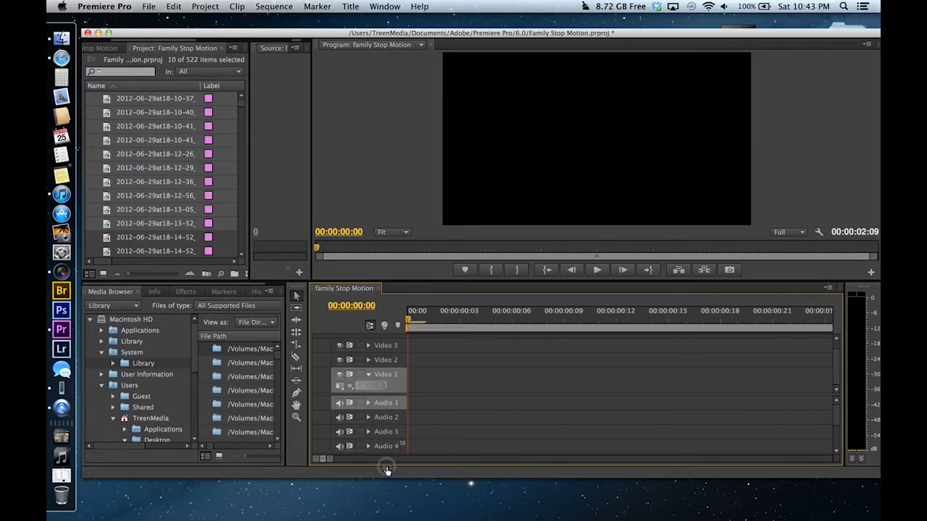
{"action": "left_click_drag", "start_coordinate": [388, 466], "coordinate": [335, 466]}
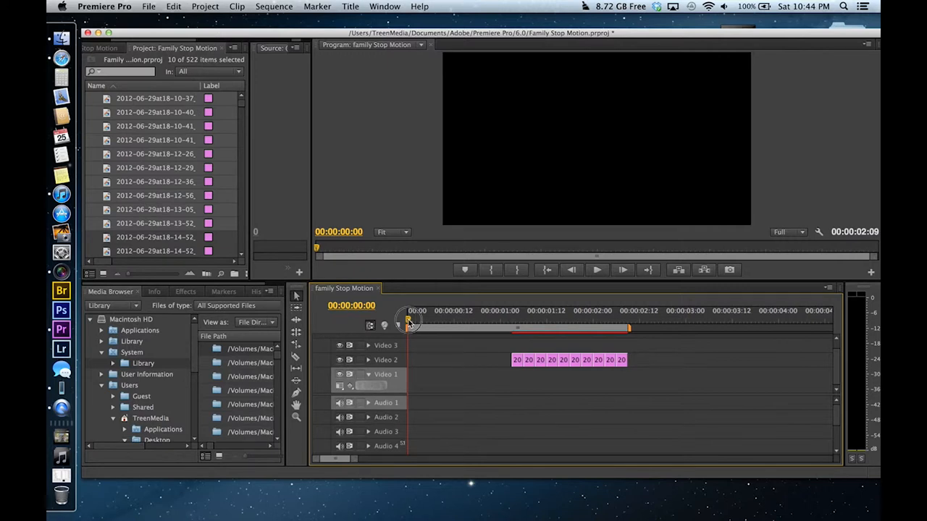
{"action": "left_click_drag", "start_coordinate": [408, 321], "coordinate": [417, 321]}
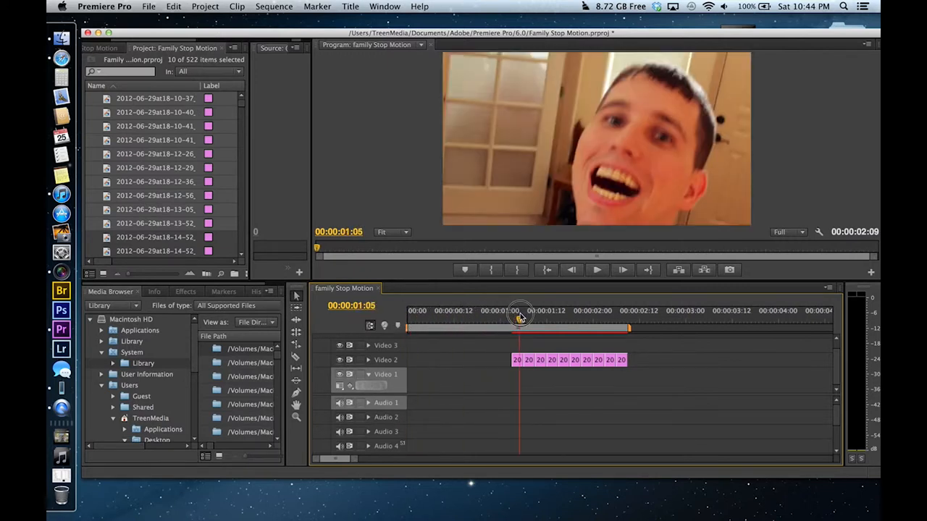
{"action": "left_click_drag", "start_coordinate": [520, 320], "coordinate": [530, 320]}
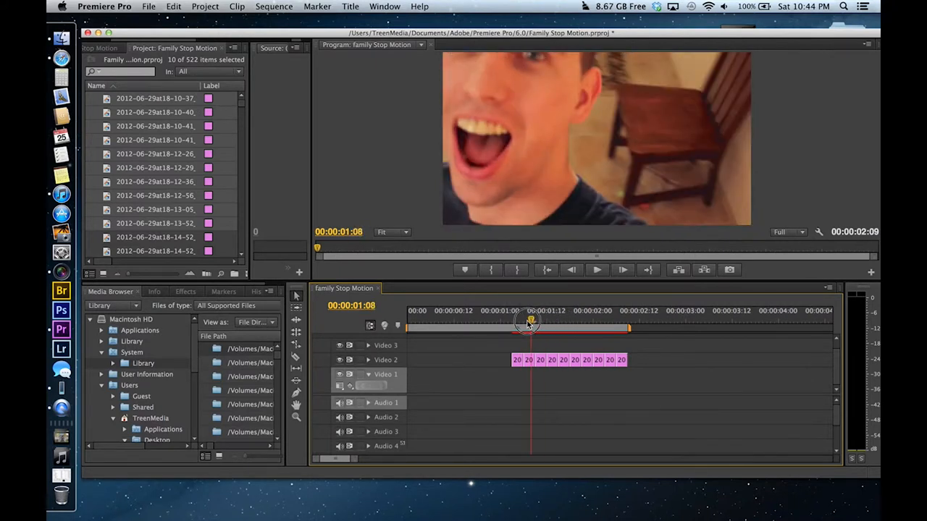
{"action": "left_click_drag", "start_coordinate": [528, 321], "coordinate": [579, 326]}
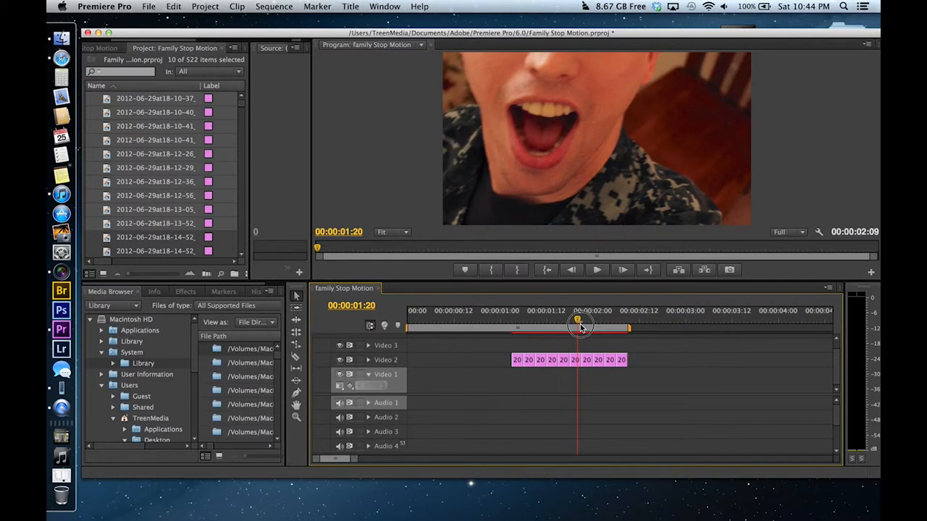
{"action": "left_click_drag", "start_coordinate": [578, 328], "coordinate": [585, 328]}
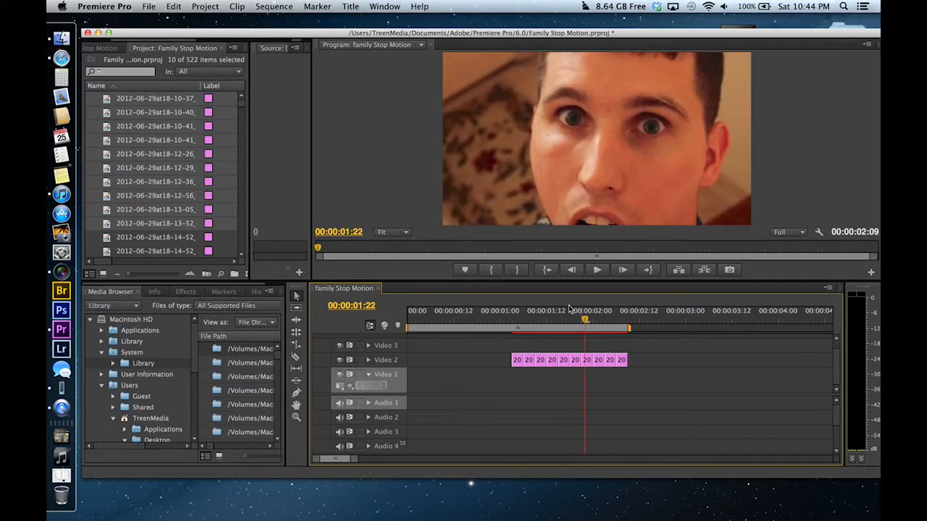
{"action": "mouse_move", "coordinate": [585, 321]}
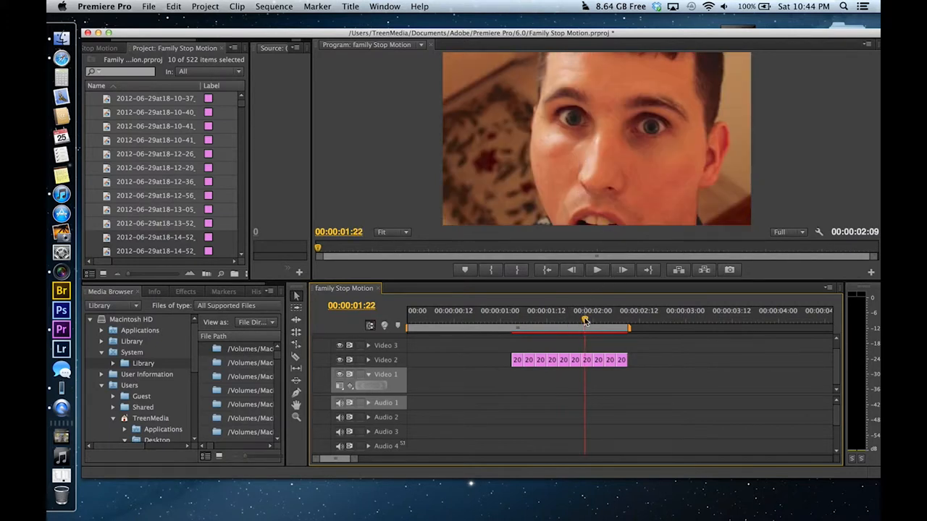
{"action": "left_click_drag", "start_coordinate": [585, 325], "coordinate": [585, 342]}
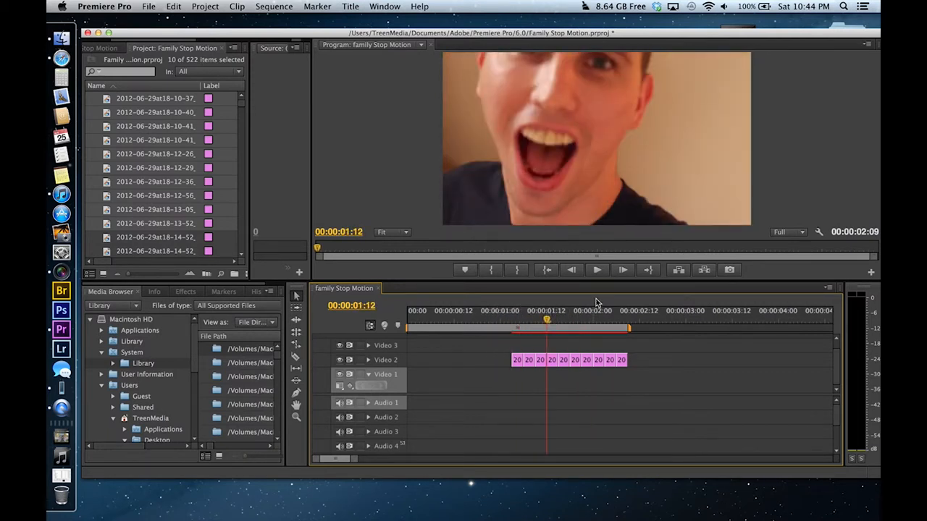
{"action": "left_click", "coordinate": [592, 320]}
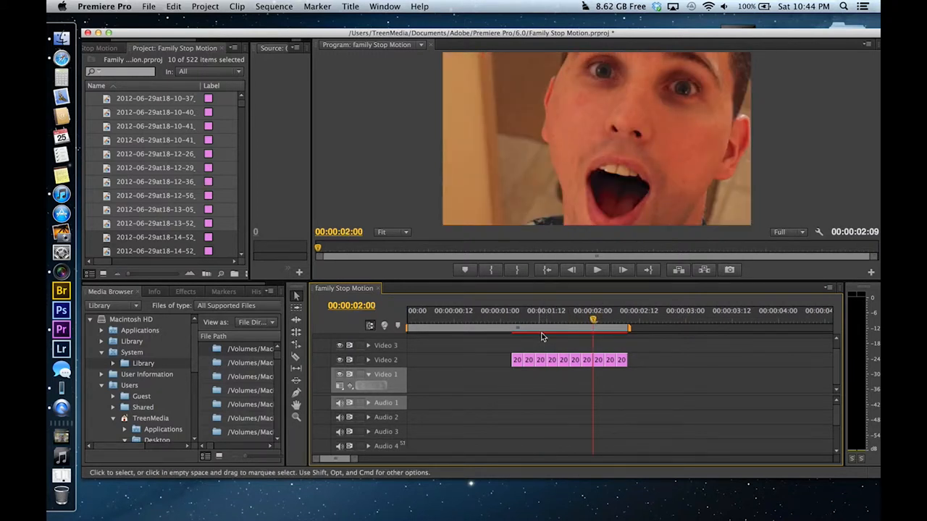
{"action": "left_click", "coordinate": [543, 322]}
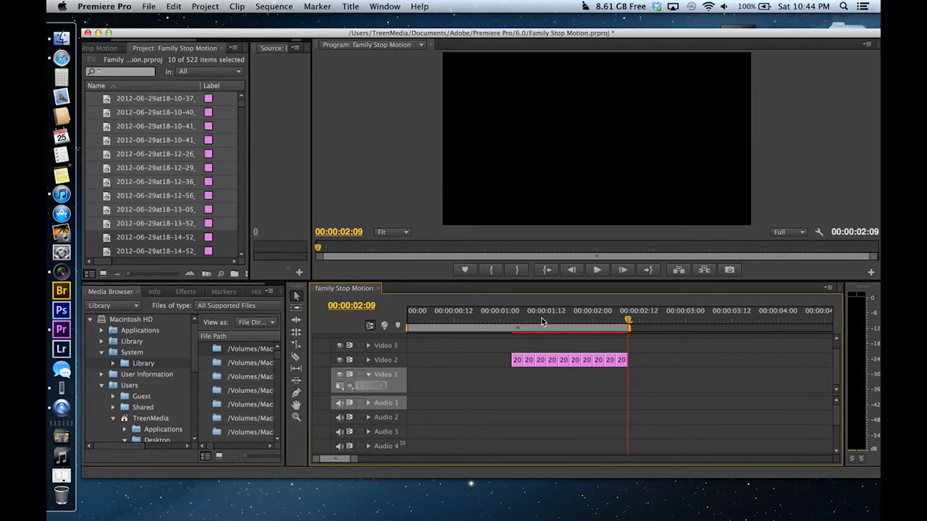
{"action": "left_click", "coordinate": [530, 320]}
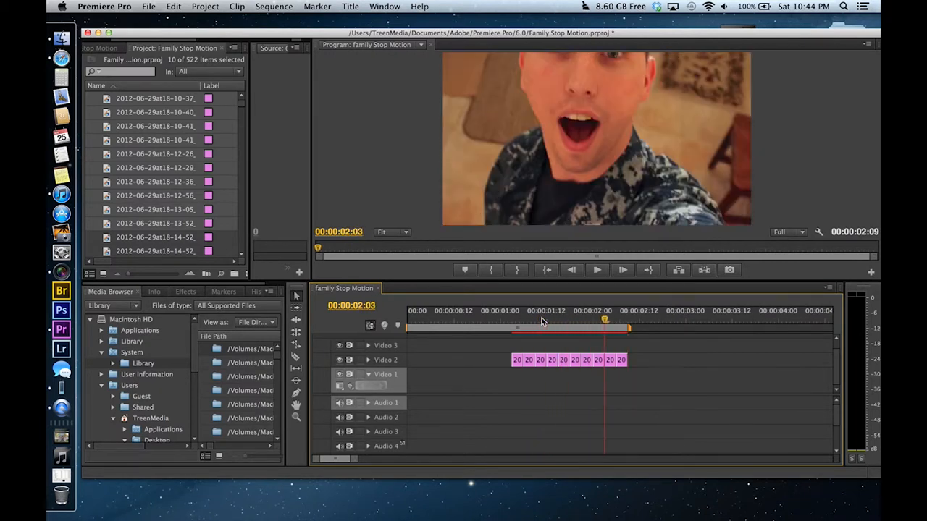
{"action": "left_click", "coordinate": [510, 322]}
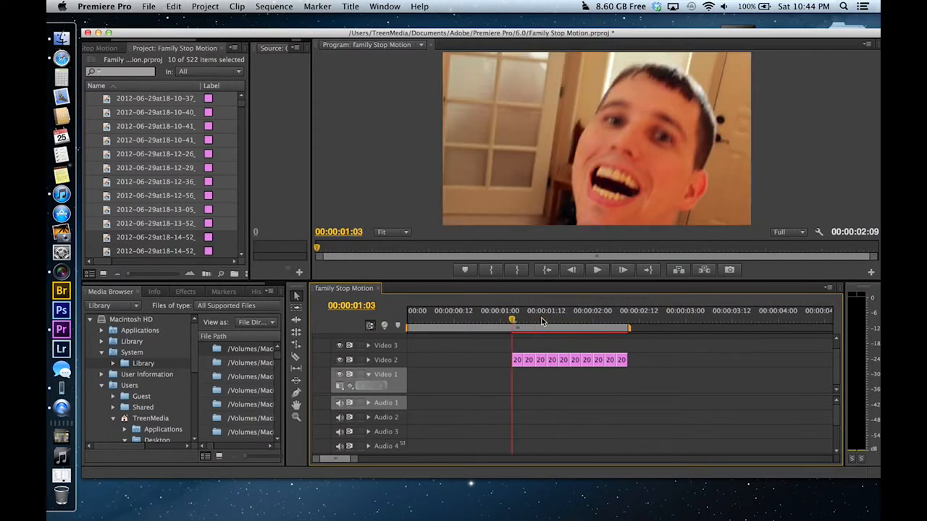
{"action": "left_click", "coordinate": [597, 270]}
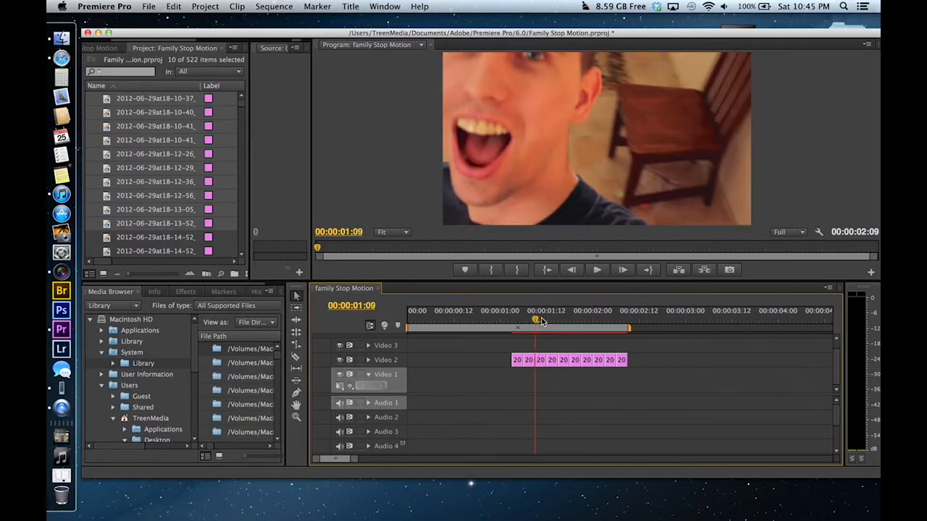
{"action": "left_click_drag", "start_coordinate": [536, 320], "coordinate": [525, 320]}
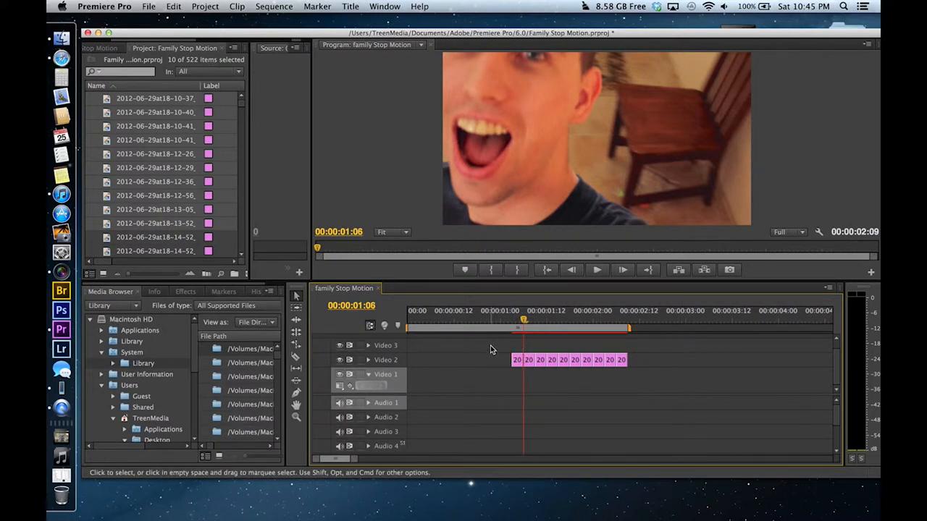
- Move the selected still clips to 00:00:00:00 and scrub the playhead back to the start
{"action": "left_click_drag", "start_coordinate": [491, 344], "coordinate": [663, 389]}
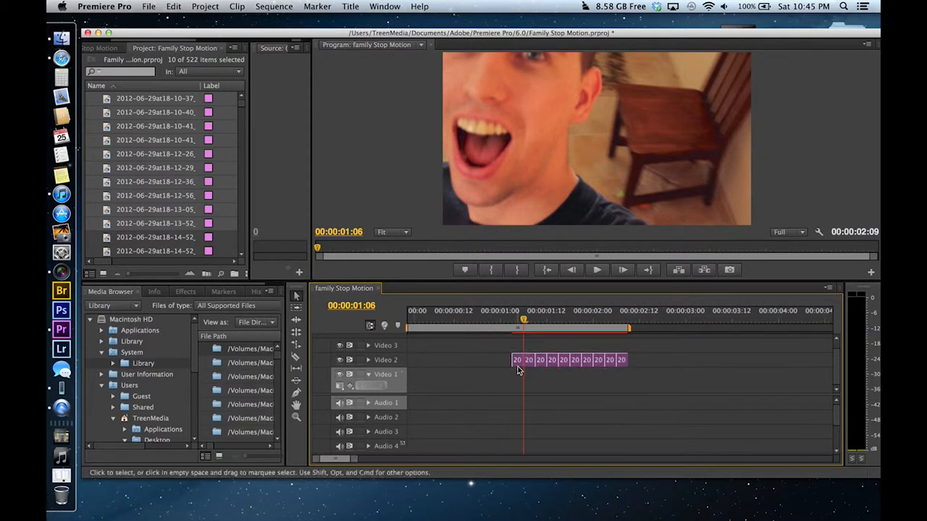
{"action": "left_click", "coordinate": [517, 359]}
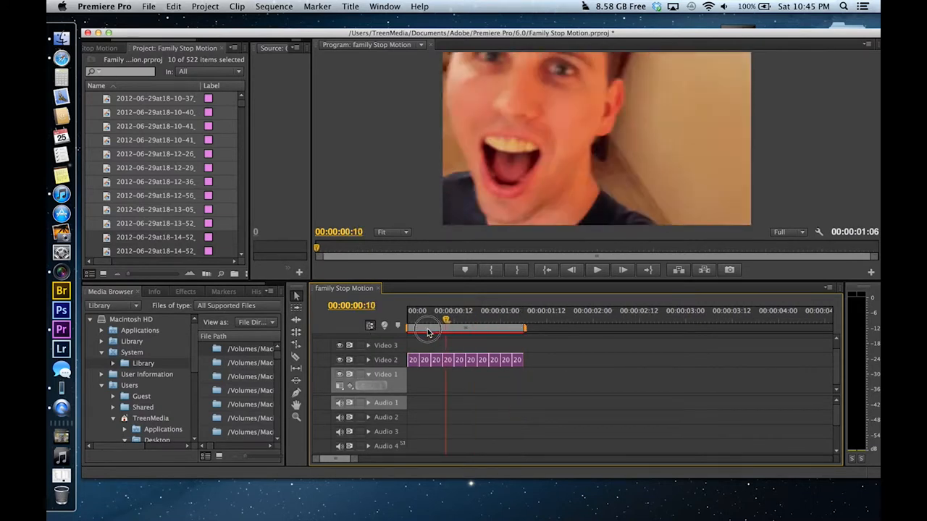
{"action": "left_click_drag", "start_coordinate": [446, 327], "coordinate": [414, 327]}
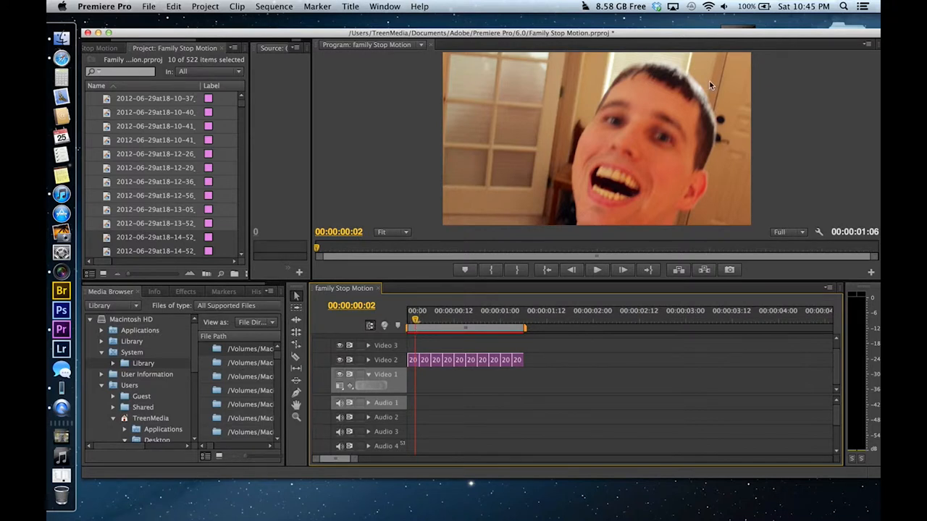
{"action": "mouse_move", "coordinate": [347, 200]}
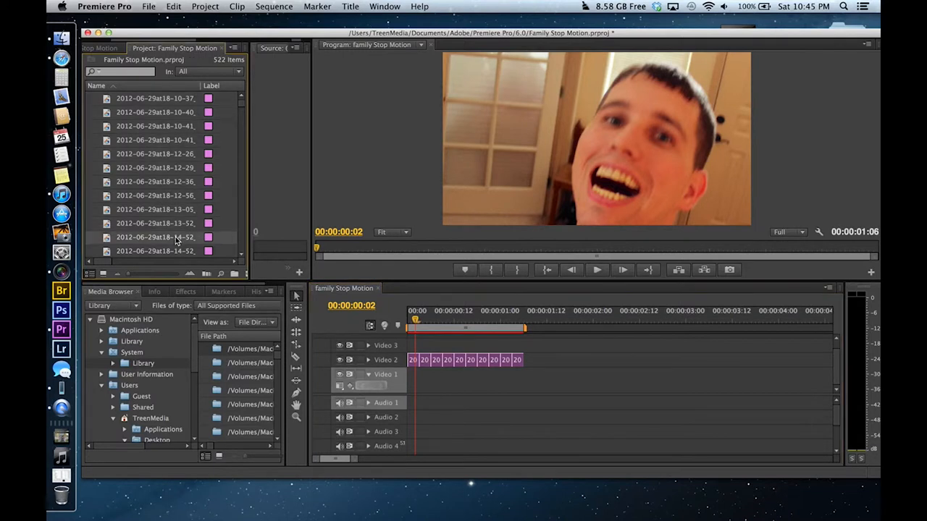
- Scroll the Project panel down to later stills for the next batch
{"action": "scroll", "scroll_direction": "down", "scroll_amount": 3}
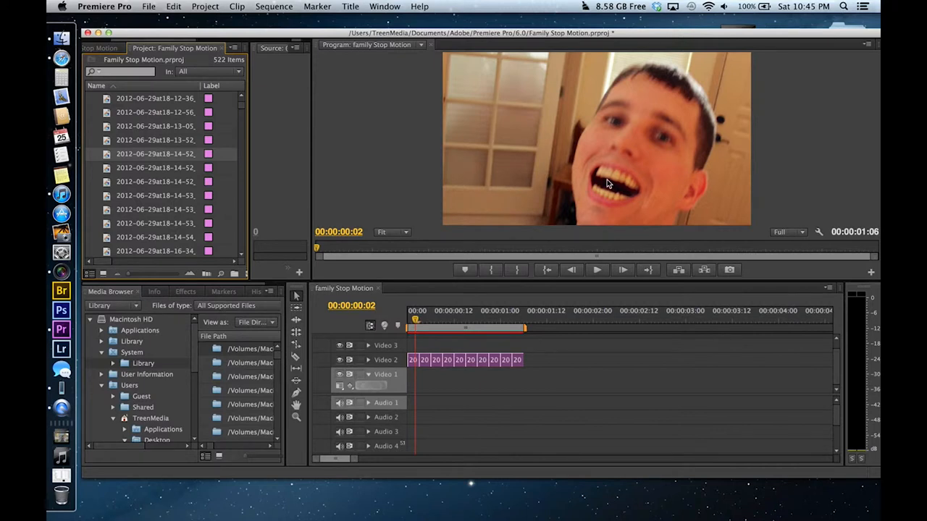
{"action": "mouse_move", "coordinate": [127, 196]}
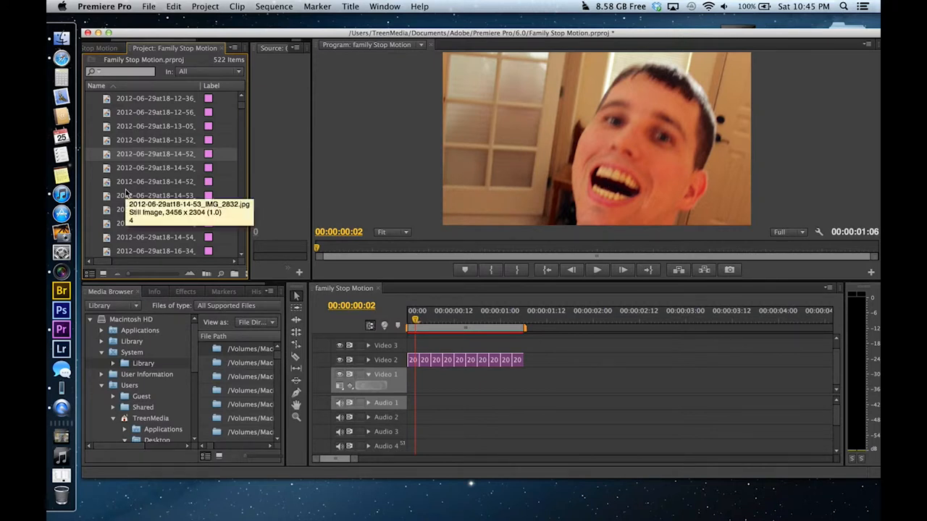
{"action": "mouse_move", "coordinate": [153, 153]}
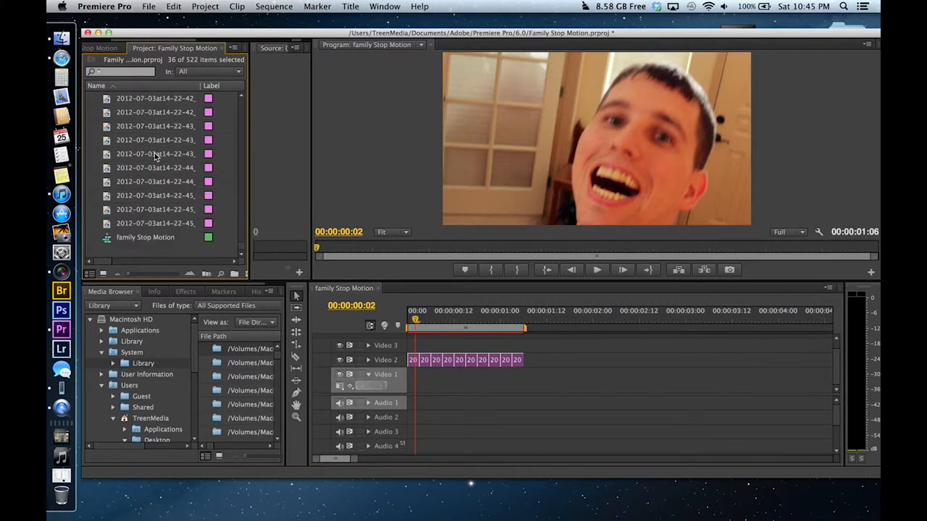
{"action": "mouse_move", "coordinate": [144, 229]}
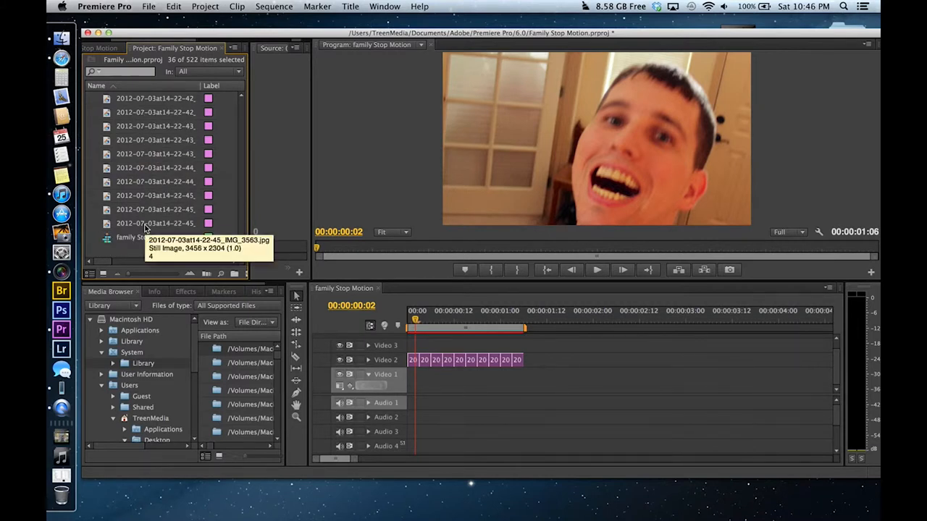
{"action": "mouse_move", "coordinate": [142, 229]}
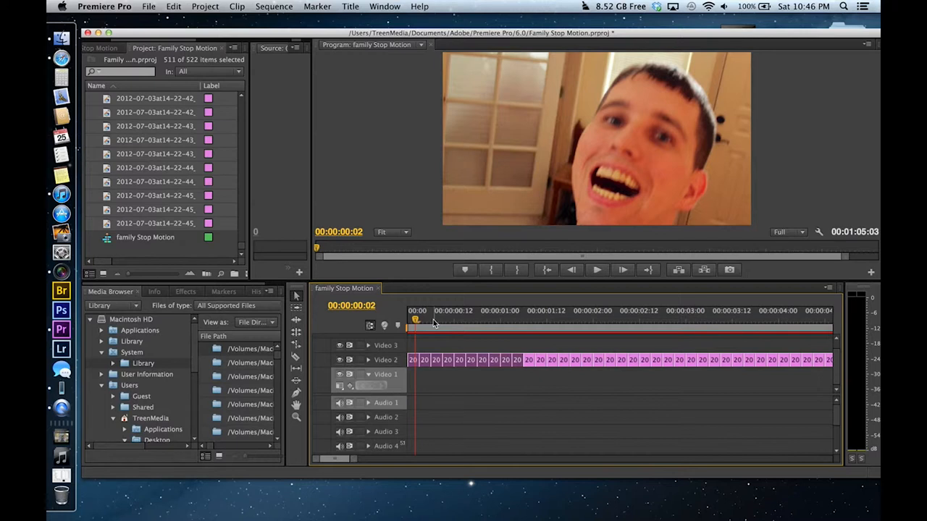
- Preview the animation at the two- and three-second points and beyond, then zoom out to the whole sequence
{"action": "left_click", "coordinate": [596, 269]}
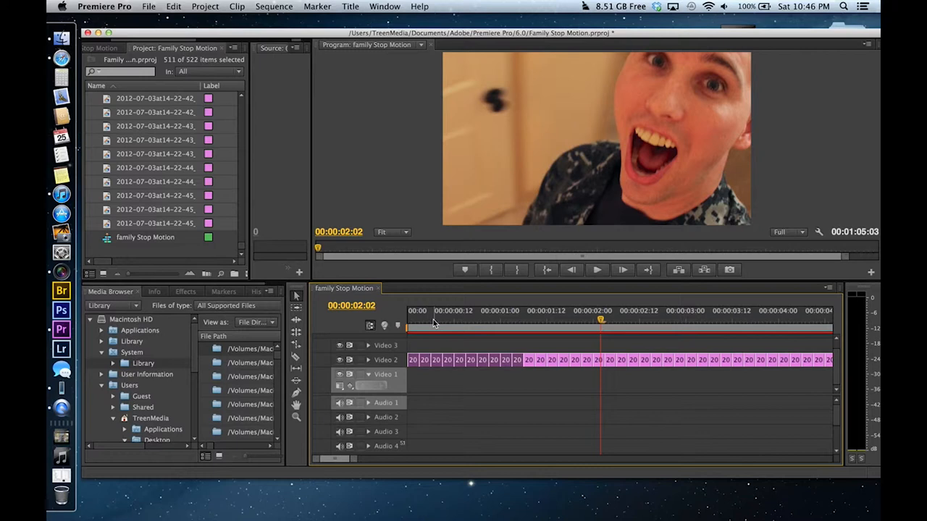
{"action": "left_click", "coordinate": [596, 269]}
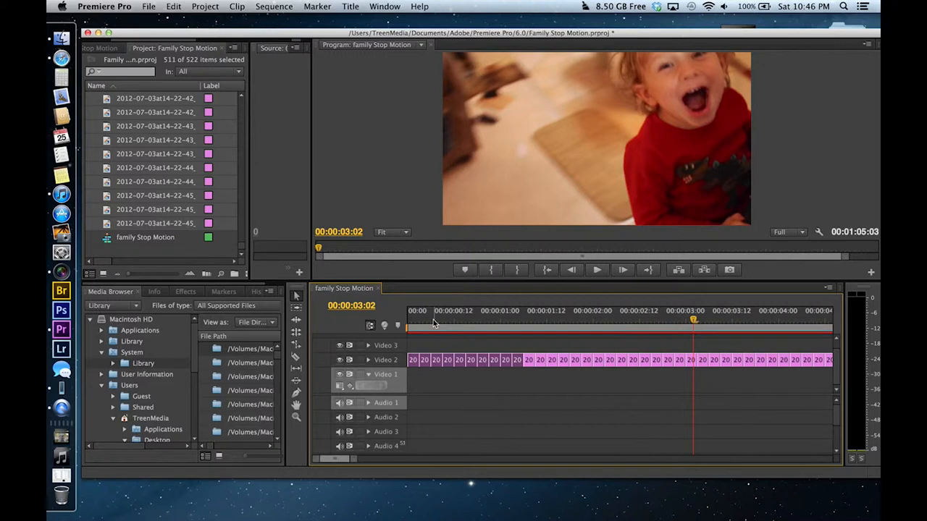
{"action": "left_click", "coordinate": [597, 269]}
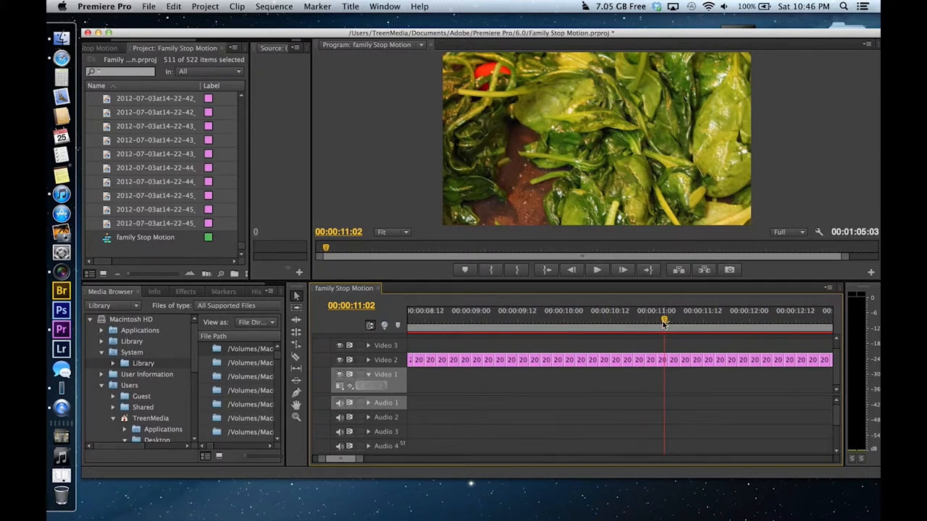
{"action": "left_click_drag", "start_coordinate": [663, 322], "coordinate": [427, 326]}
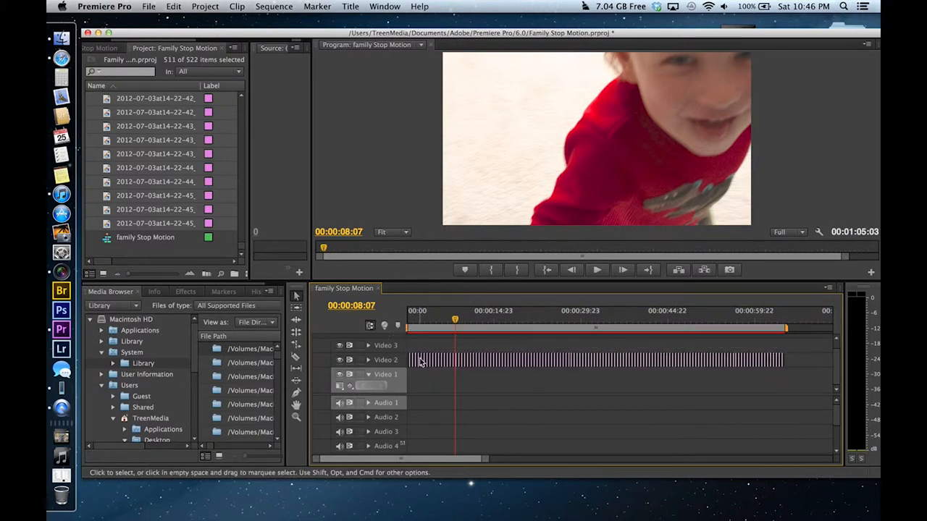
- Apply Scale to Frame Size to the stills, scrub to check them, and return to the start
{"action": "right_click", "coordinate": [420, 362]}
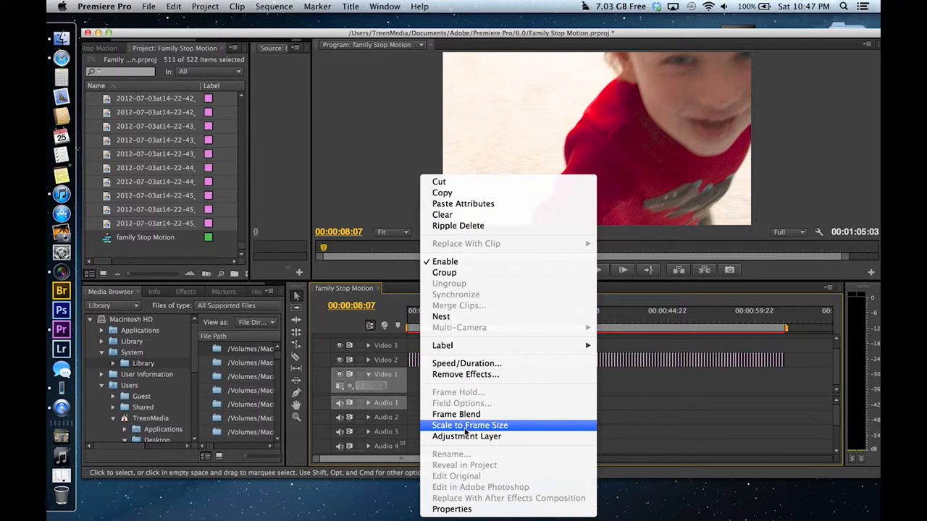
{"action": "mouse_move", "coordinate": [707, 237]}
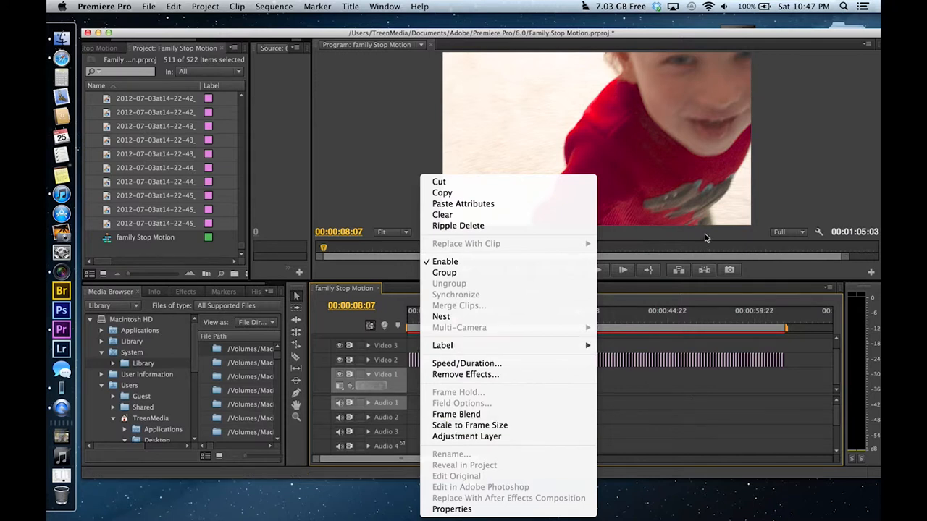
{"action": "mouse_move", "coordinate": [431, 84]}
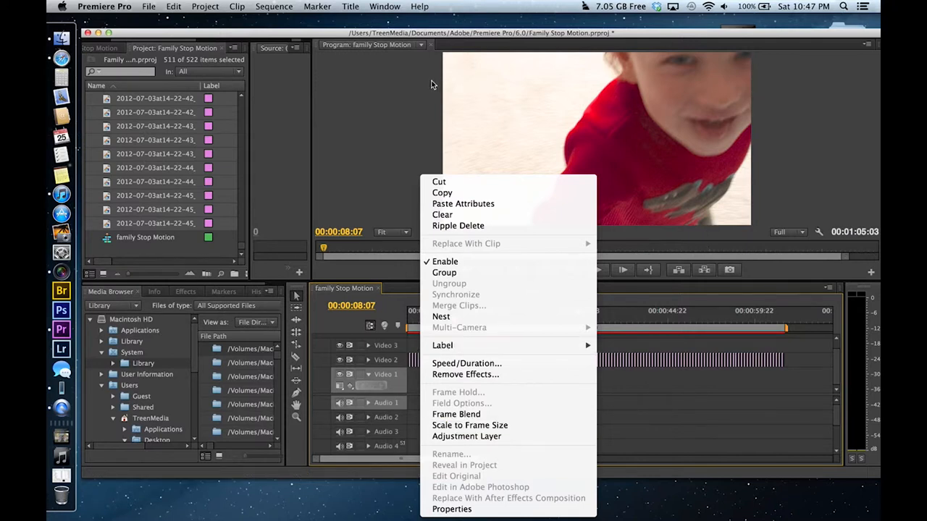
{"action": "mouse_move", "coordinate": [466, 143]}
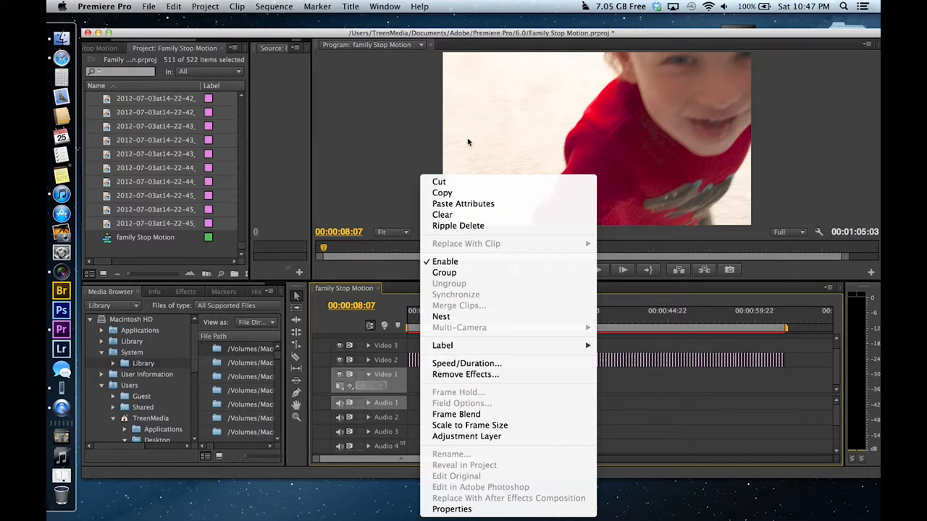
{"action": "mouse_move", "coordinate": [631, 240]}
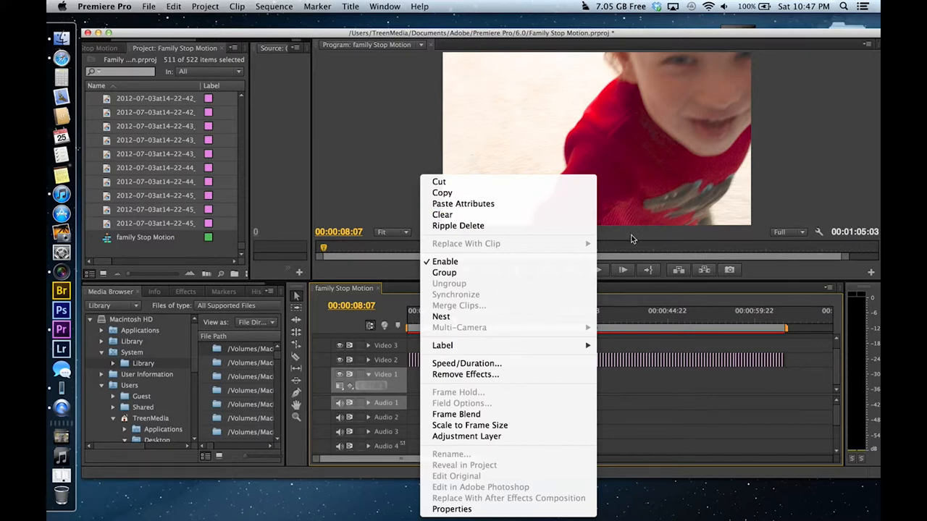
{"action": "mouse_move", "coordinate": [695, 52]}
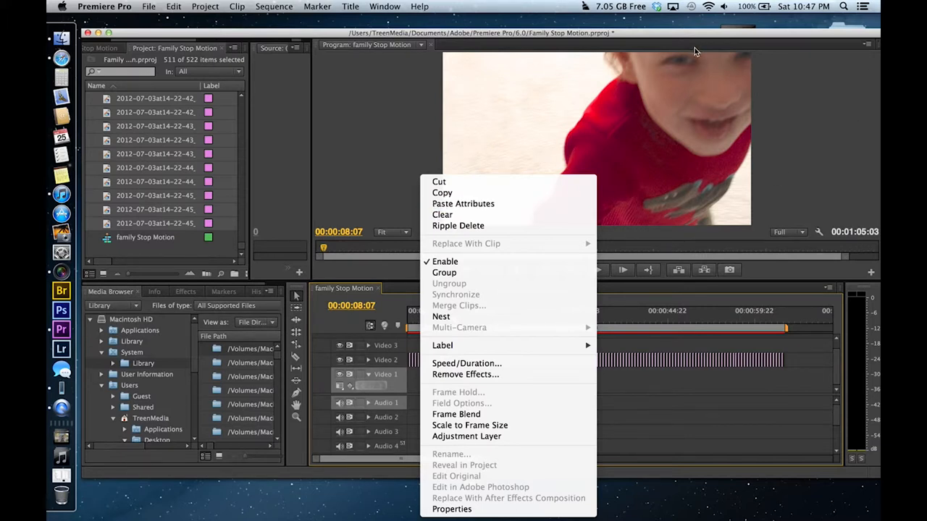
{"action": "mouse_move", "coordinate": [550, 136]}
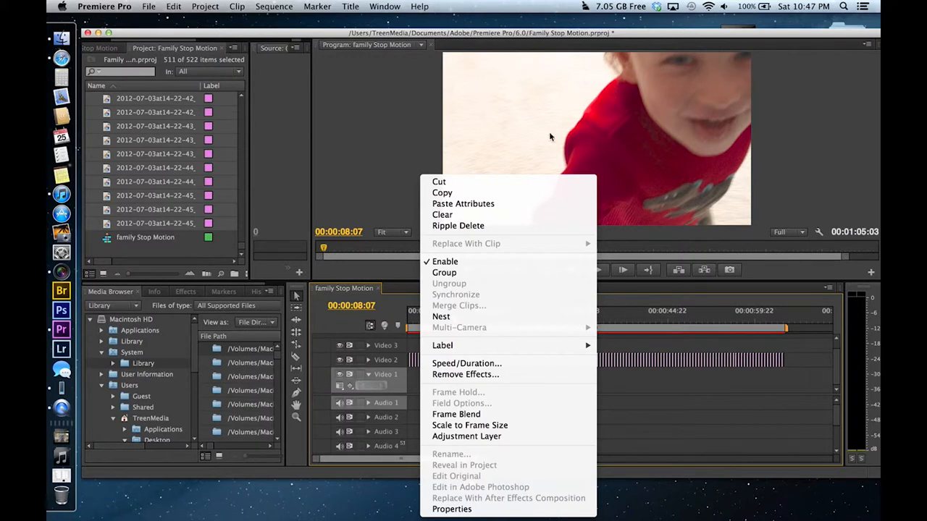
{"action": "mouse_move", "coordinate": [427, 138]}
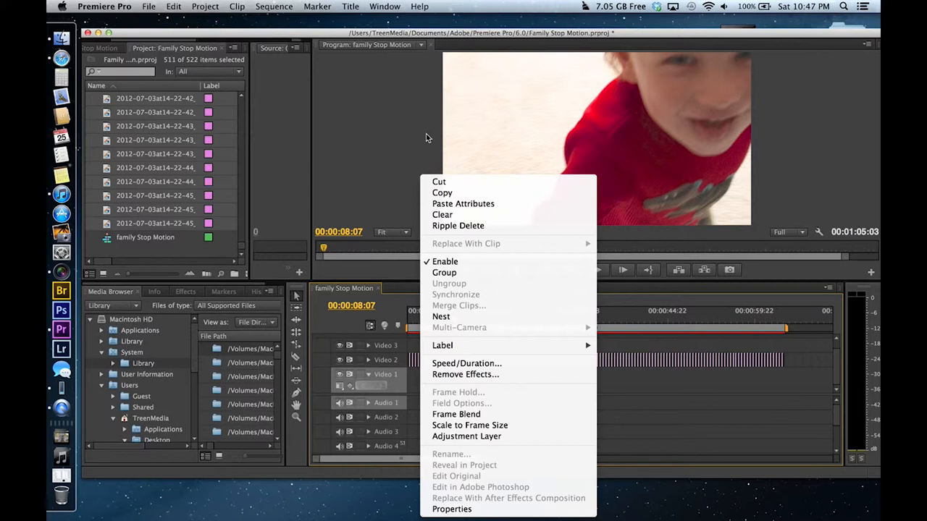
{"action": "mouse_move", "coordinate": [463, 393]}
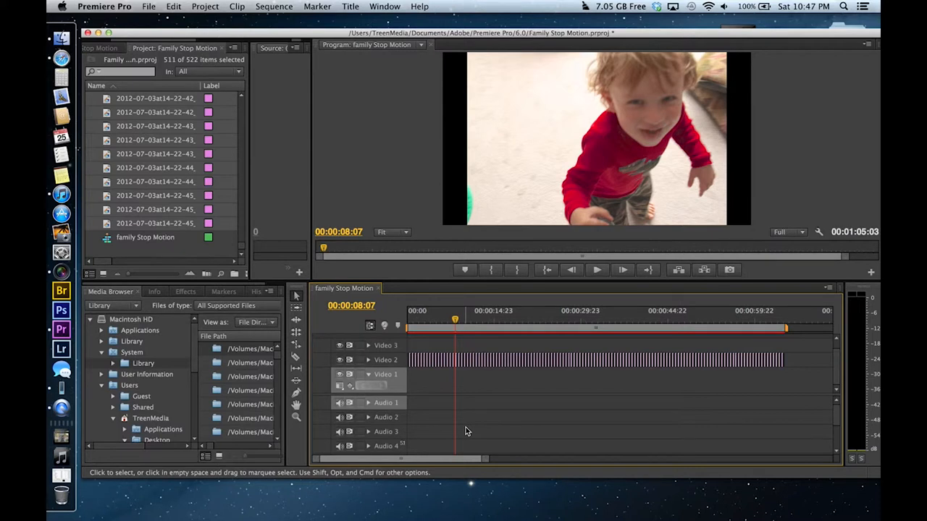
{"action": "mouse_move", "coordinate": [459, 368]}
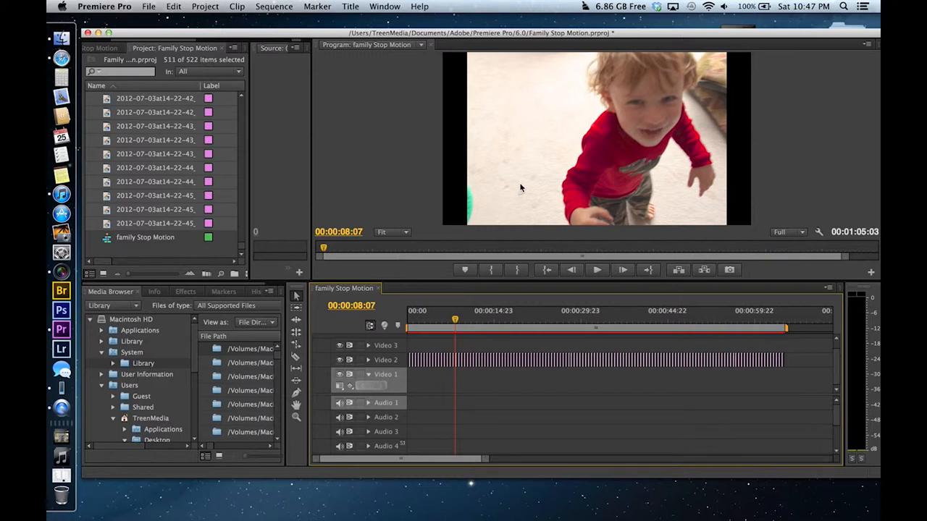
{"action": "mouse_move", "coordinate": [456, 326]}
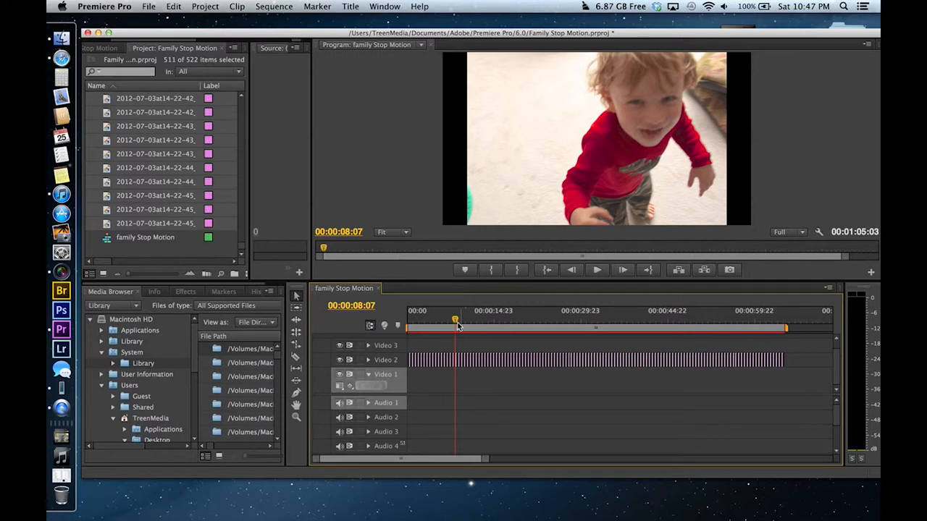
{"action": "left_click_drag", "start_coordinate": [455, 321], "coordinate": [443, 321]}
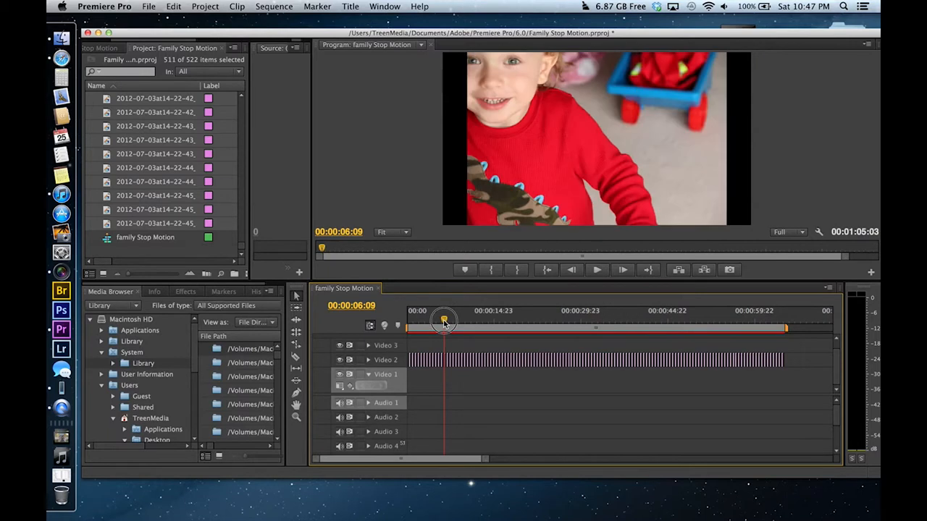
{"action": "left_click_drag", "start_coordinate": [443, 321], "coordinate": [443, 321]}
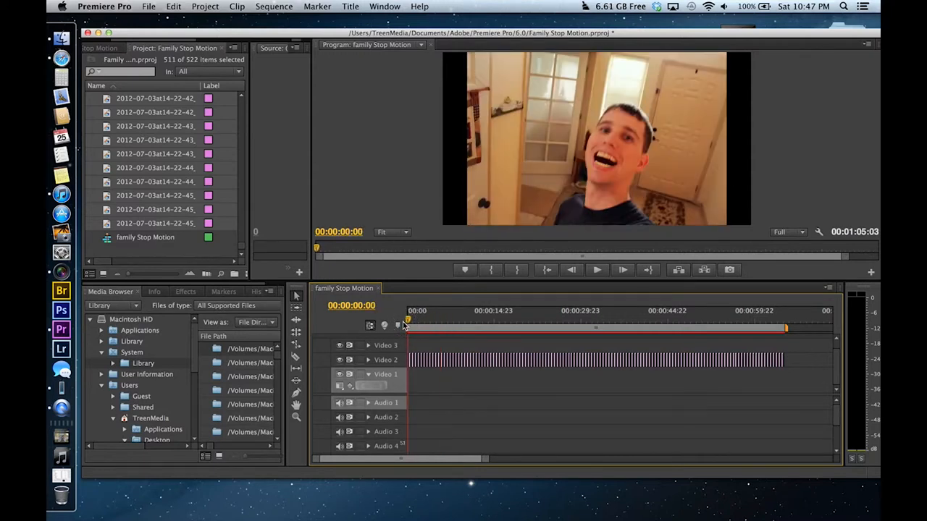
{"action": "left_click", "coordinate": [596, 269]}
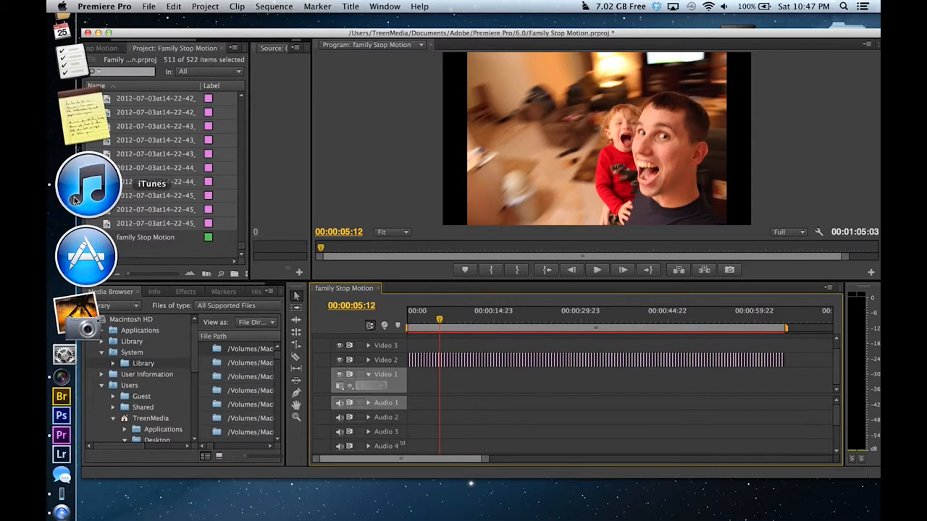
- Bring the song 04 Rebels Outlaws Misfits from the music library into the project
{"action": "left_click", "coordinate": [86, 186]}
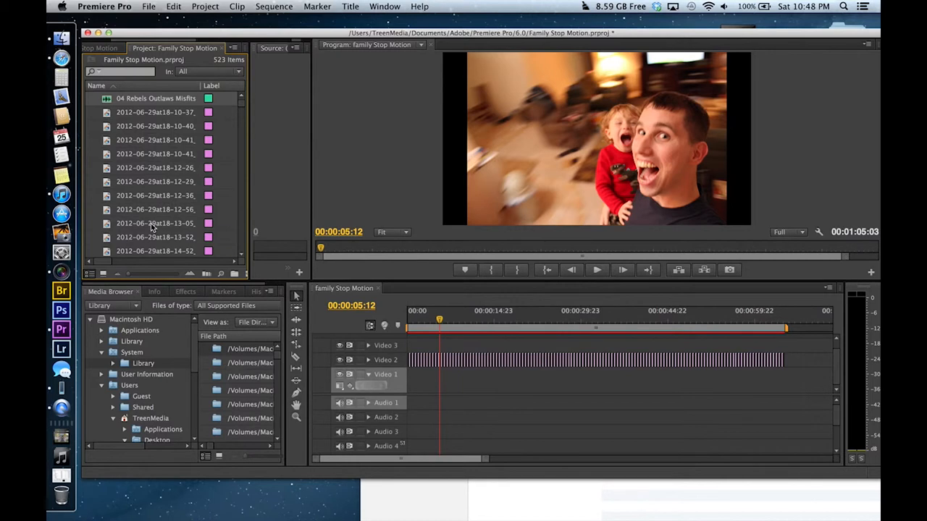
{"action": "mouse_move", "coordinate": [145, 98]}
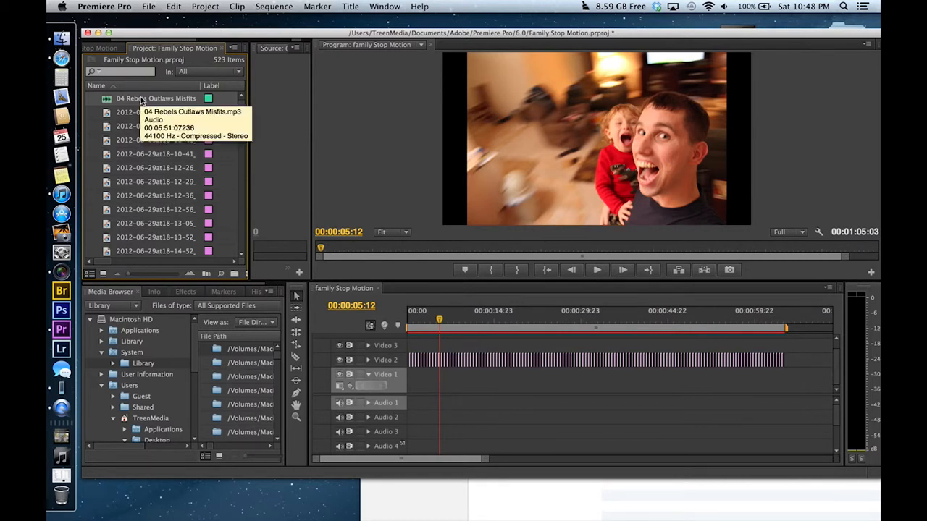
- Drag 04 Rebels Outlaws Misfits.mp3 onto Audio 1 at 00:00
{"action": "left_click_drag", "start_coordinate": [154, 99], "coordinate": [422, 417]}
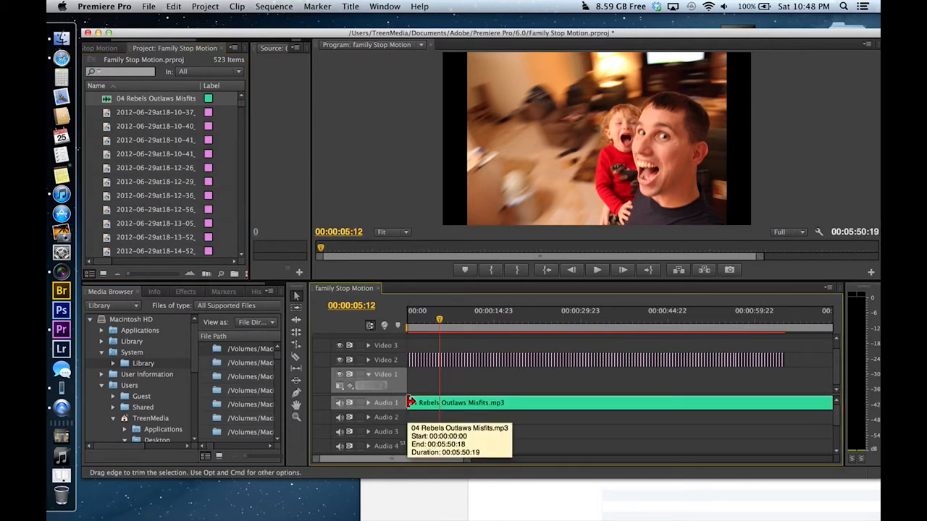
{"action": "mouse_move", "coordinate": [391, 402]}
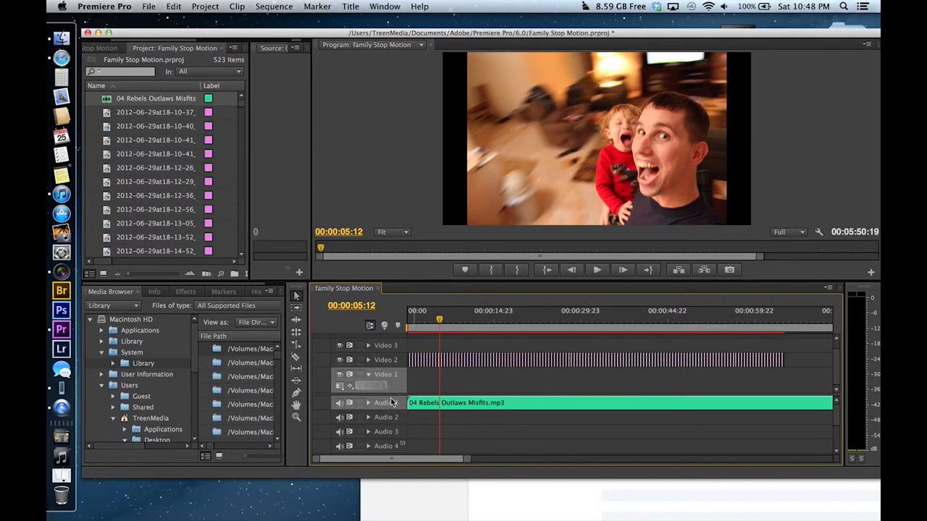
{"action": "mouse_move", "coordinate": [392, 403]}
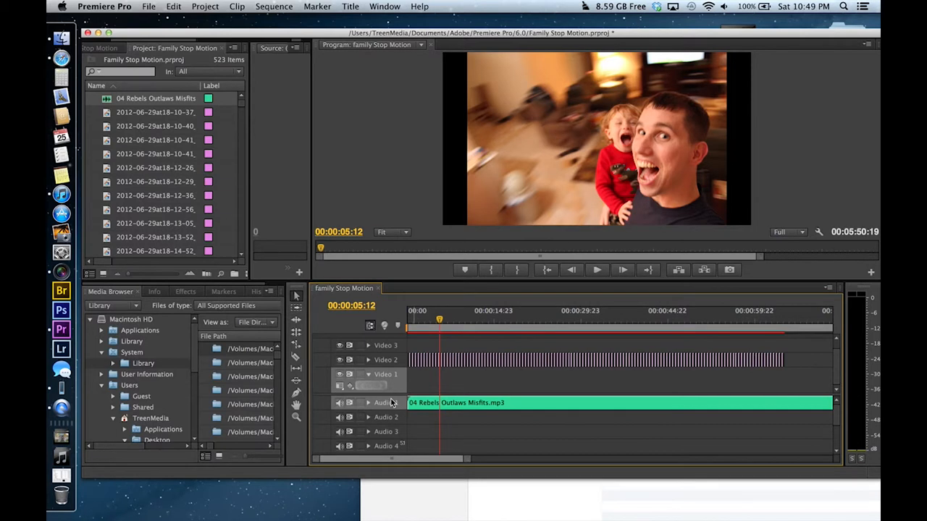
{"action": "mouse_move", "coordinate": [385, 369]}
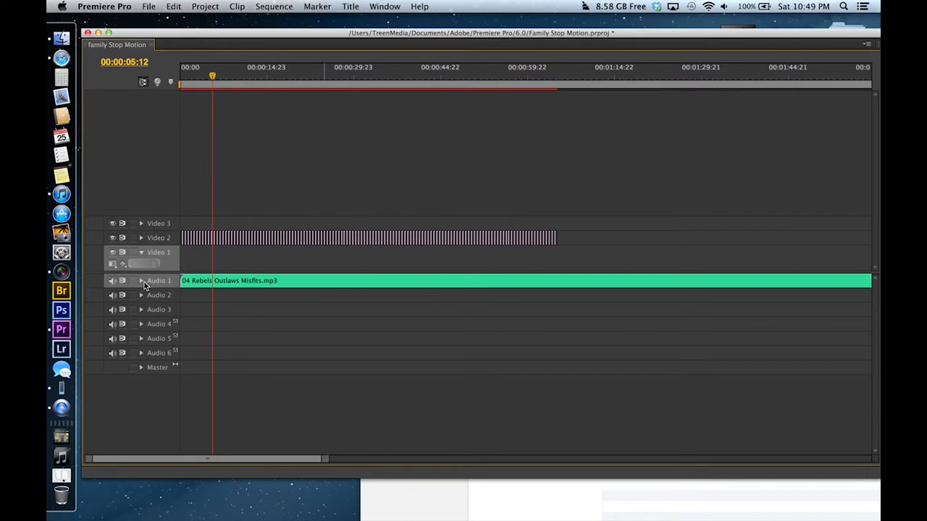
{"action": "mouse_move", "coordinate": [142, 280]}
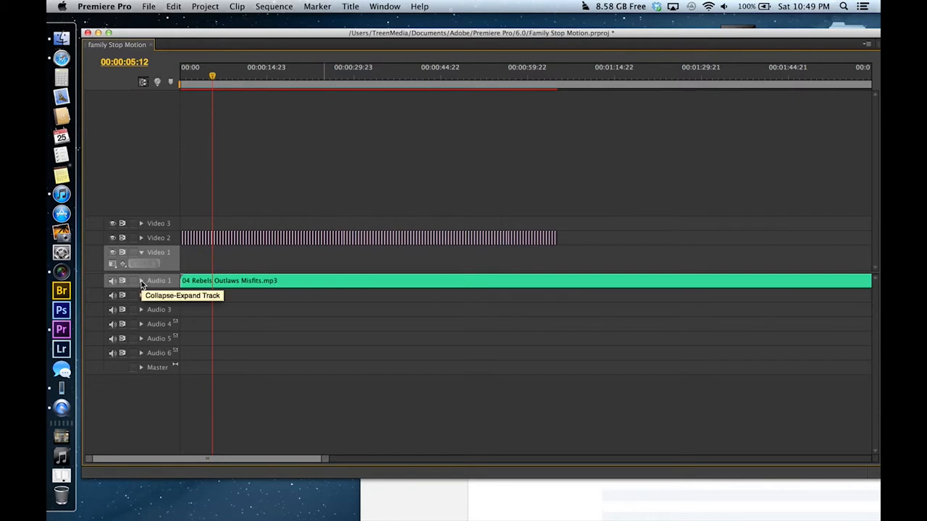
- Expand Audio 1 in the maximized timeline to show the song's waveform and volume line
{"action": "left_click", "coordinate": [142, 281]}
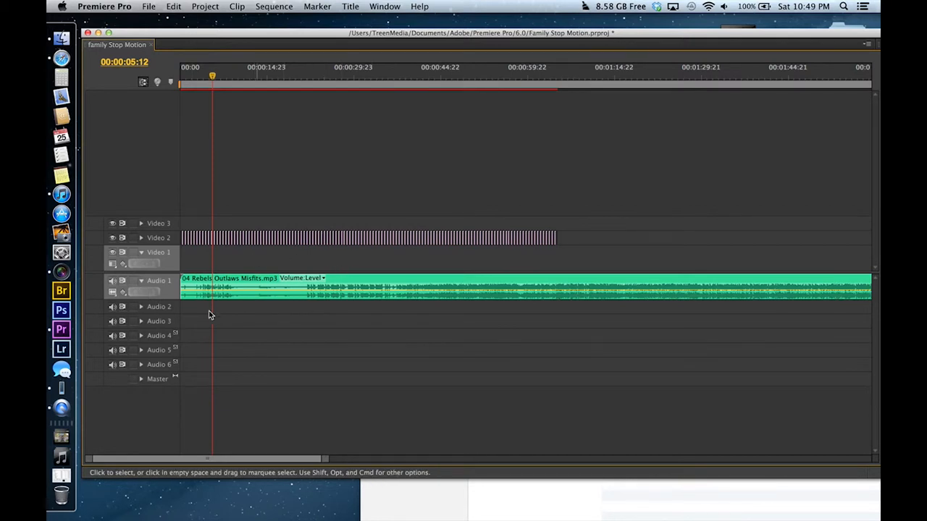
{"action": "mouse_move", "coordinate": [114, 298]}
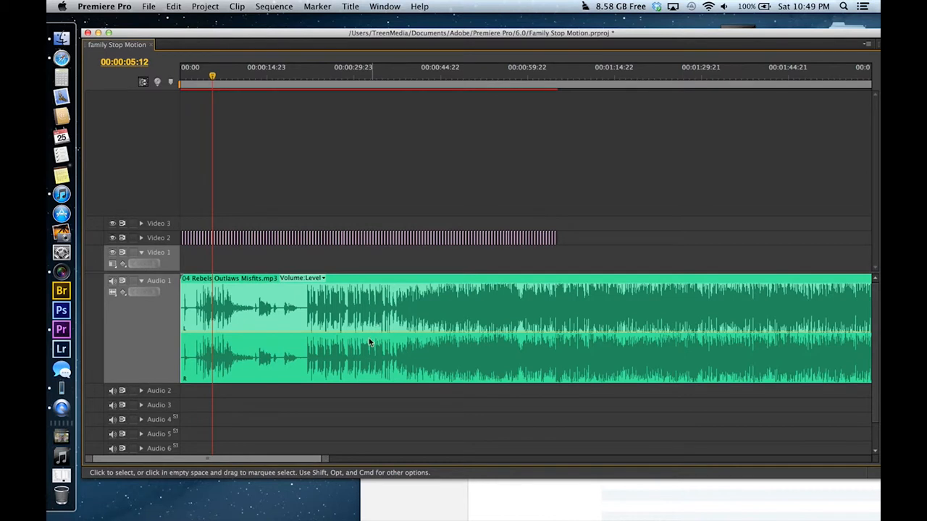
{"action": "mouse_move", "coordinate": [220, 197]}
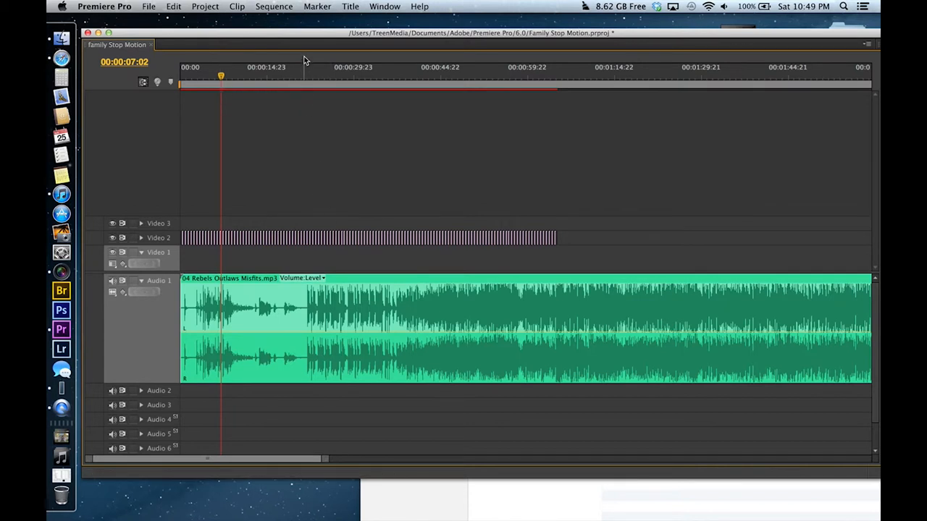
- Drag the music clip's In point right past the quiet intro so the loud section starts the sequence
{"action": "left_click", "coordinate": [298, 75]}
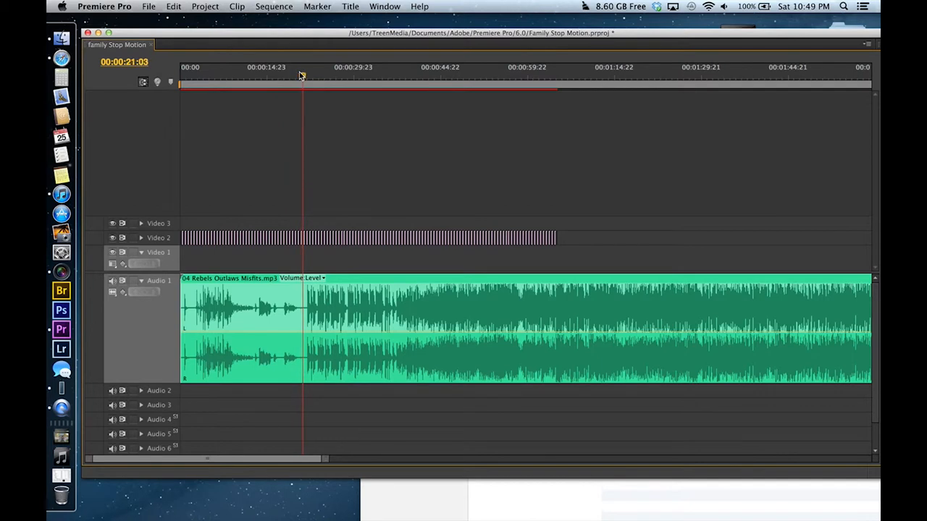
{"action": "left_click", "coordinate": [307, 75]}
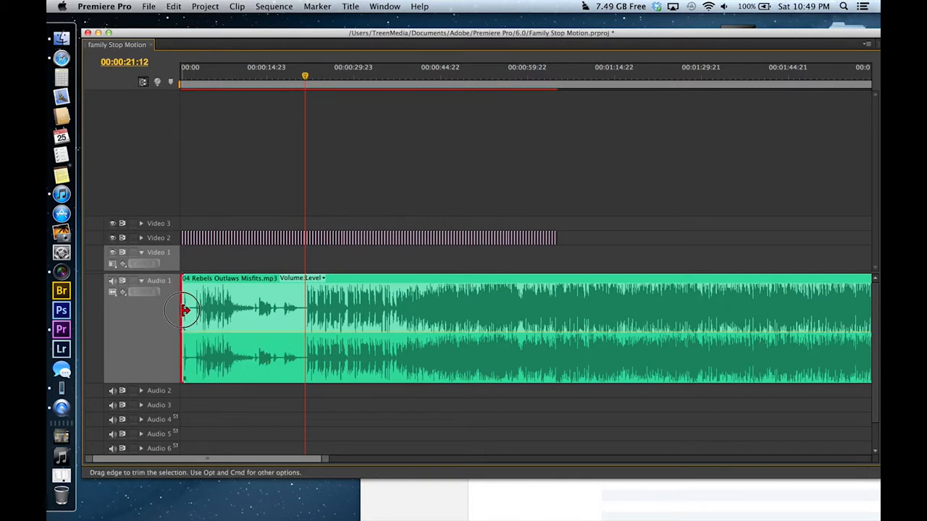
{"action": "left_click_drag", "start_coordinate": [185, 311], "coordinate": [264, 313]}
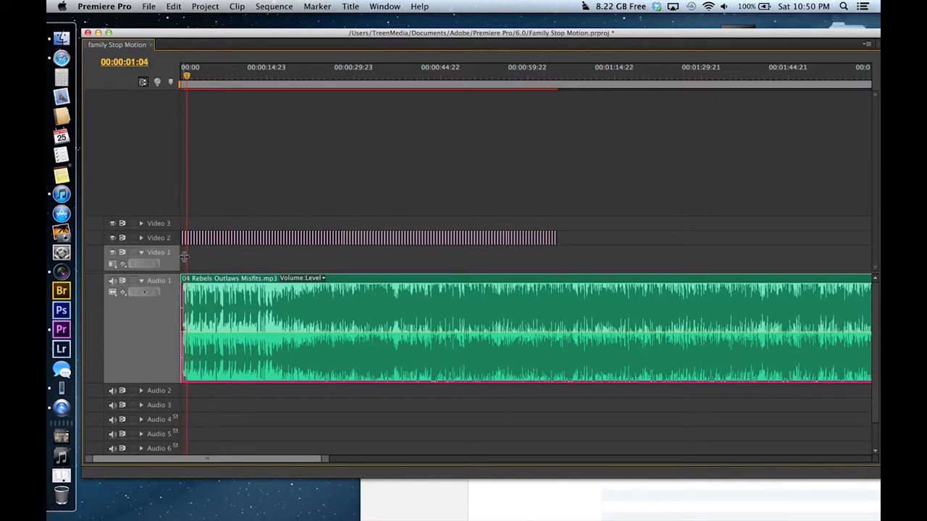
{"action": "left_click", "coordinate": [198, 75]}
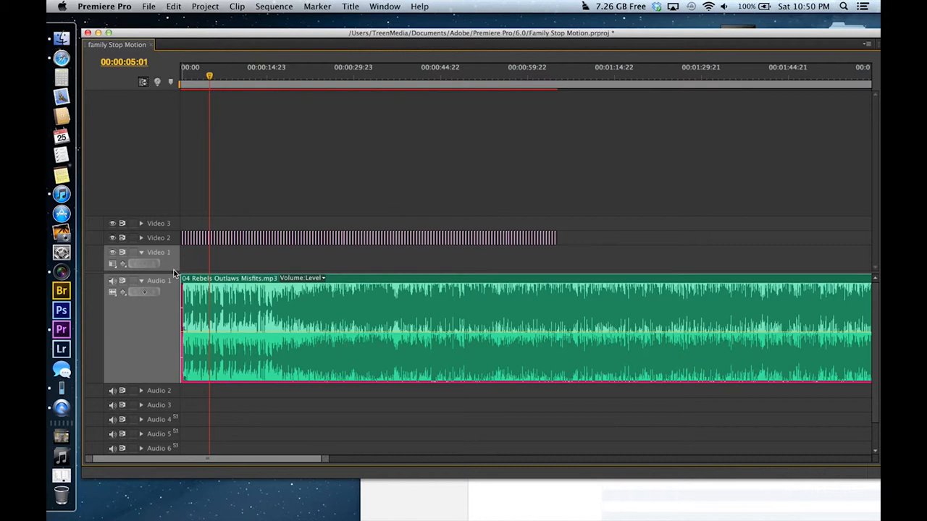
{"action": "mouse_move", "coordinate": [144, 292]}
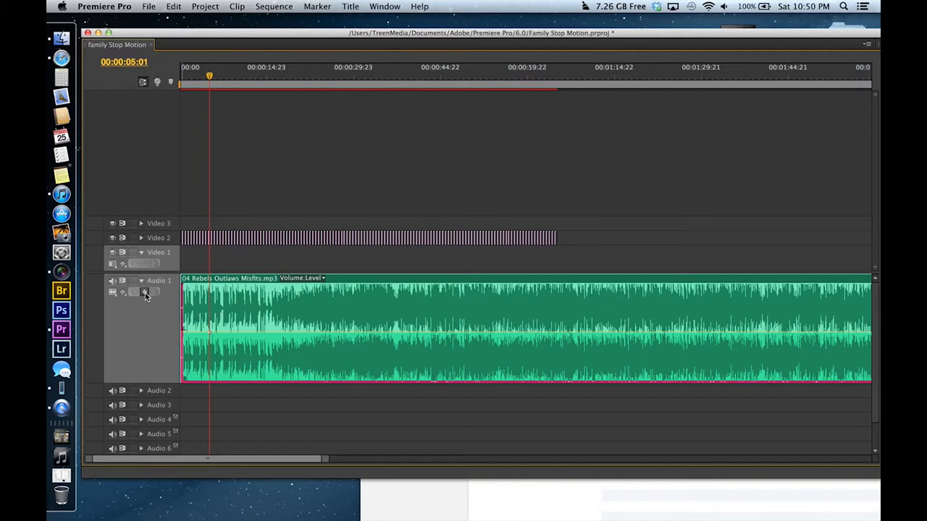
{"action": "mouse_move", "coordinate": [208, 86]}
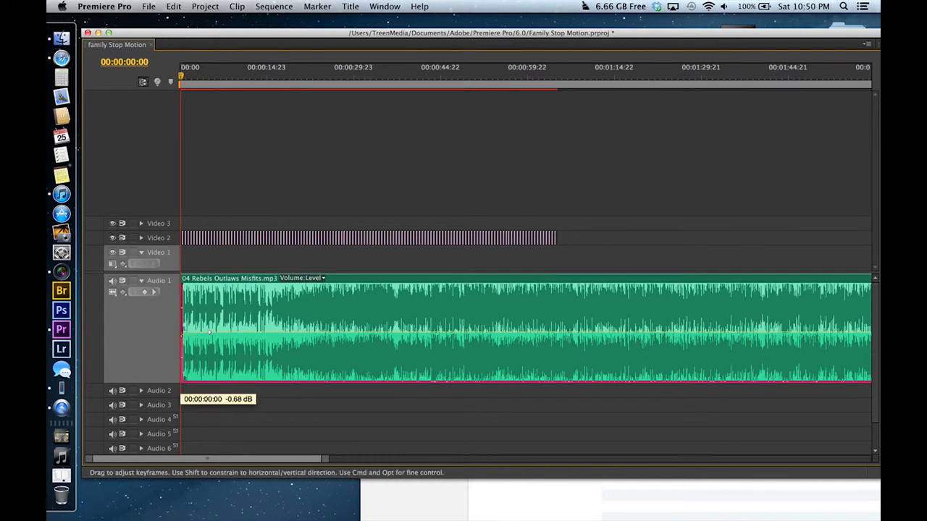
- Lower the first volume keyframe so the music fades in, checking its interpolation options
{"action": "left_click_drag", "start_coordinate": [209, 332], "coordinate": [210, 345]}
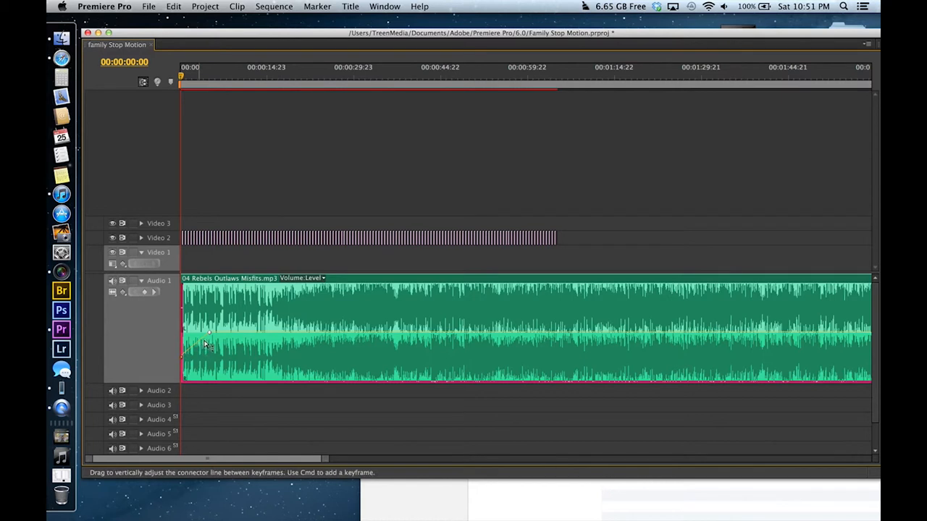
{"action": "mouse_move", "coordinate": [211, 335]}
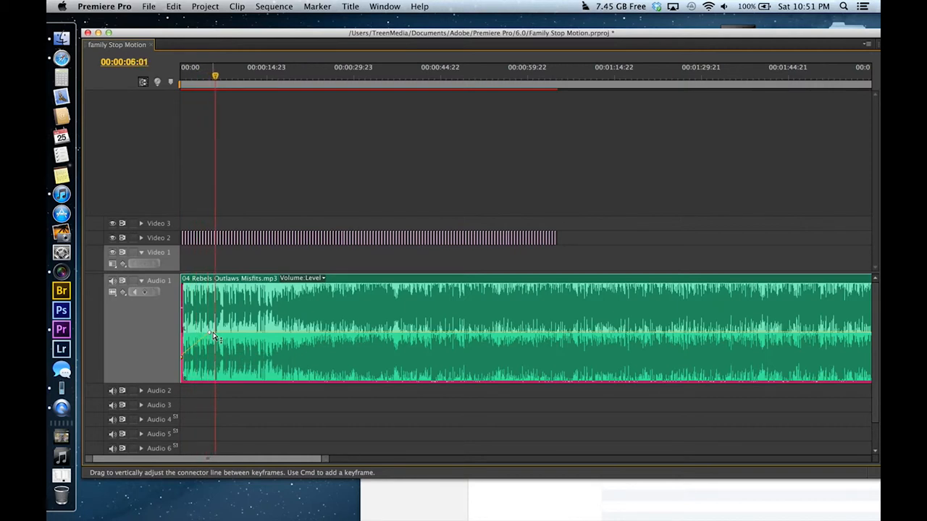
{"action": "right_click", "coordinate": [211, 335]}
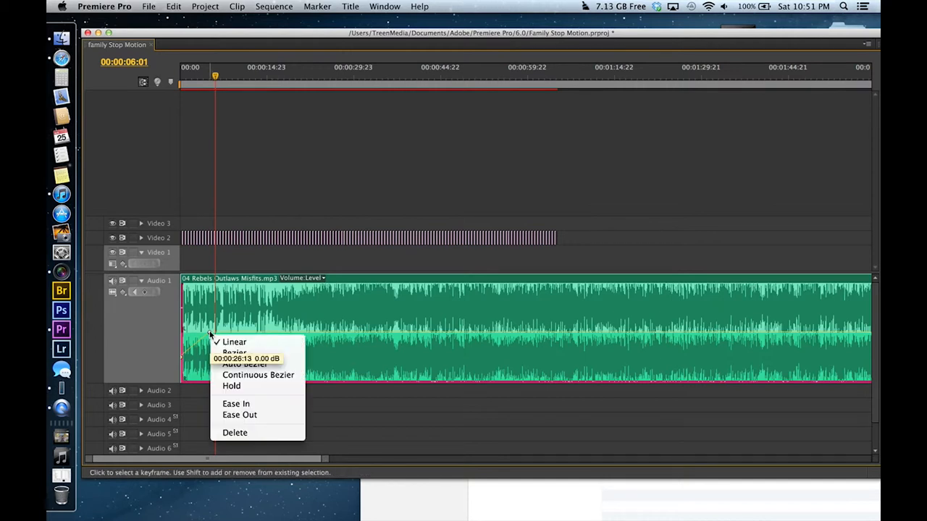
{"action": "left_click", "coordinate": [234, 342]}
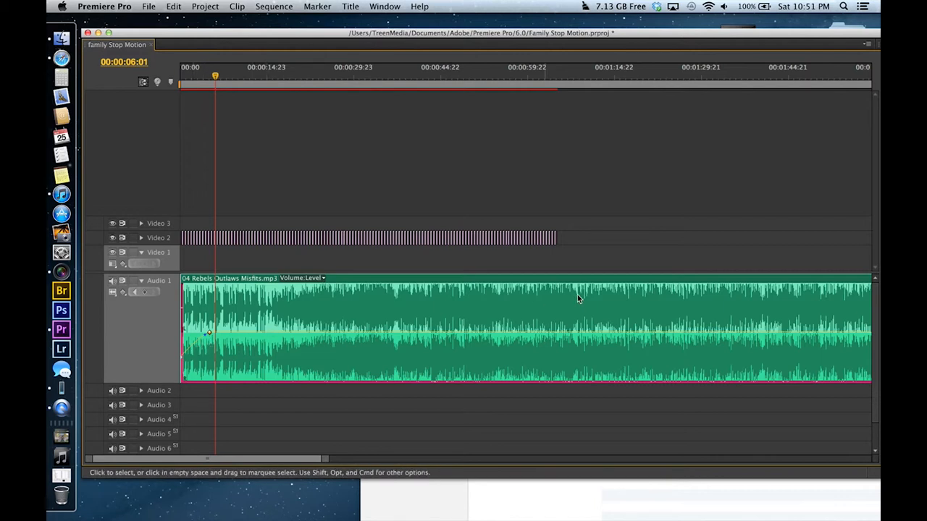
{"action": "mouse_move", "coordinate": [388, 197]}
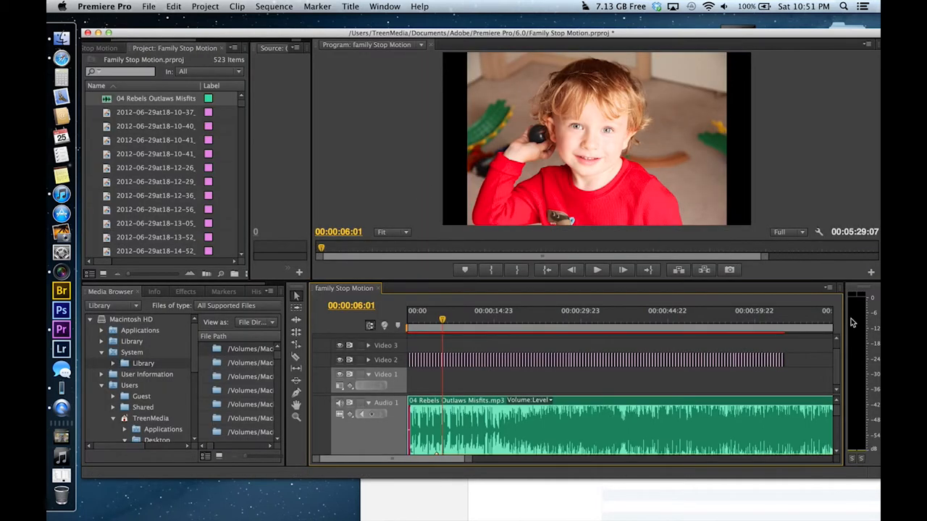
{"action": "mouse_move", "coordinate": [861, 323]}
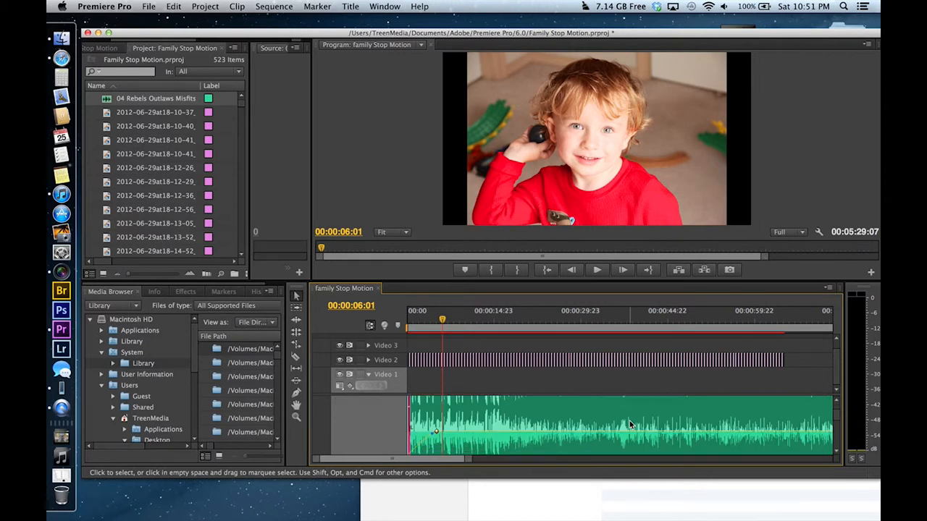
{"action": "mouse_move", "coordinate": [539, 374]}
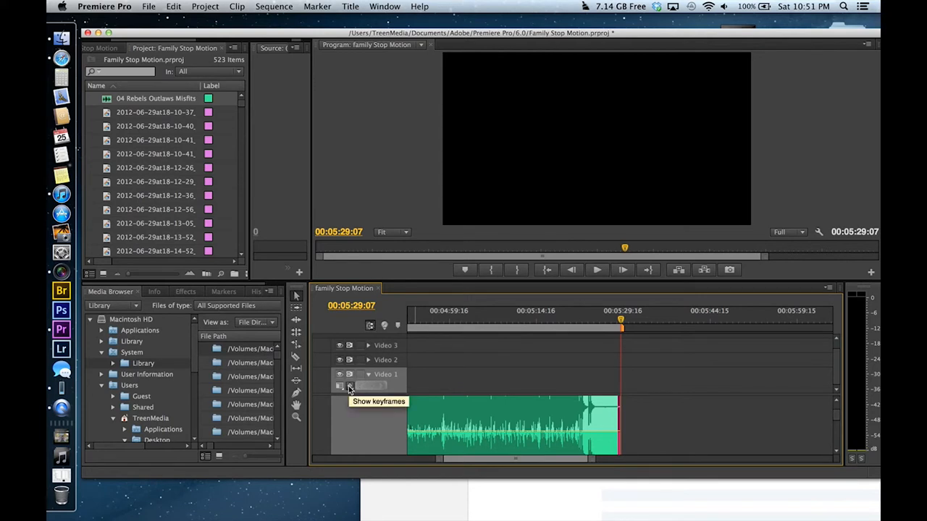
- Show the keyframe display options on the Video 1 track in the restored workspace
{"action": "left_click", "coordinate": [347, 386]}
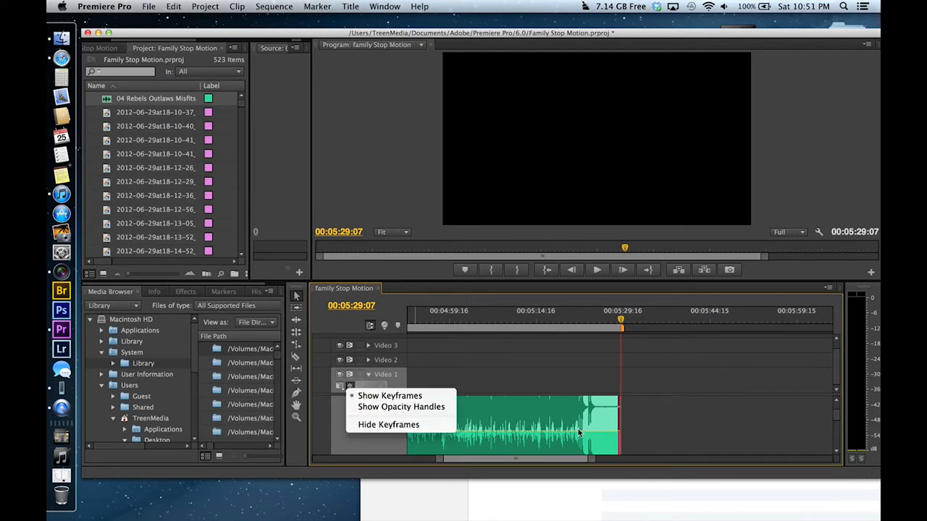
{"action": "mouse_move", "coordinate": [629, 405]}
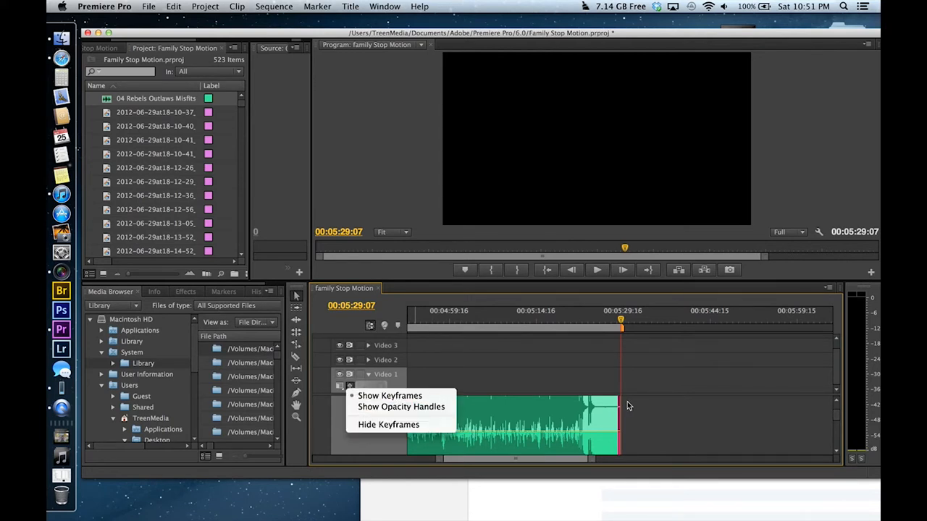
{"action": "mouse_move", "coordinate": [617, 354]}
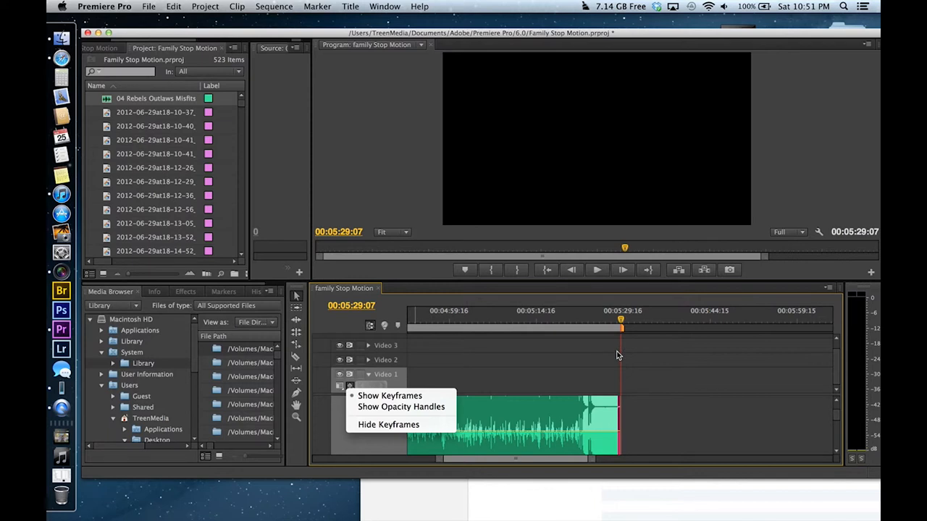
{"action": "mouse_move", "coordinate": [389, 395]}
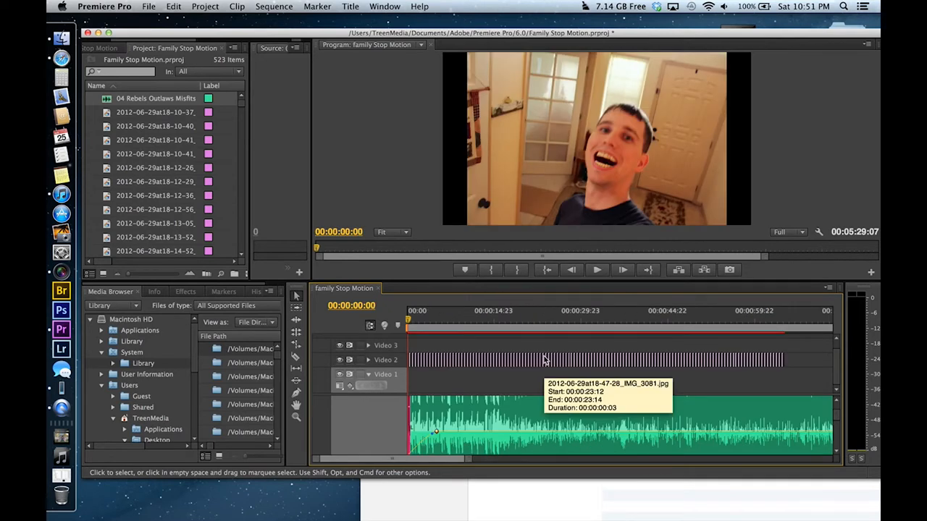
{"action": "mouse_move", "coordinate": [860, 328]}
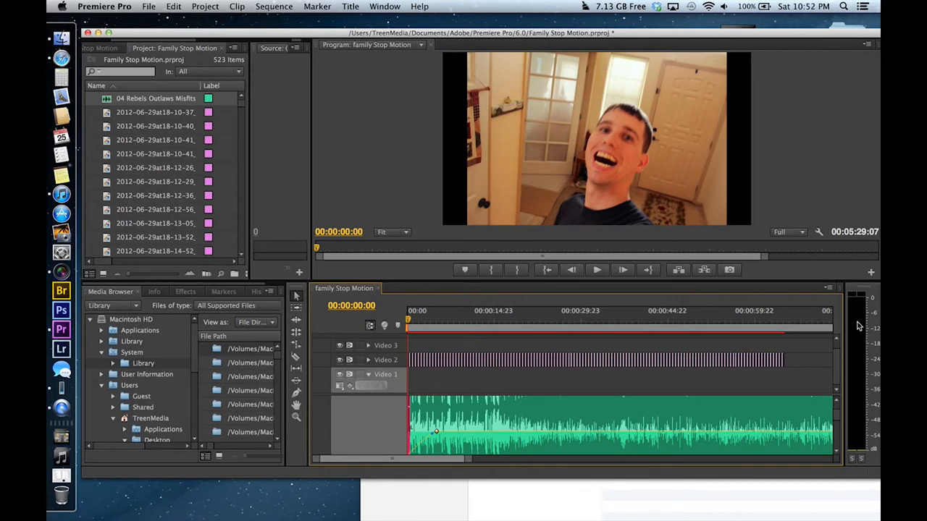
{"action": "mouse_move", "coordinate": [862, 324]}
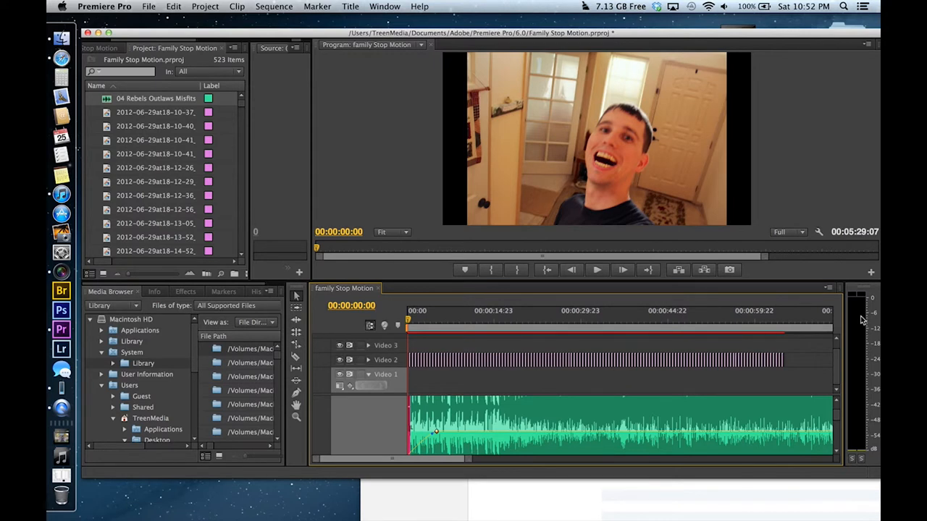
{"action": "mouse_move", "coordinate": [862, 325]}
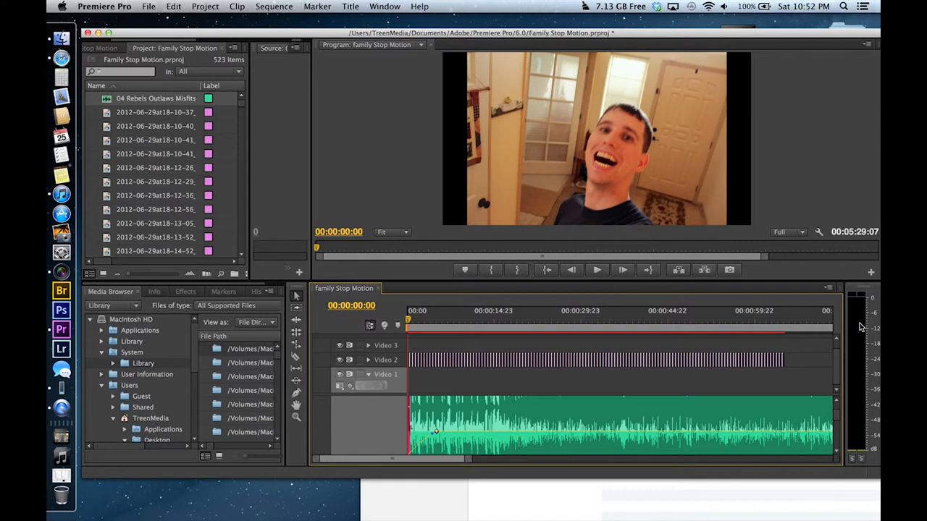
{"action": "left_click", "coordinate": [596, 270]}
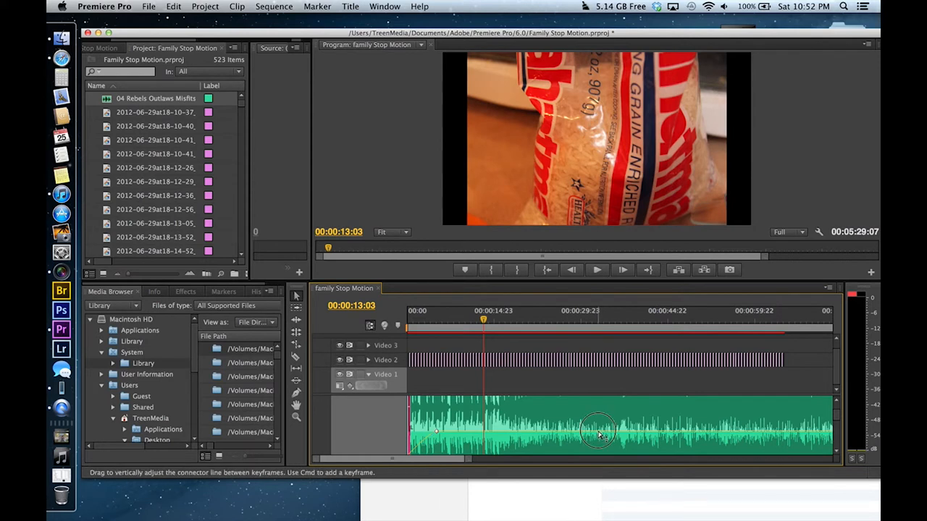
- Drag the Audio 1 volume rubber band after the fade-in down to about -1 dB
{"action": "left_click_drag", "start_coordinate": [597, 427], "coordinate": [599, 435]}
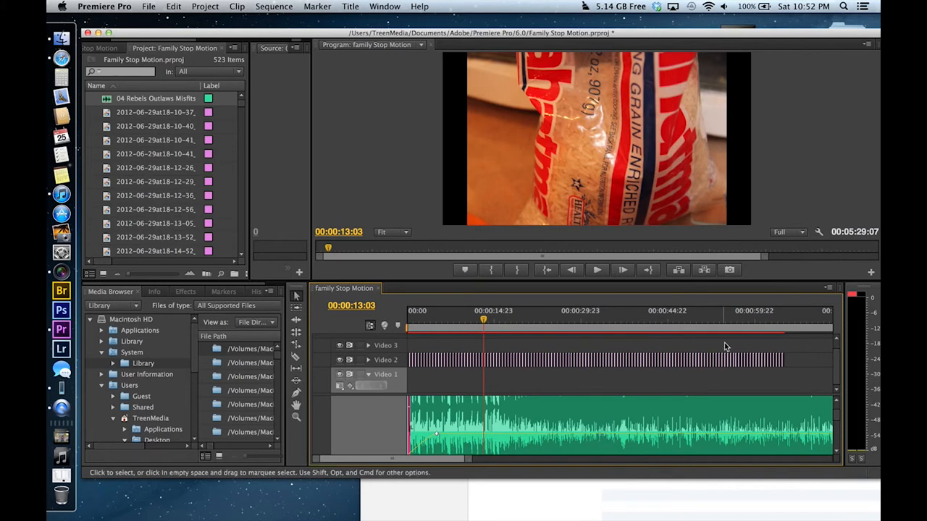
{"action": "left_click", "coordinate": [596, 269]}
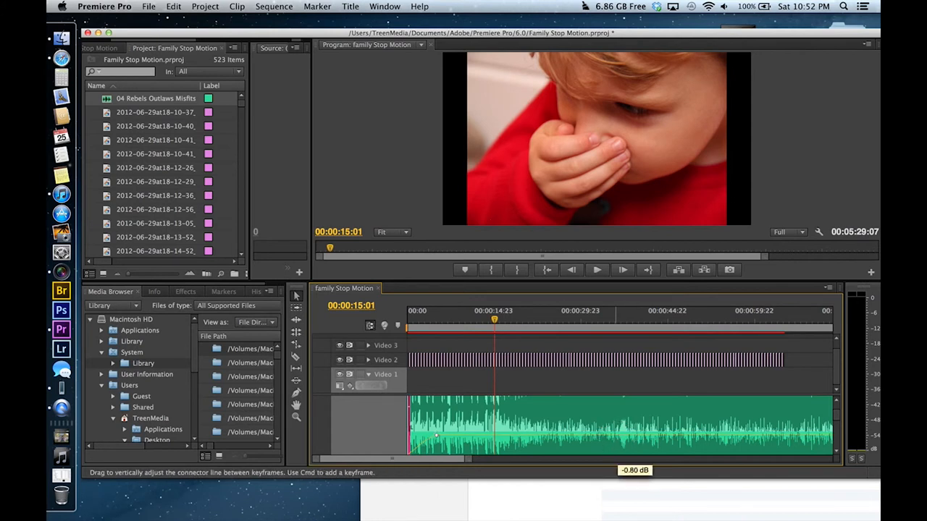
{"action": "left_click_drag", "start_coordinate": [434, 446], "coordinate": [434, 442]}
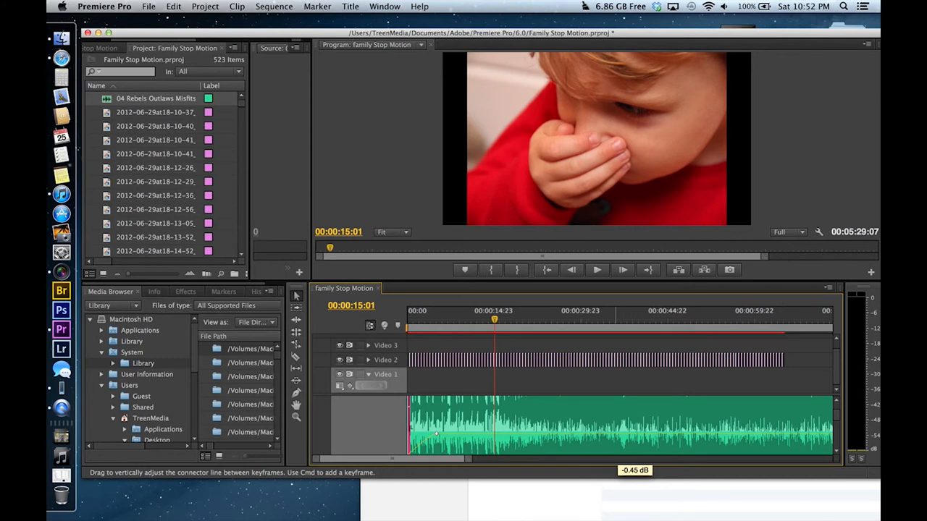
{"action": "left_click_drag", "start_coordinate": [435, 434], "coordinate": [434, 437]}
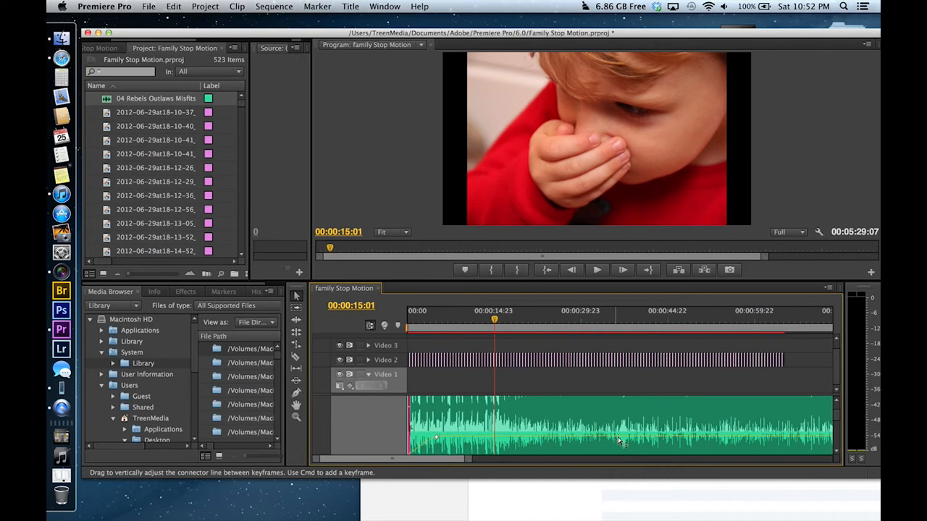
{"action": "left_click", "coordinate": [596, 269]}
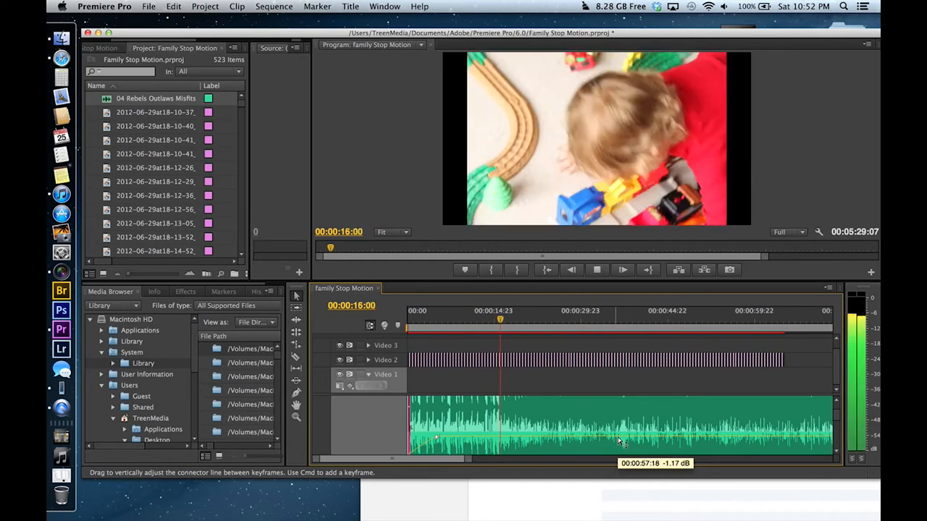